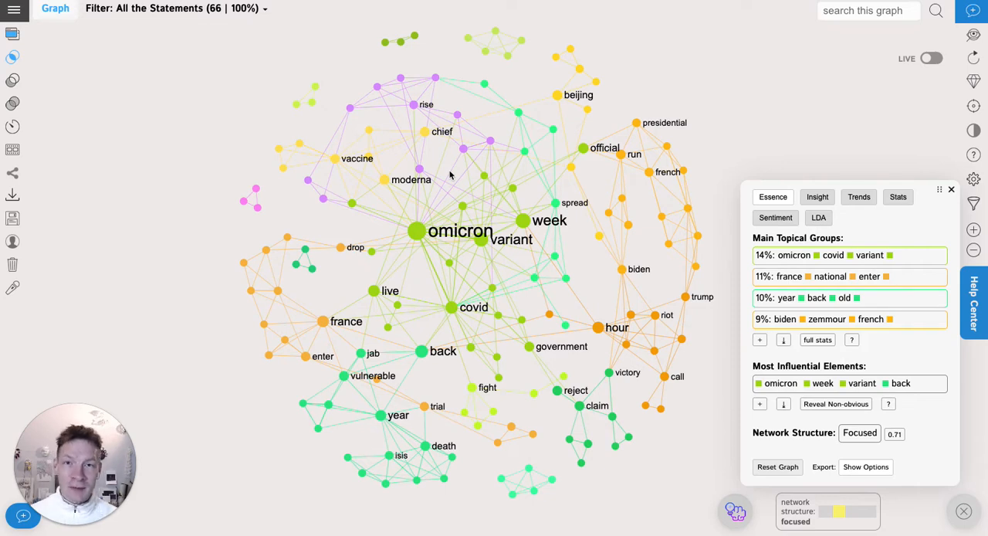
Filter the news graph to washingtonpost_com plus theguardian_com, then clear back to all 66 statements
left_click(206, 9)
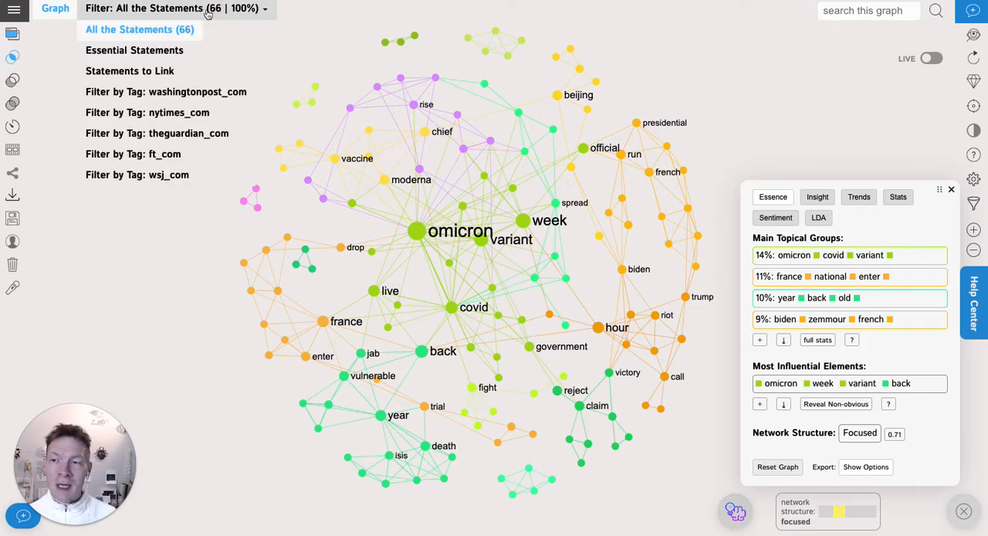
mouse_move(167, 91)
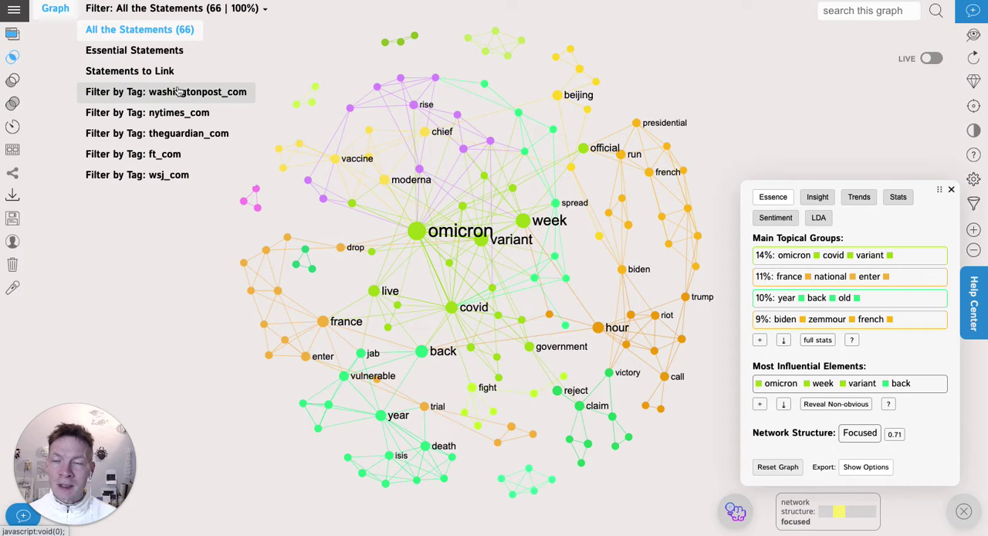
mouse_move(176, 105)
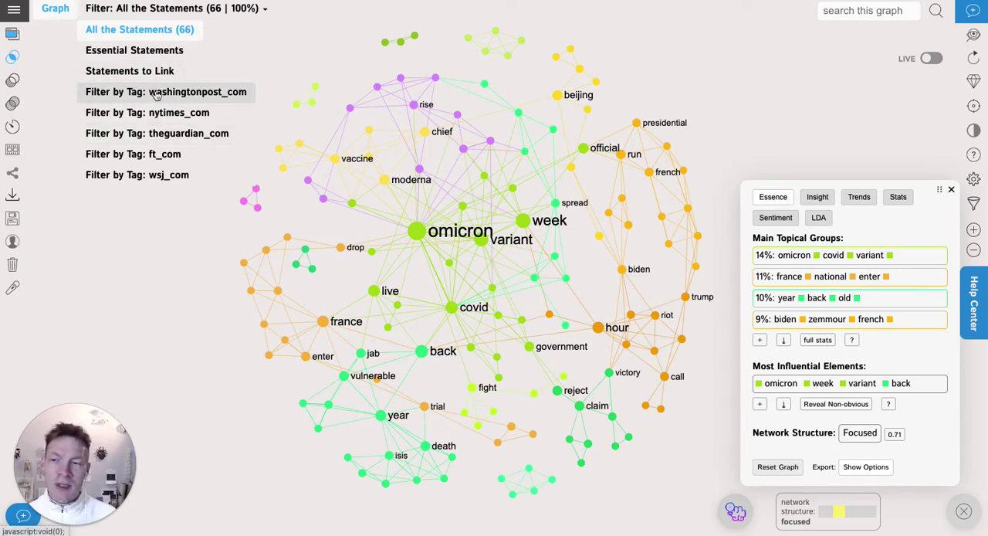
left_click(157, 93)
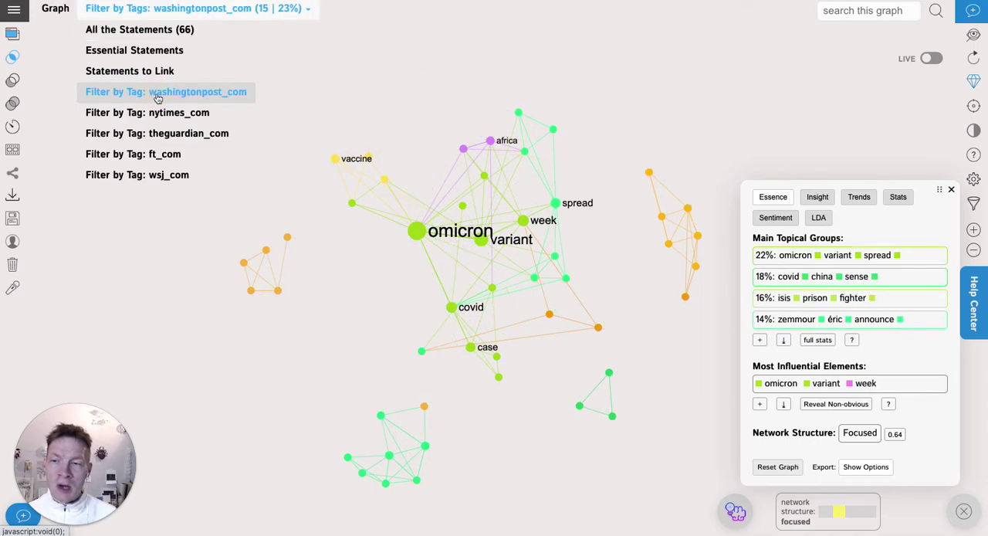
left_click(158, 133)
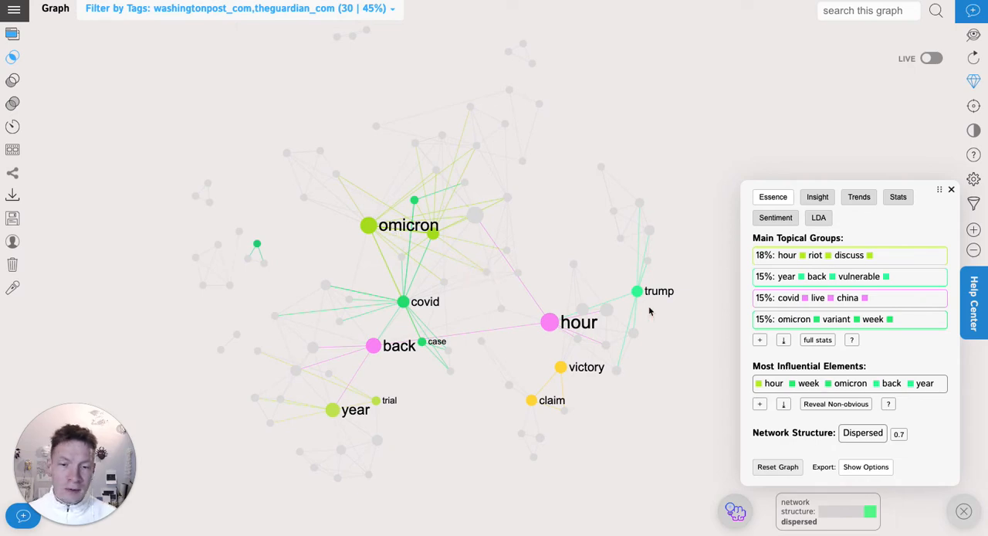
left_click(239, 9)
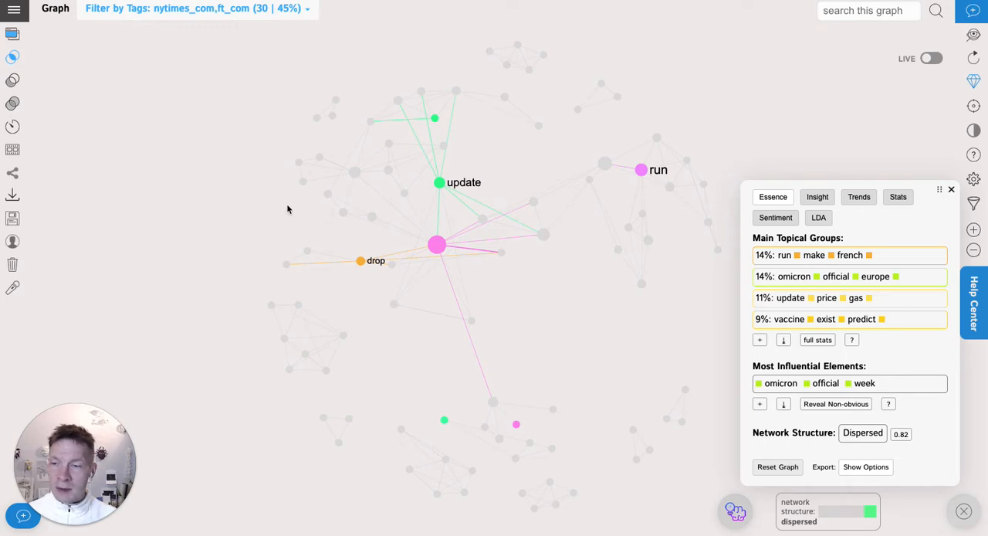
left_click(192, 10)
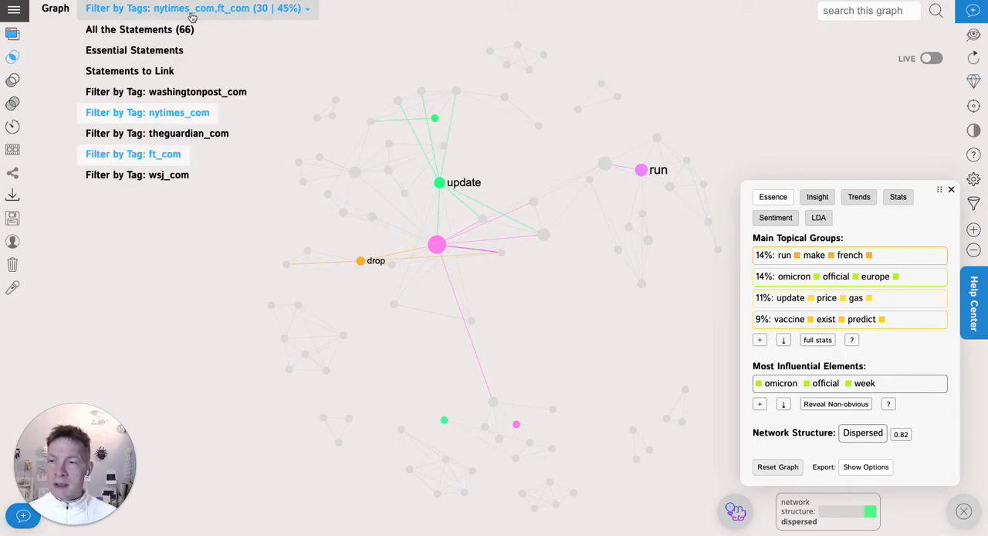
mouse_move(167, 31)
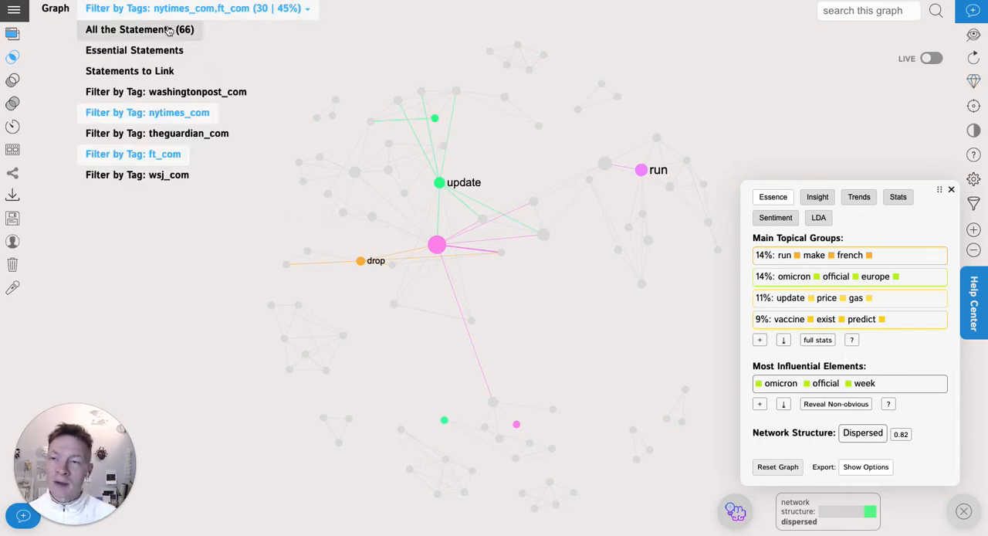
left_click(142, 31)
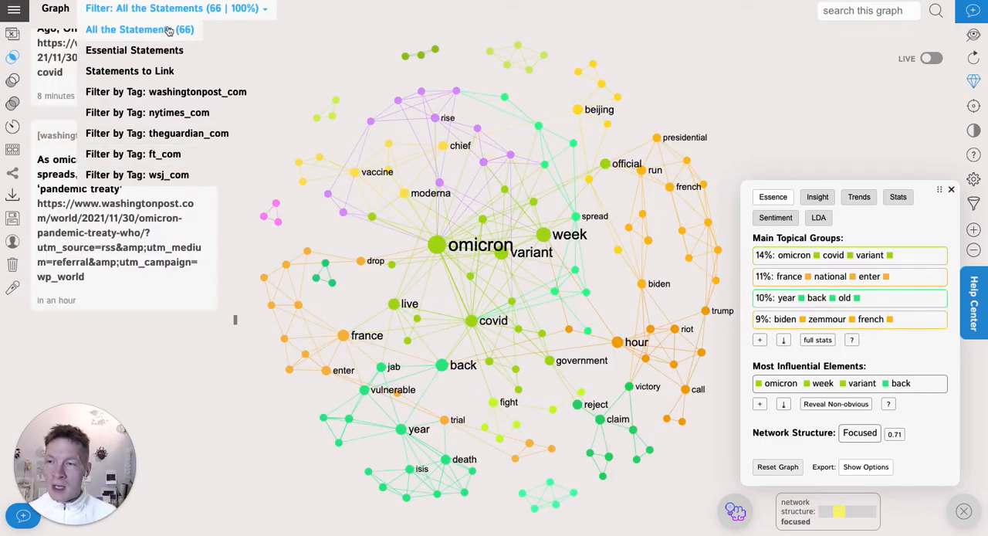
Import the News of the Day RSS feed and visualize it as a fresh graph
left_click(9, 14)
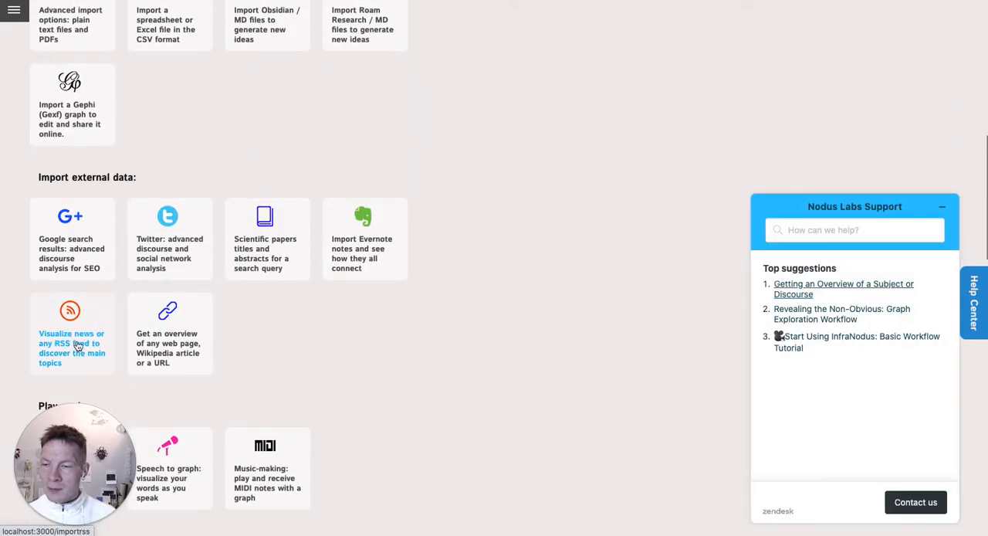
left_click(71, 343)
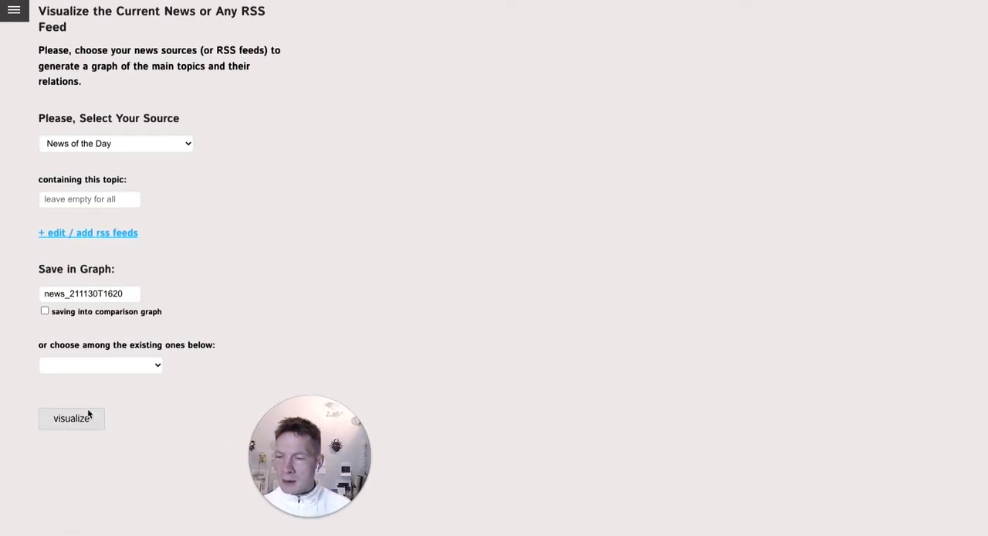
left_click(71, 418)
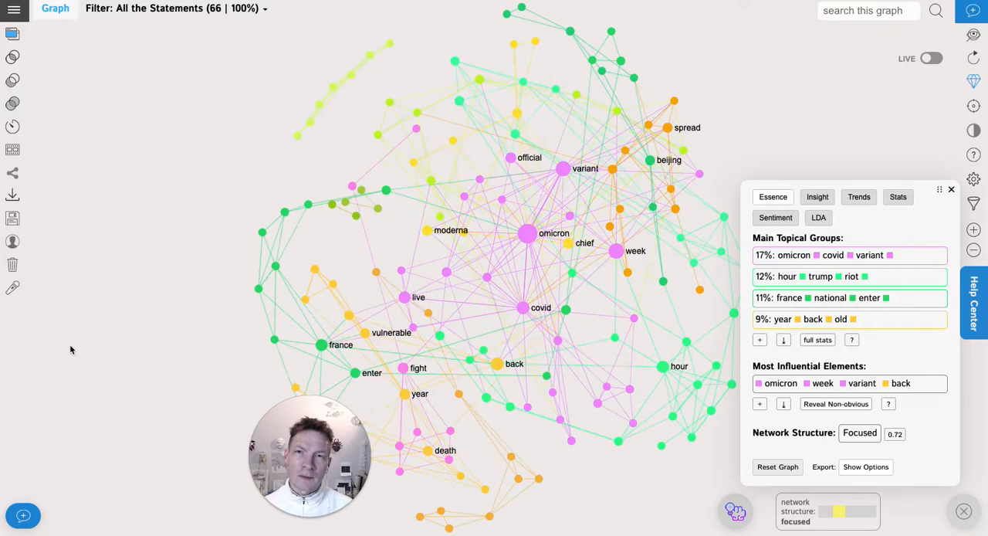
Filter by washingtonpost_com, then switch to the 15 theguardian_com statements around covid, live and jab
left_click(177, 9)
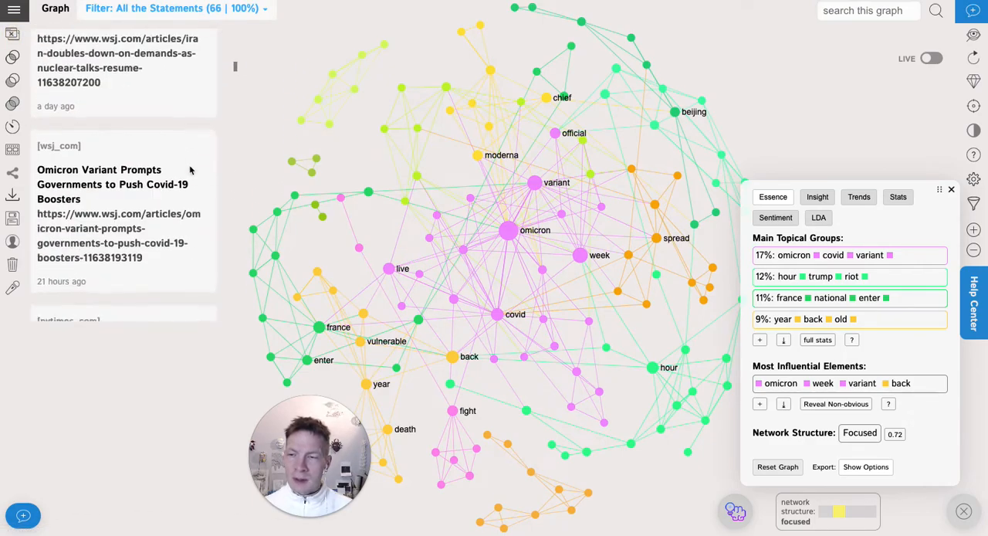
scroll("down", 3)
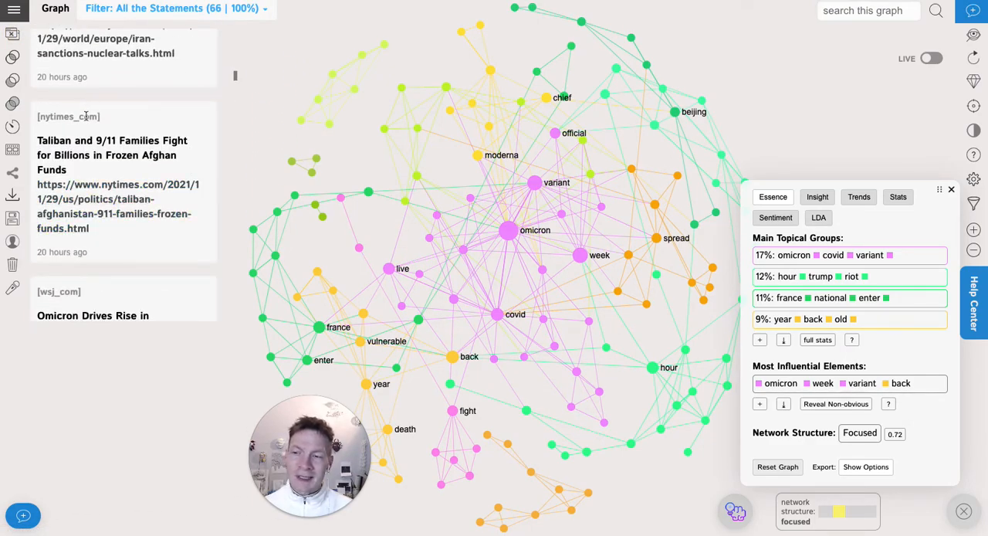
scroll("down", 3)
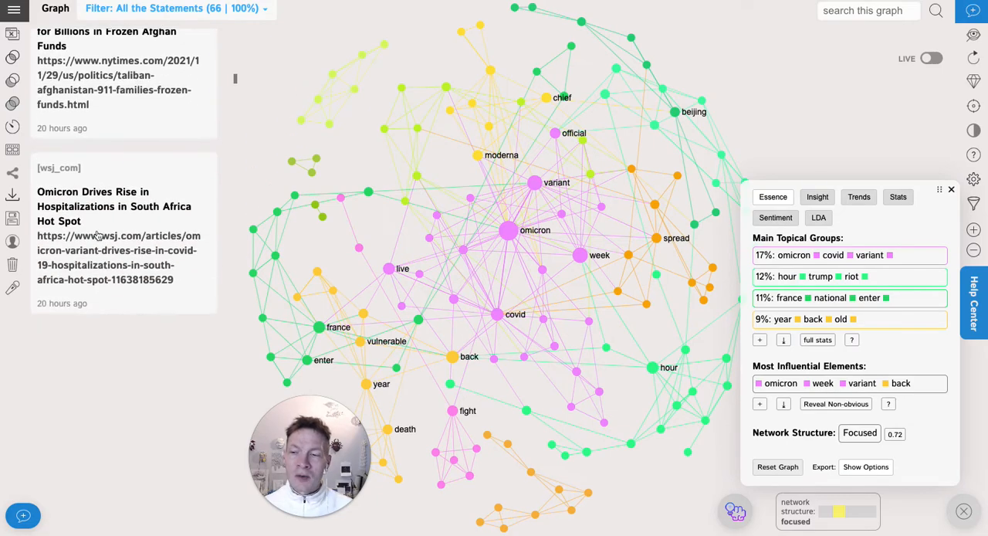
scroll("down", 3)
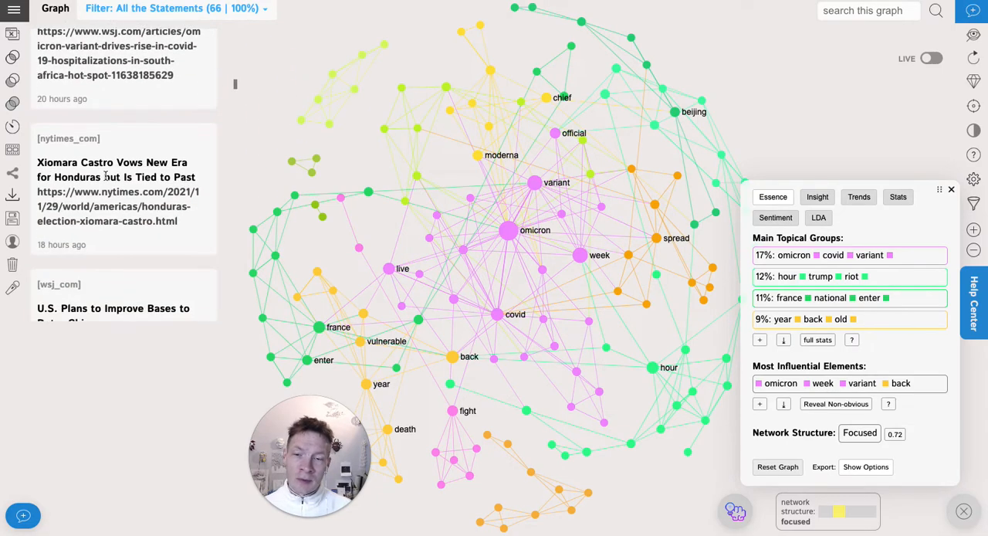
left_click(170, 9)
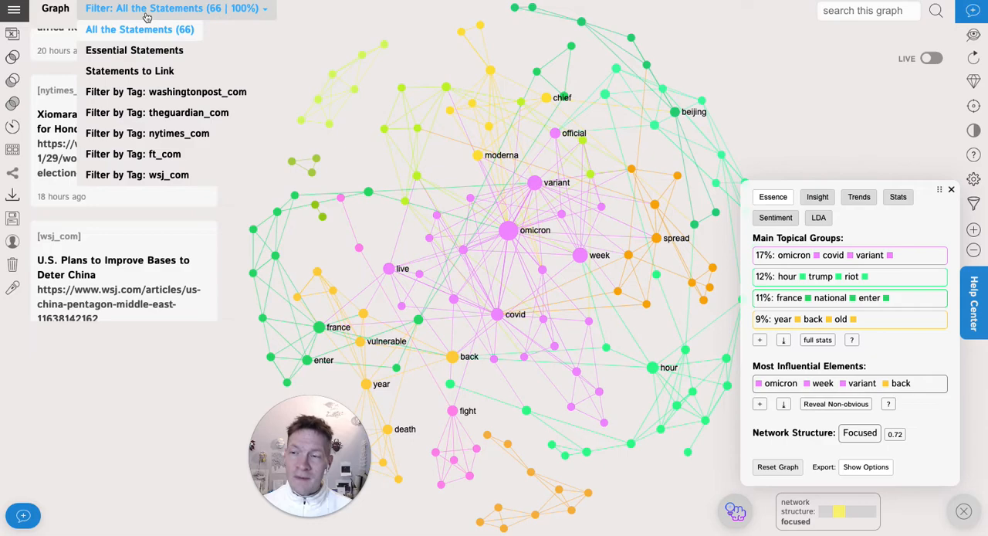
mouse_move(173, 92)
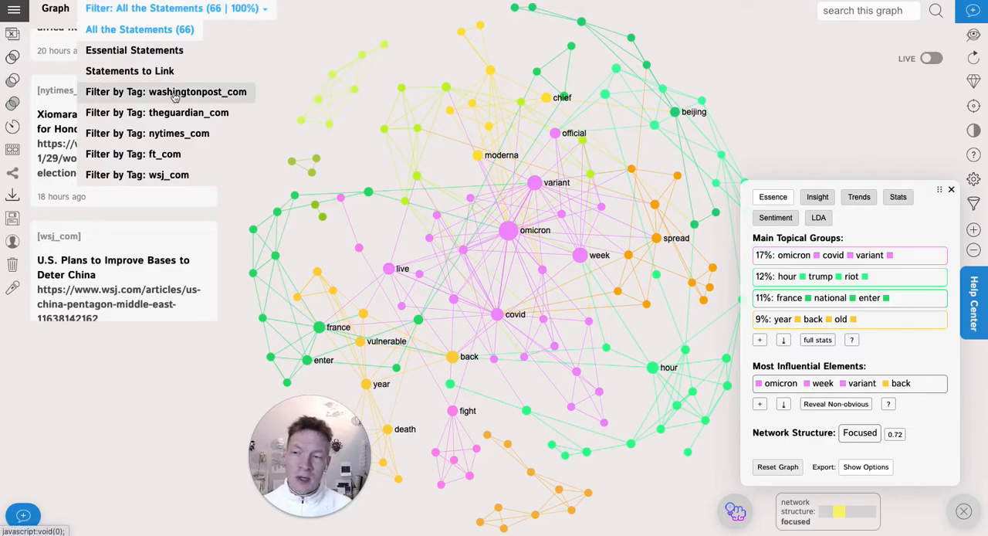
left_click(166, 91)
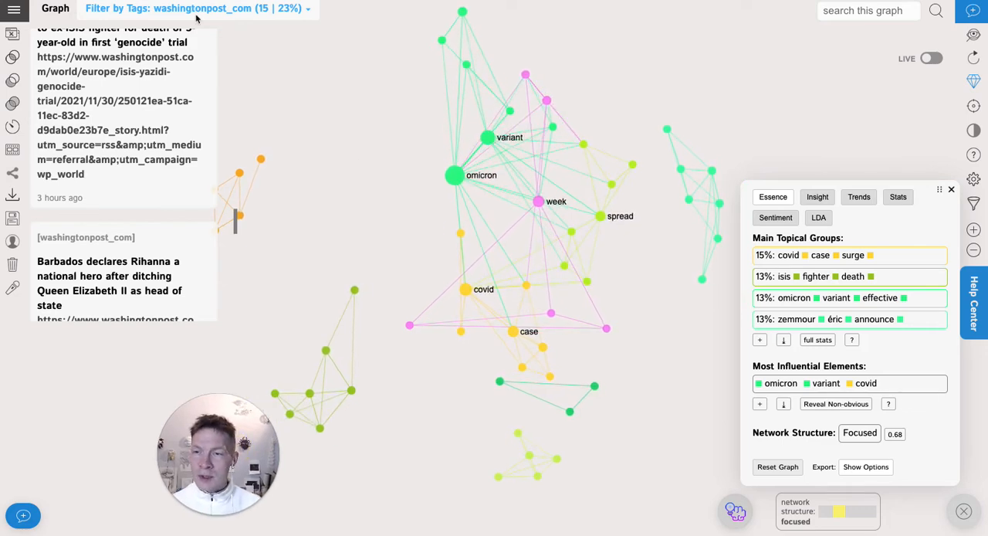
left_click(198, 9)
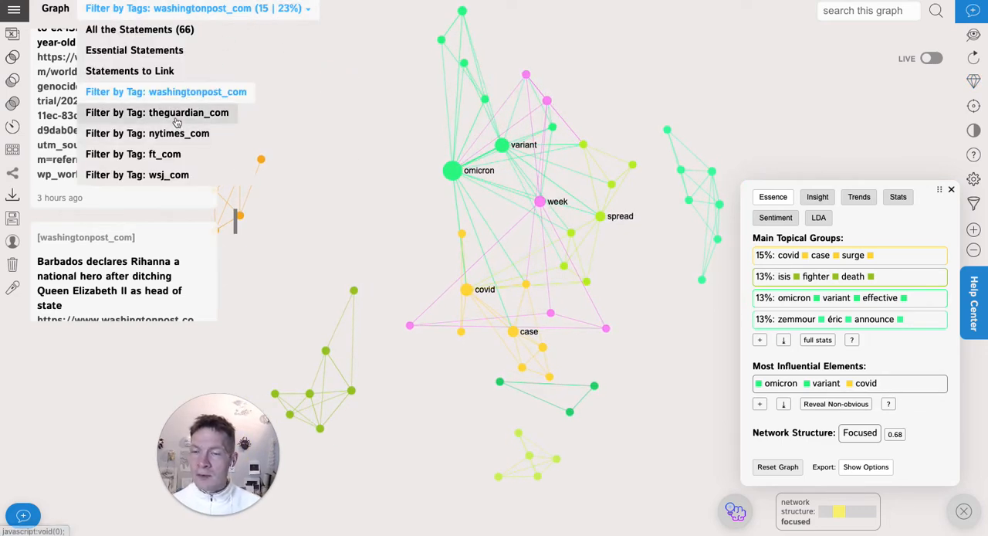
left_click(158, 111)
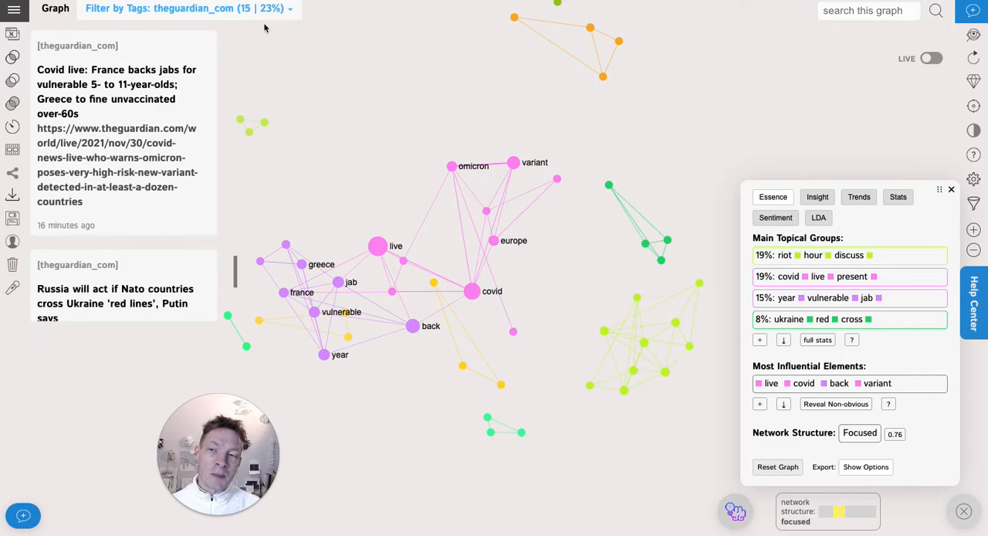
mouse_move(386, 114)
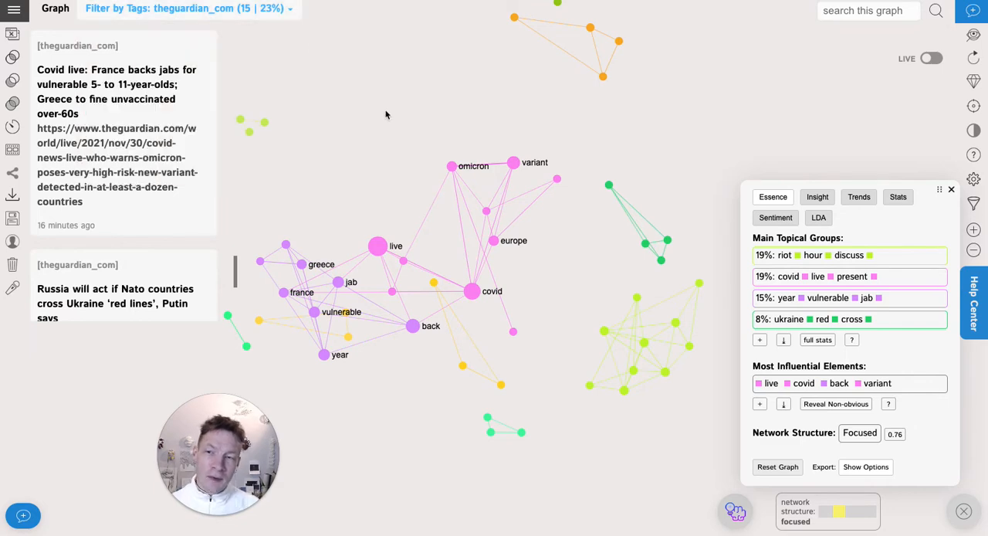
mouse_move(347, 98)
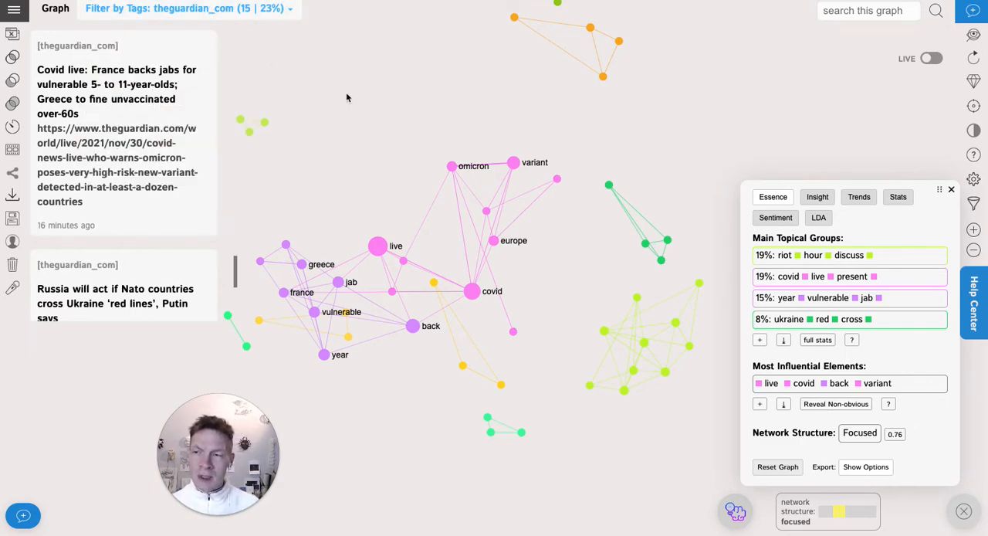
mouse_move(13, 58)
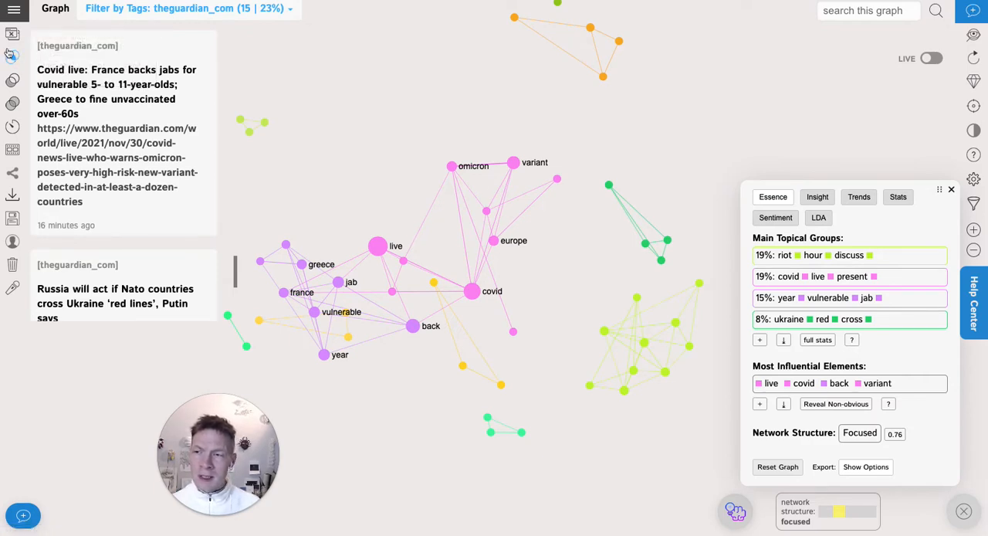
mouse_move(12, 56)
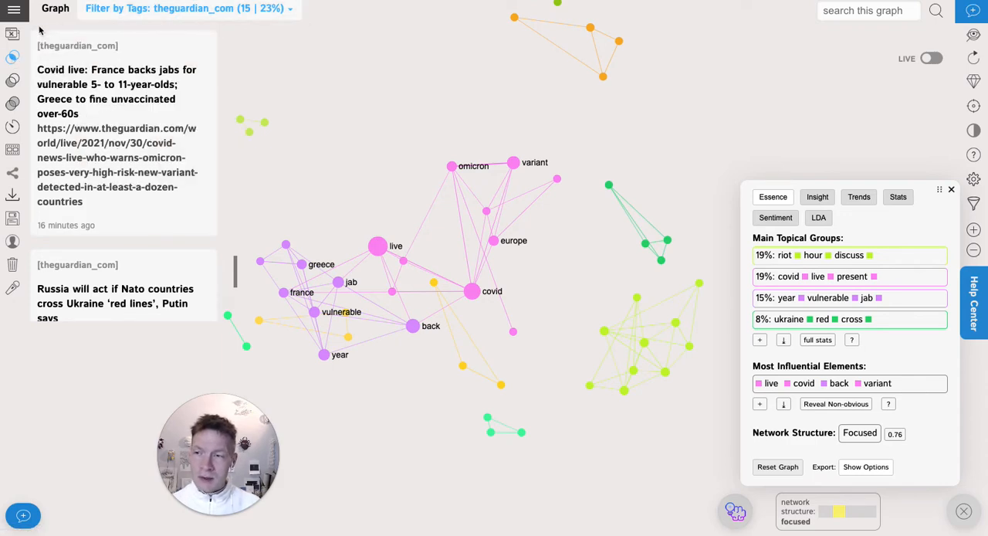
Try the washingtonpost_com and theguardian_com tag filters, then reset to all 66 statements
left_click(187, 9)
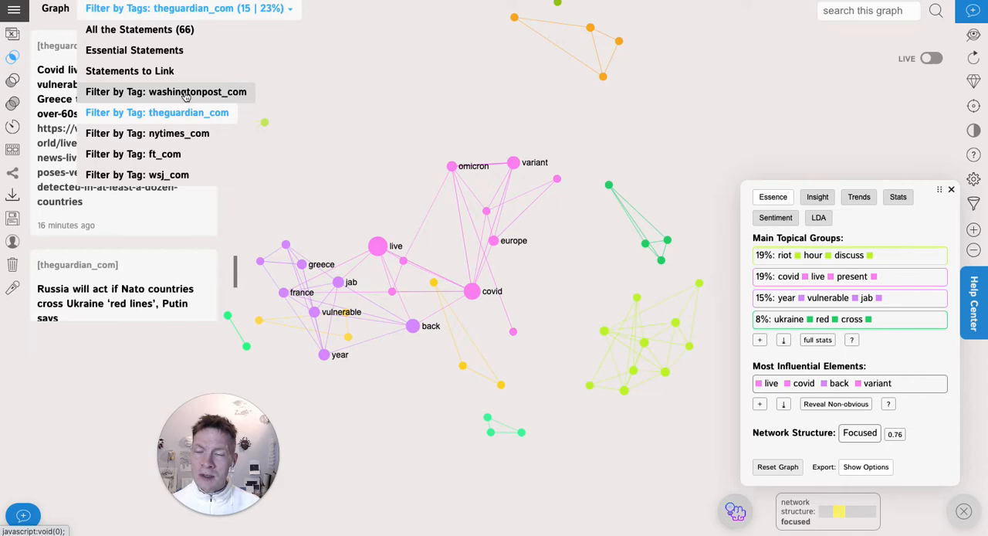
left_click(167, 92)
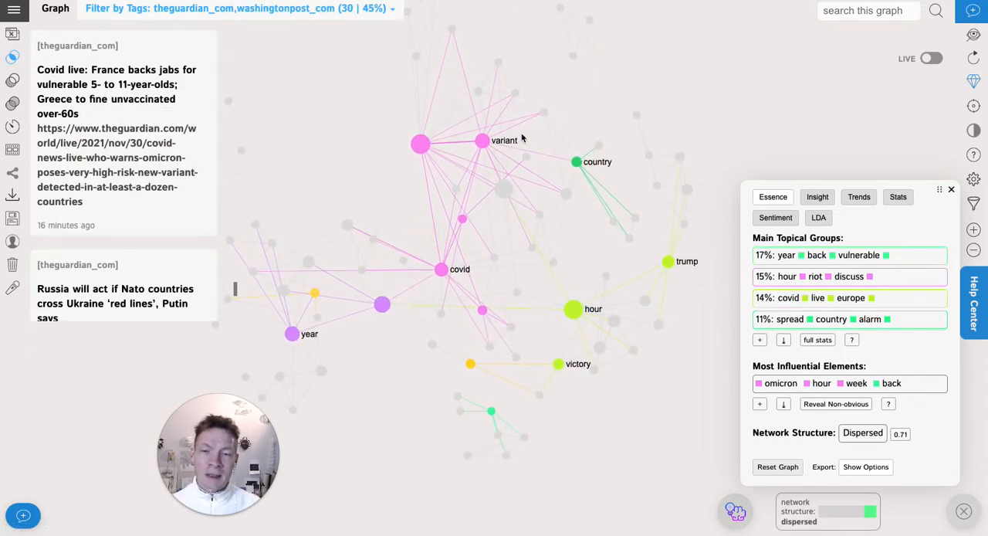
mouse_move(513, 170)
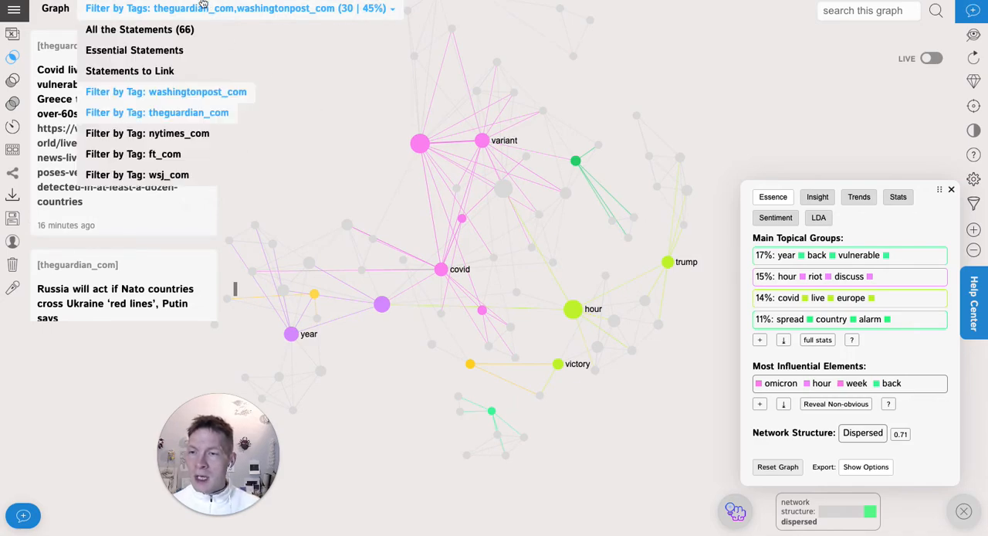
left_click(158, 111)
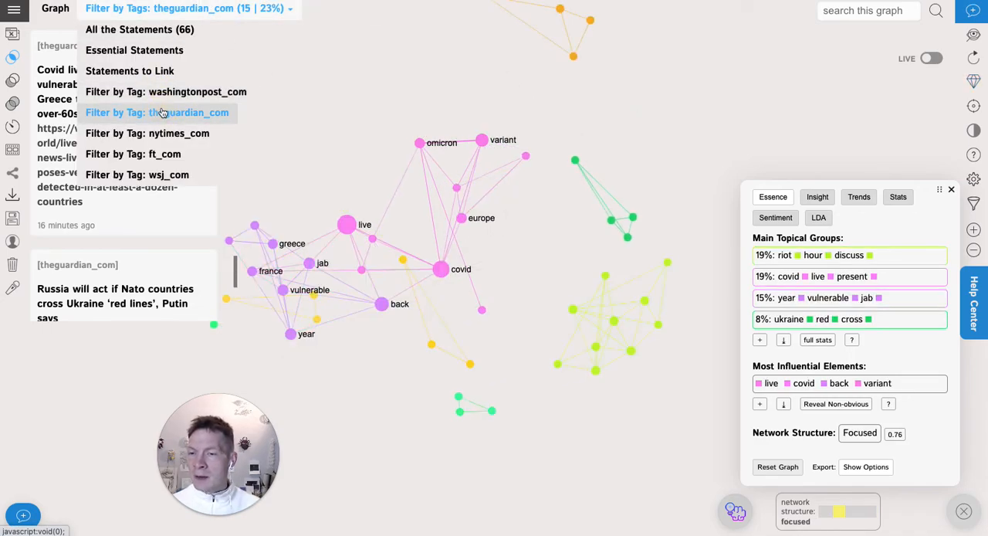
left_click(142, 31)
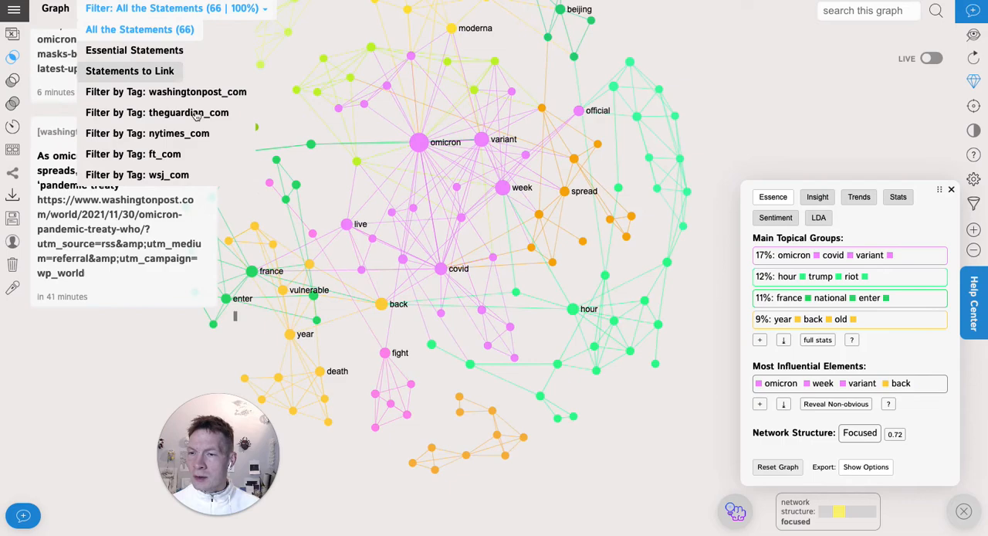
Filter the graph to the 30 statements tagged ft_com and nytimes_com
left_click(133, 153)
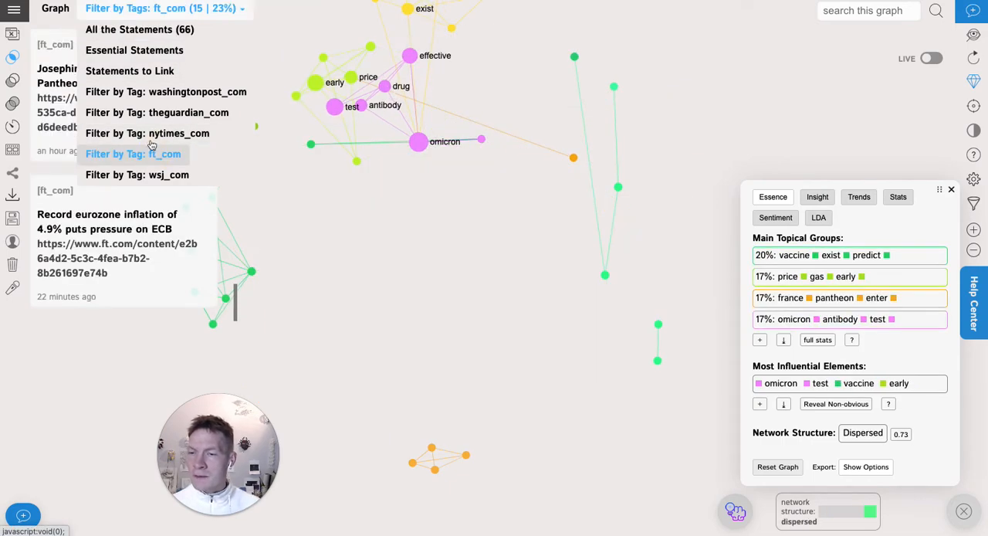
left_click(146, 132)
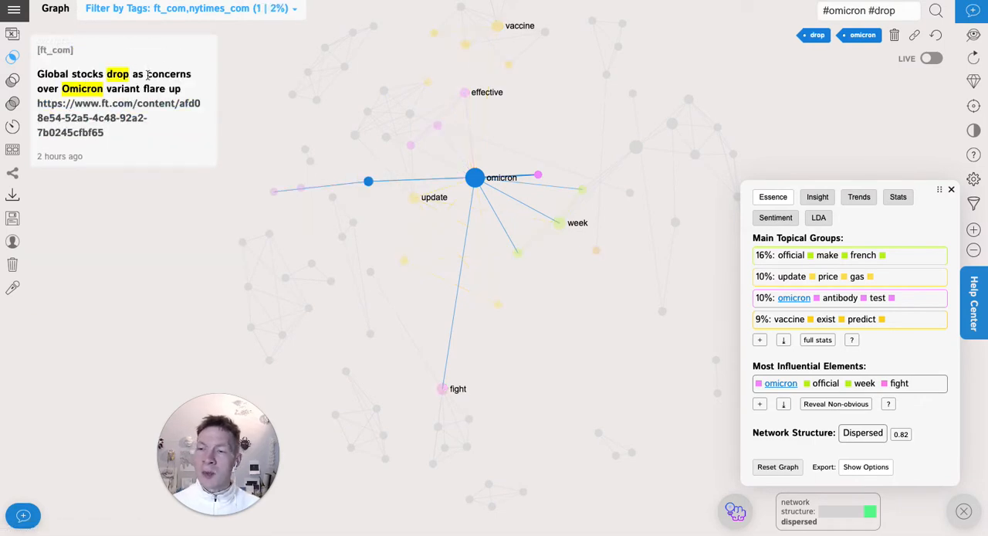
mouse_move(472, 150)
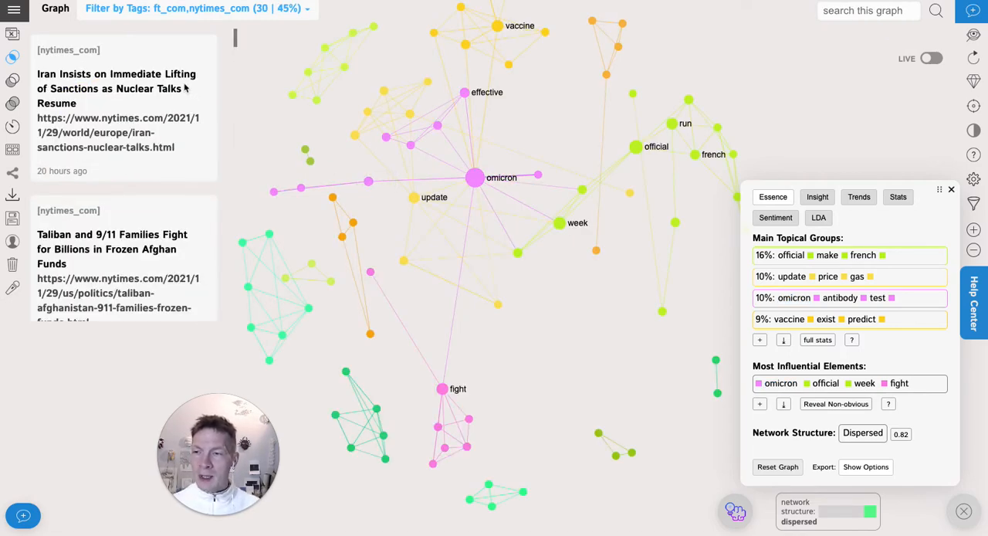
left_click(195, 9)
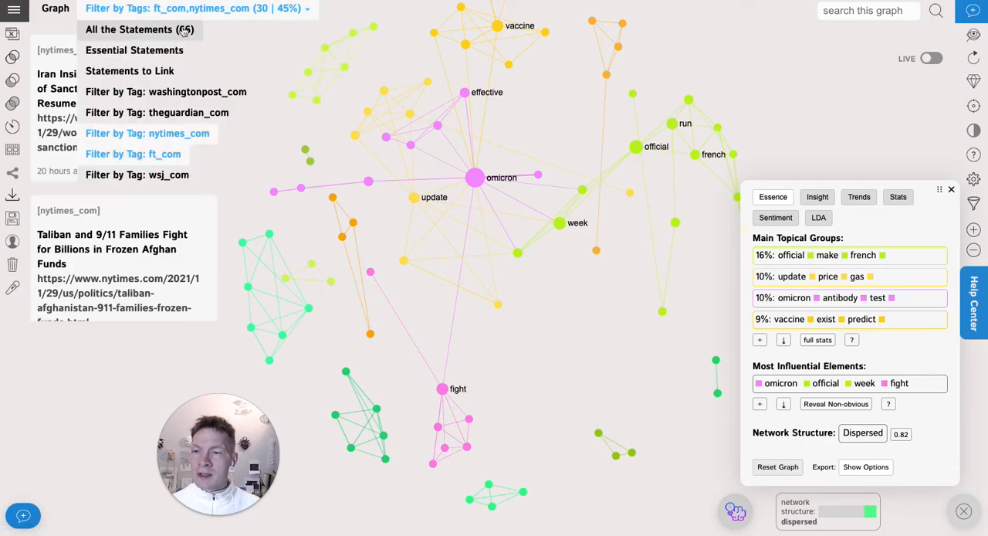
Filter to washingtonpost_com and compare its differences against theguardian_com statements
left_click(142, 30)
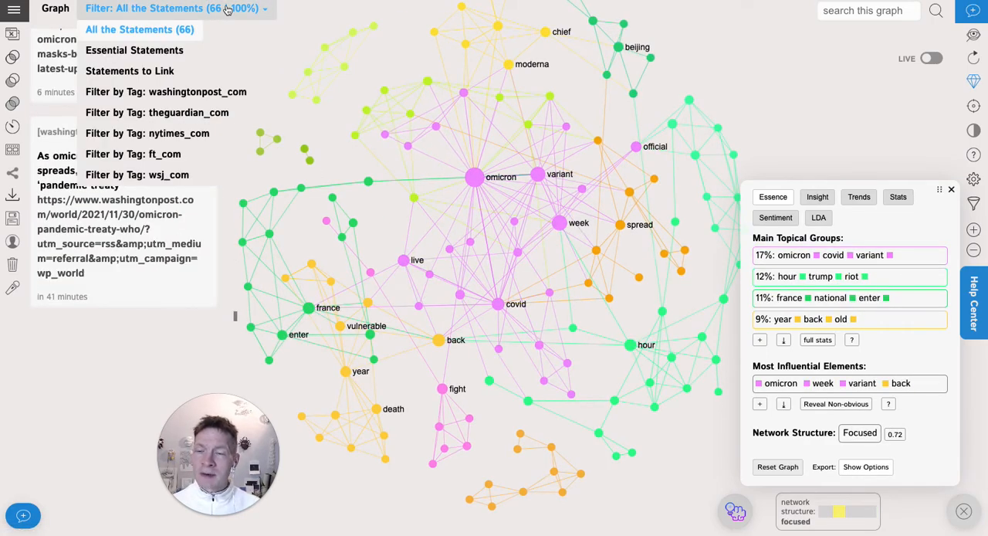
left_click(166, 91)
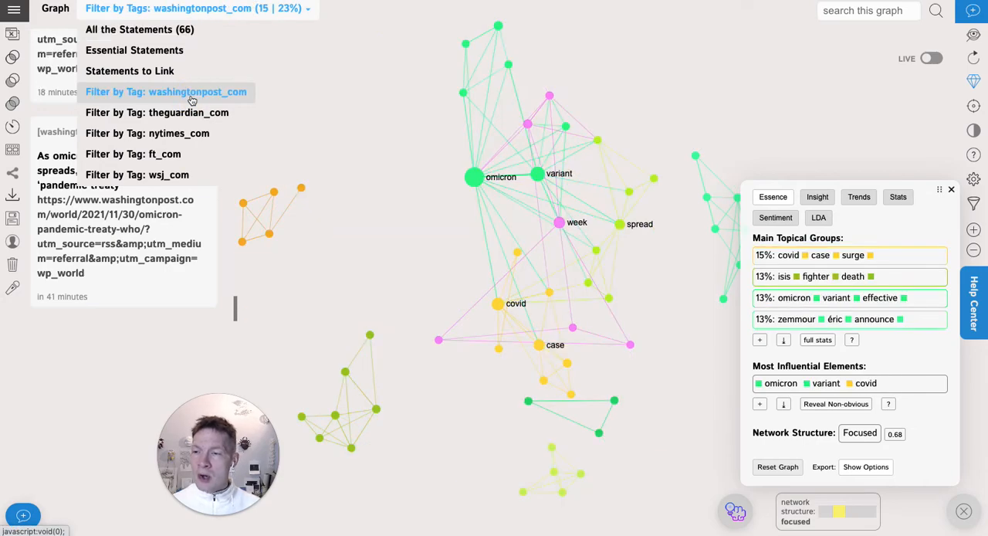
left_click(191, 93)
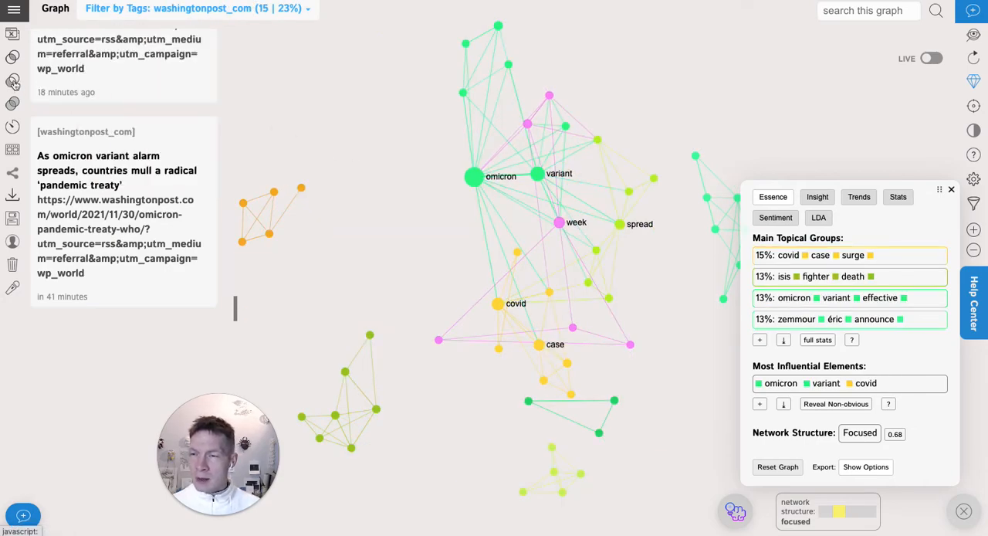
mouse_move(10, 81)
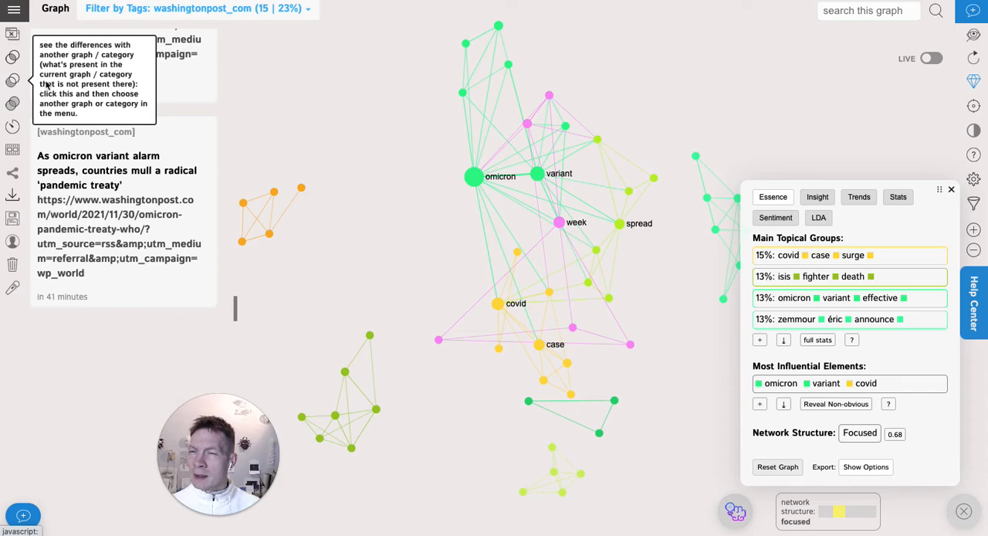
left_click(194, 9)
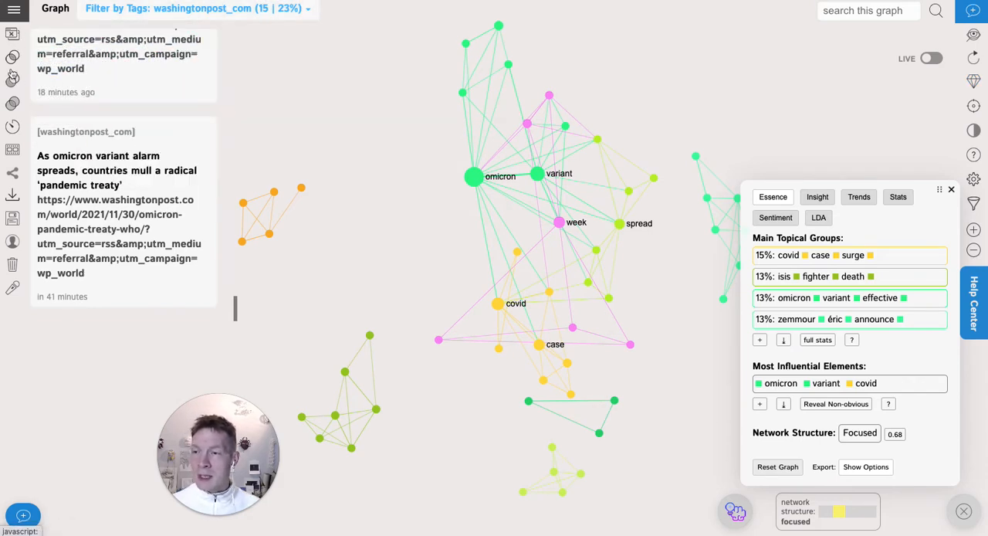
left_click(197, 9)
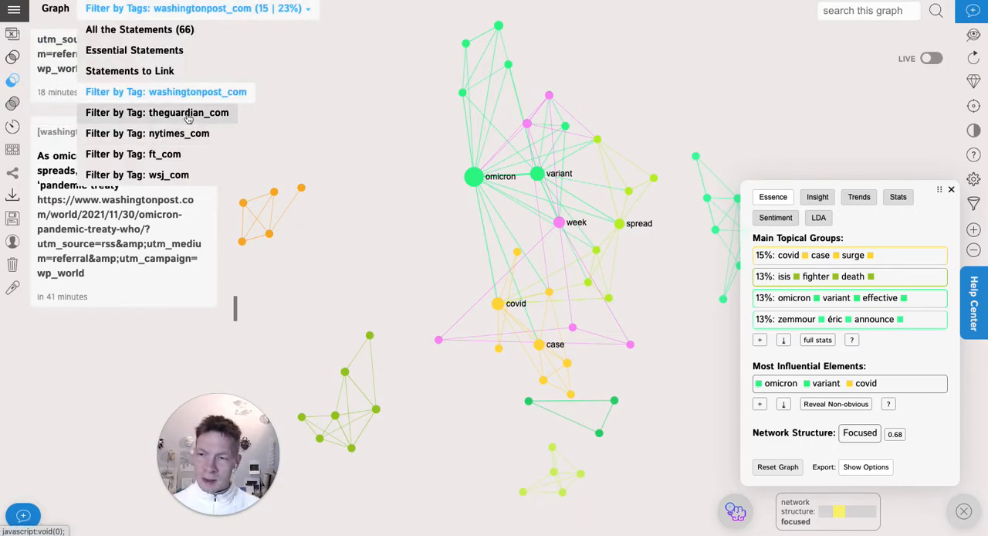
left_click(158, 111)
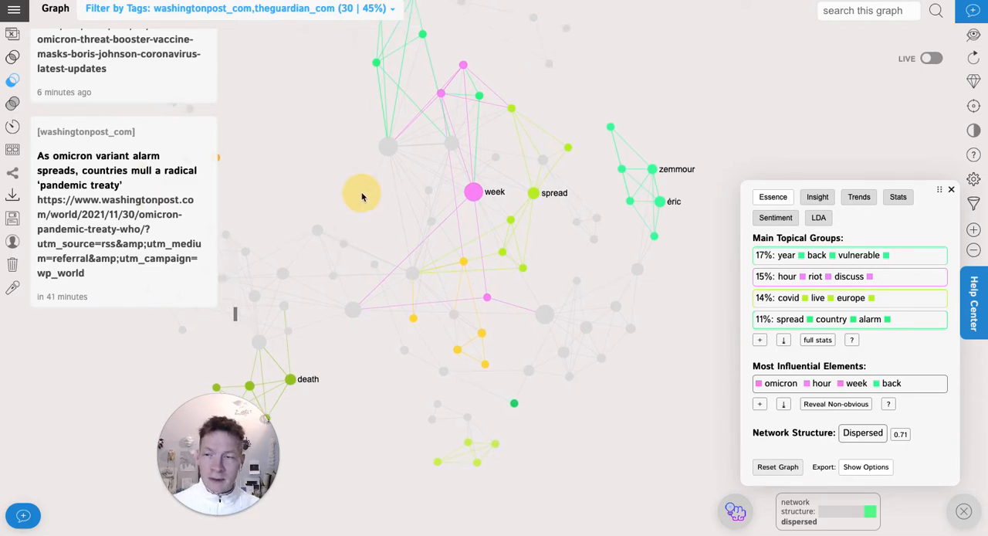
Inspect the zemmour node's statement, clear the selection and return to all statements
left_click(648, 168)
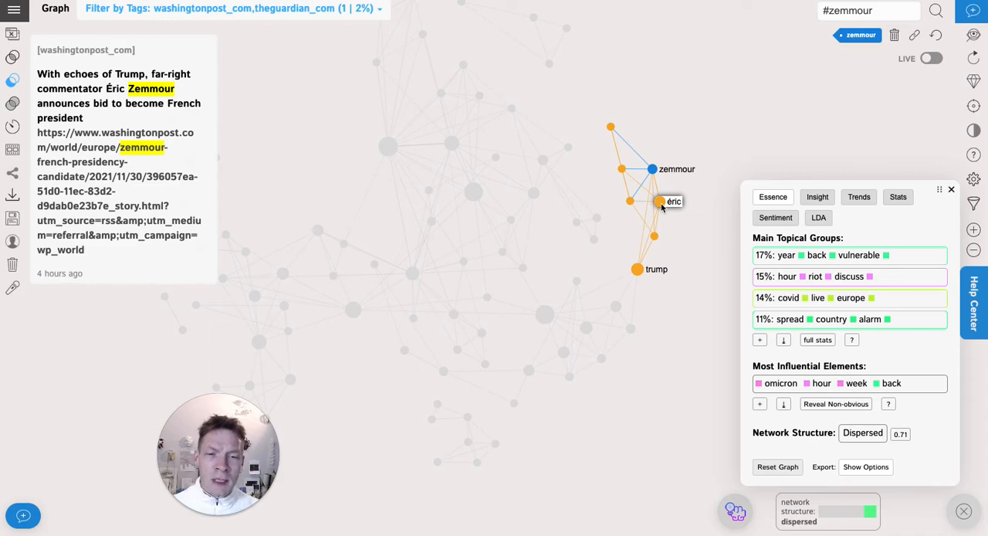
left_click(658, 200)
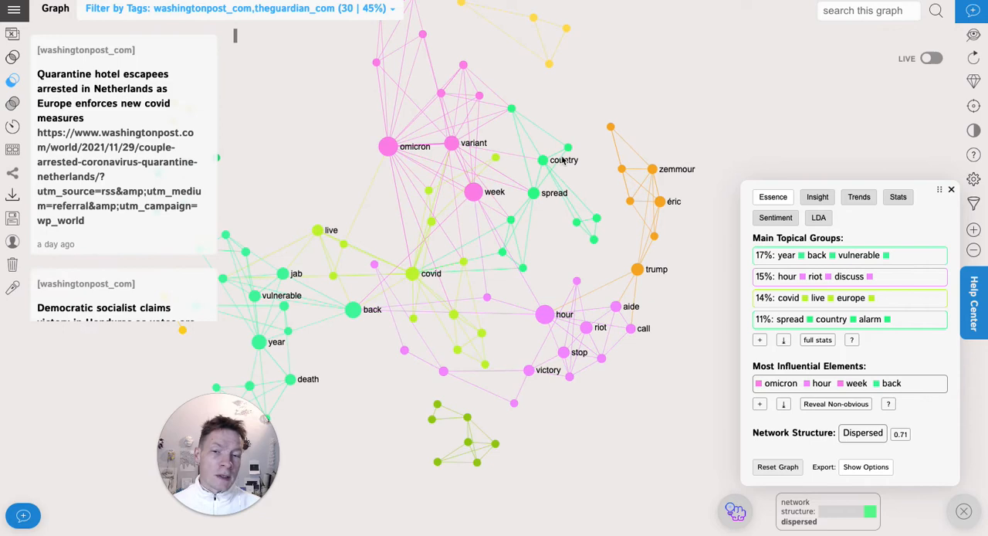
mouse_move(580, 247)
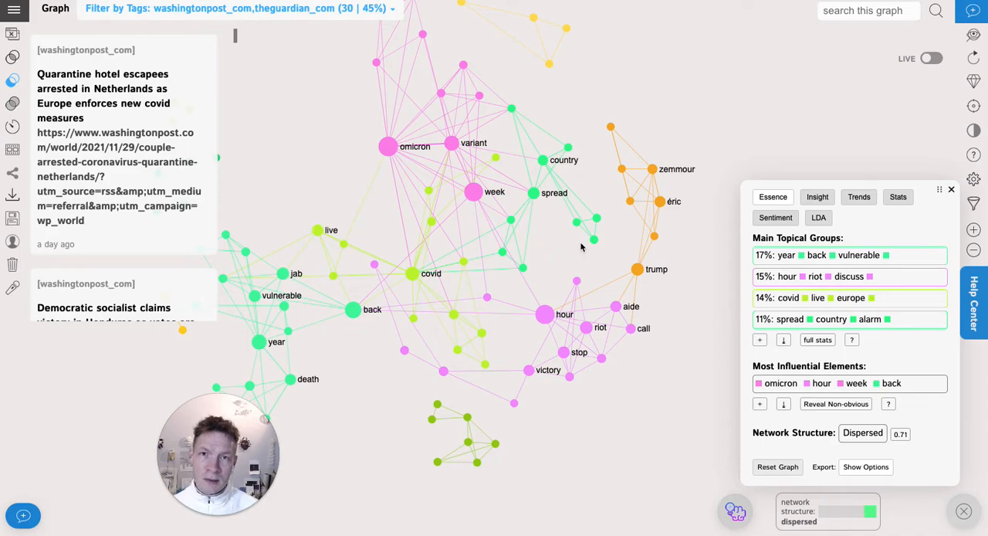
left_click(239, 9)
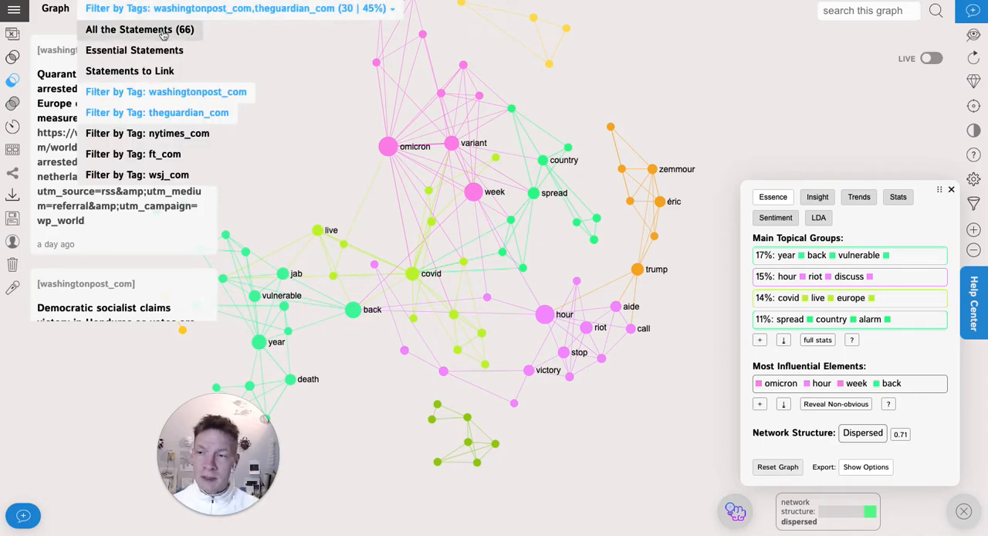
left_click(145, 29)
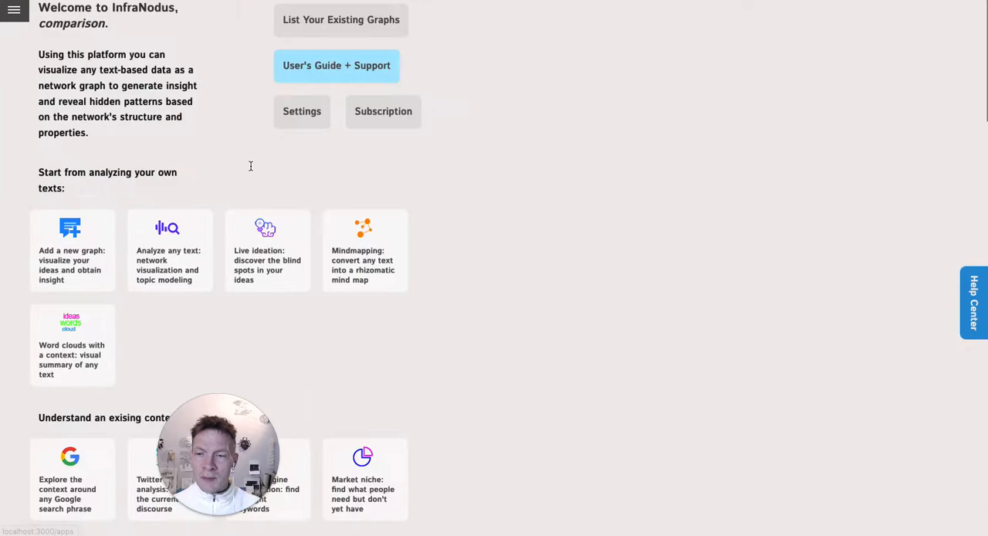
Upload a reviews CSV, importing reviews.body as text and reviews.rating as the tag category
scroll("down", 3)
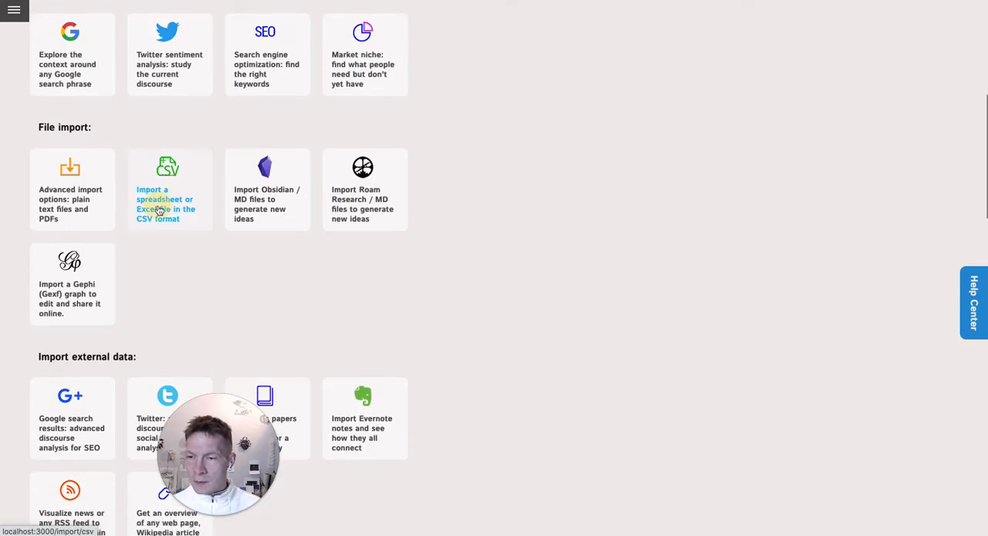
left_click(170, 188)
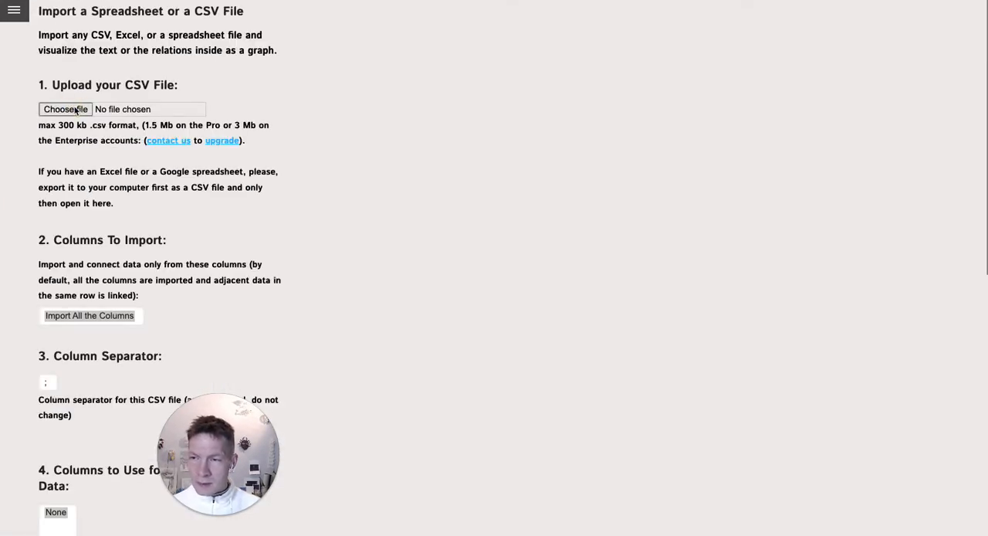
left_click(65, 108)
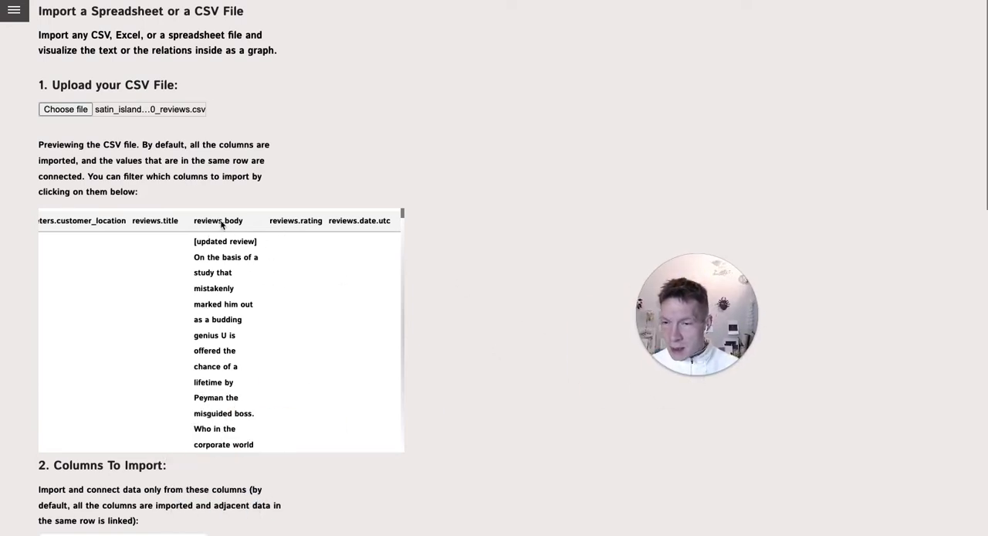
left_click(218, 219)
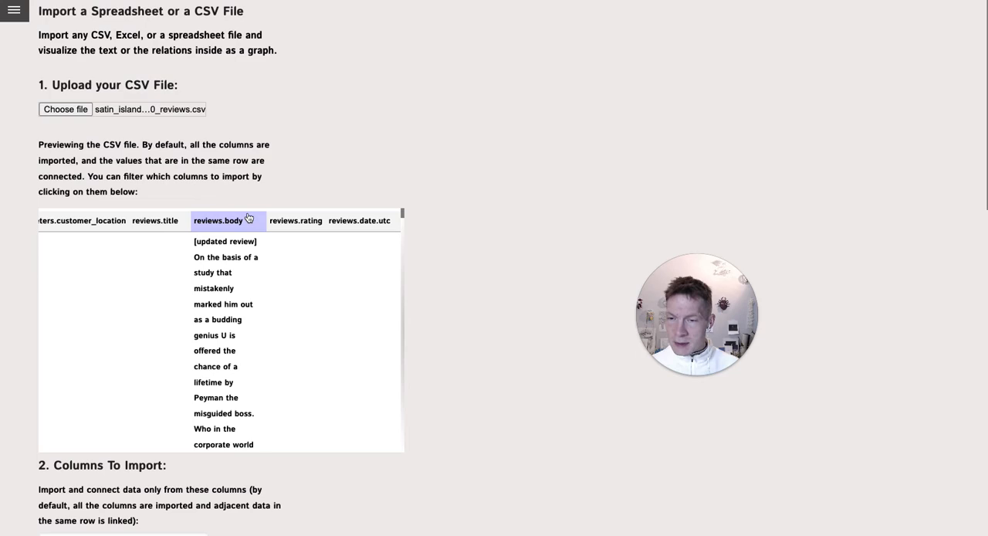
mouse_move(519, 363)
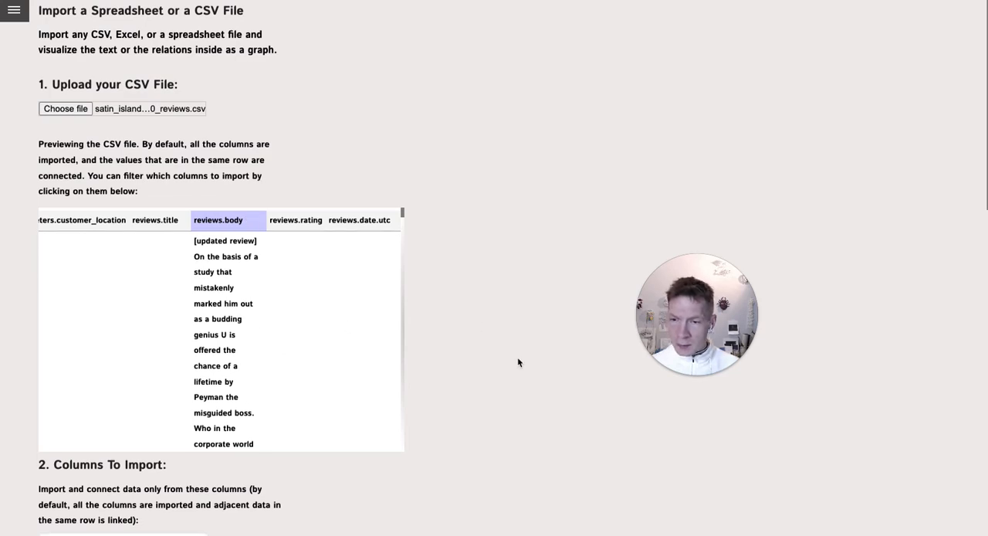
scroll("down", 3)
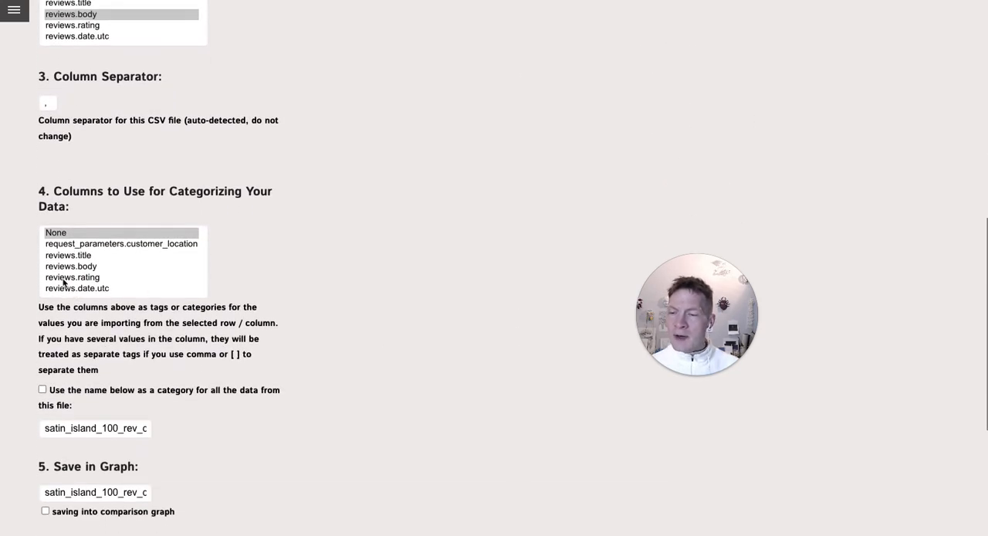
left_click(73, 278)
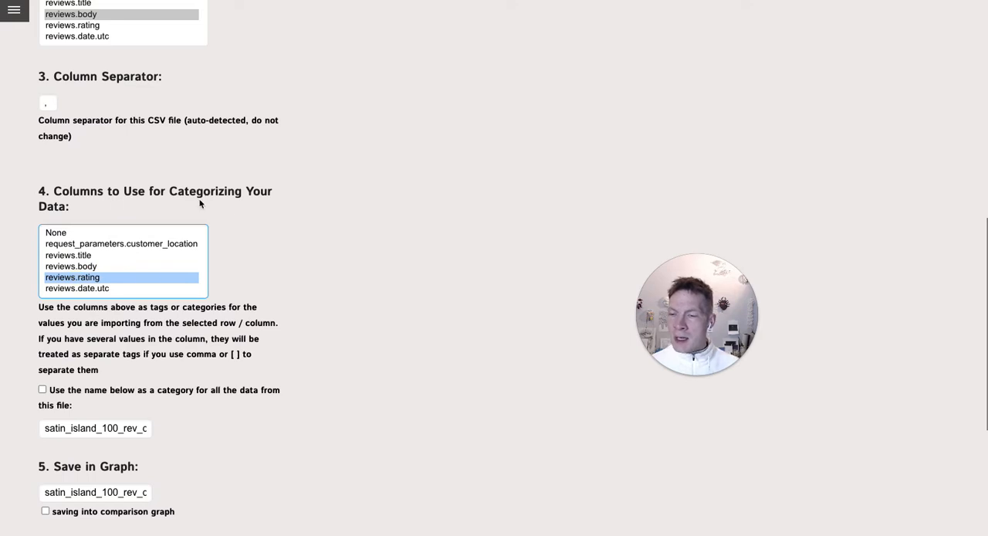
Name the target graph satin_island and start processing the import
scroll("down", 3)
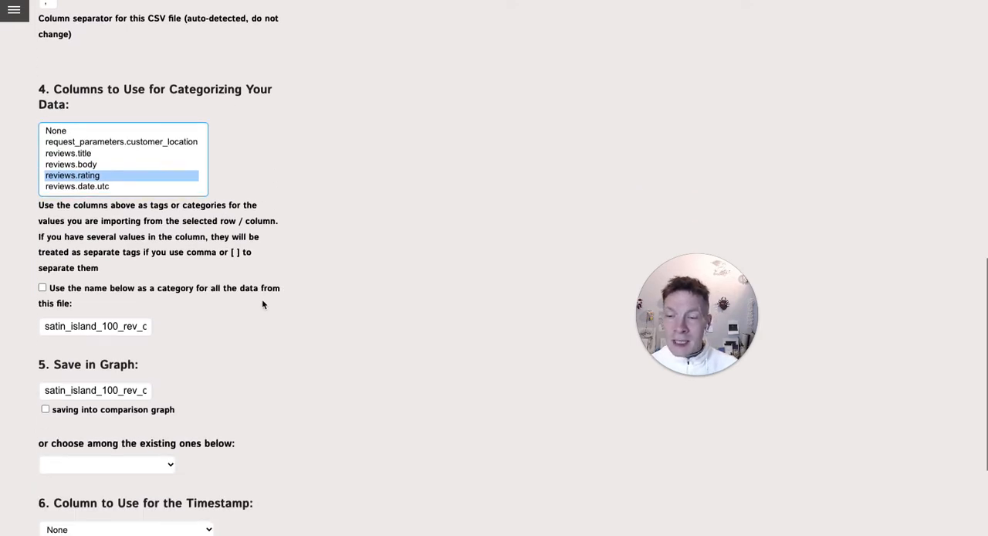
scroll("down", 3)
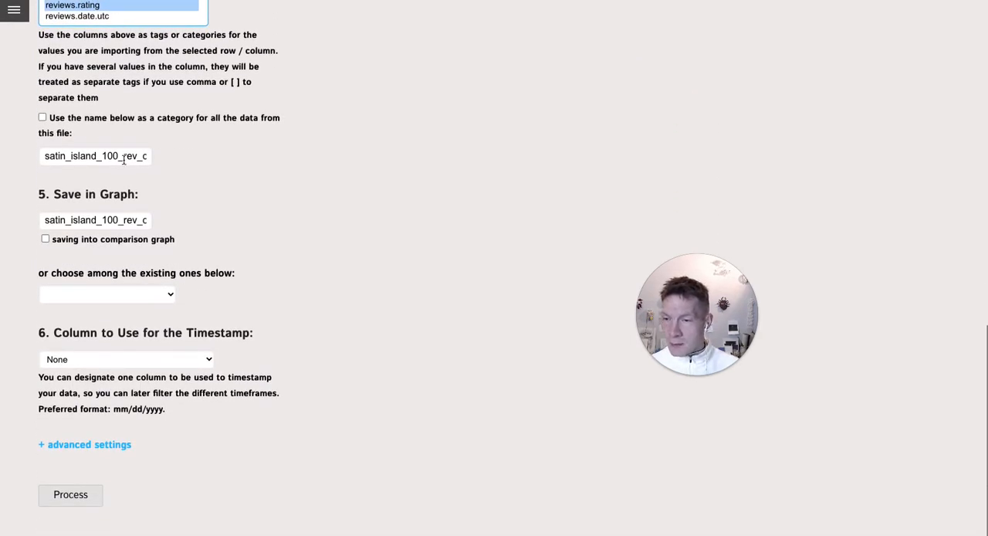
left_click(96, 220)
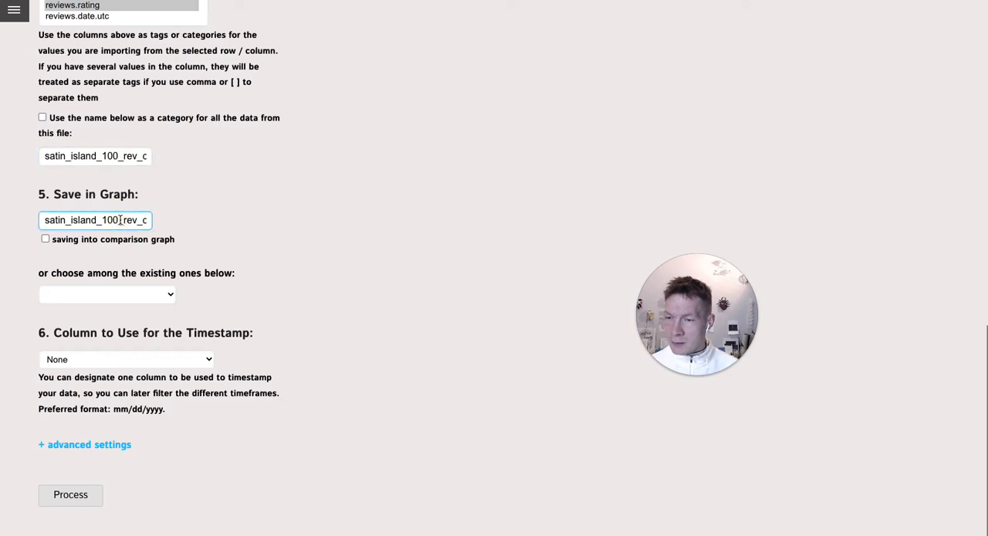
left_click(71, 494)
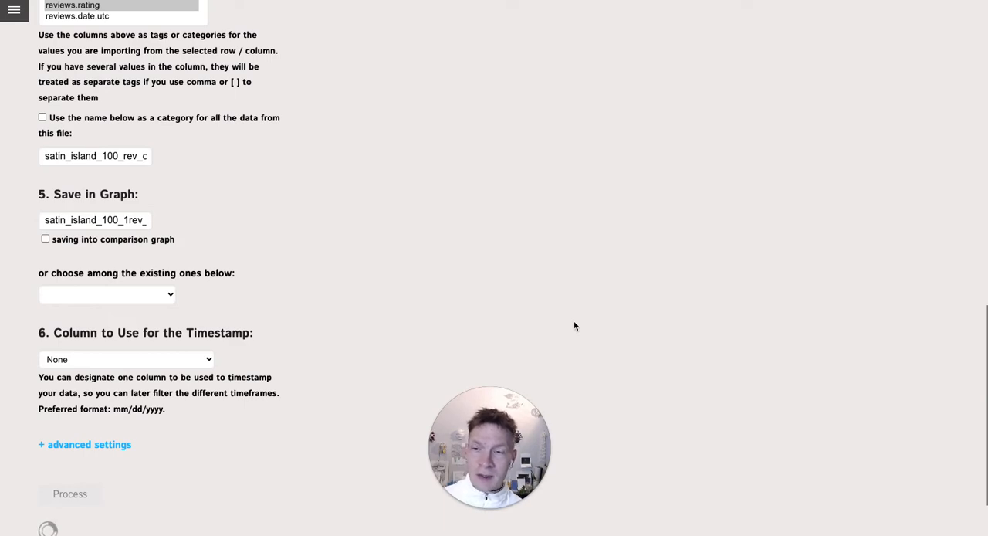
left_click(70, 494)
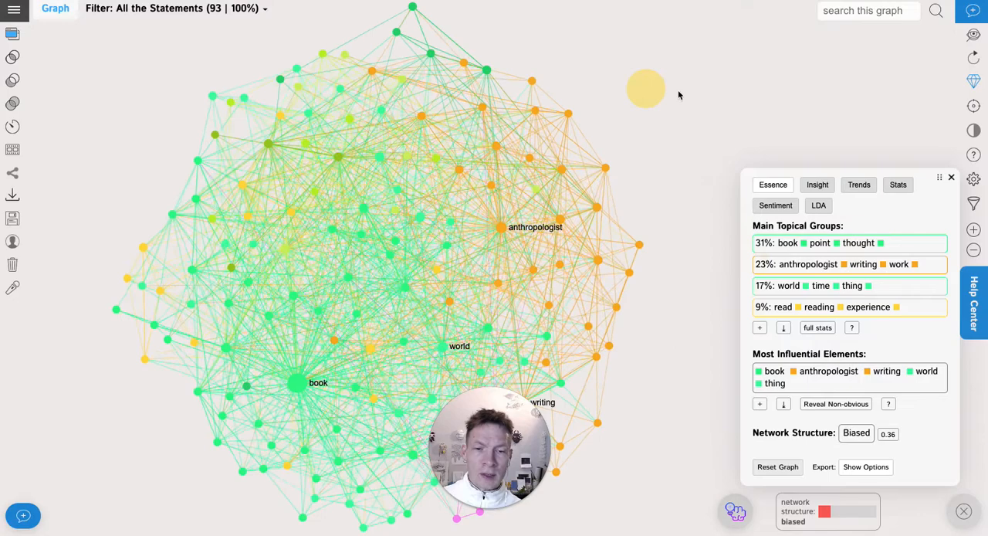
Raise the default label size and lower the hide-labels threshold so more nodes are labelled
left_click(973, 181)
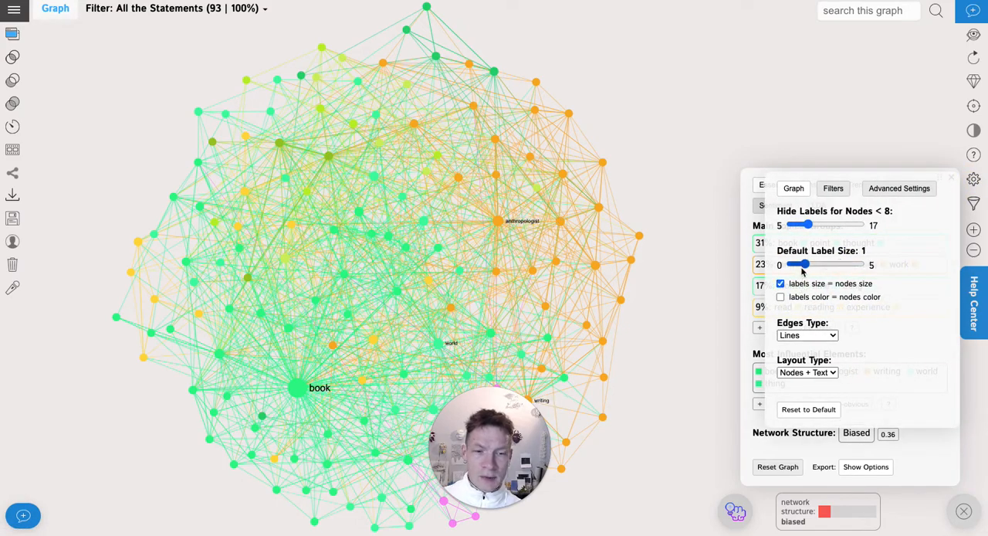
left_click_drag(800, 264, 822, 264)
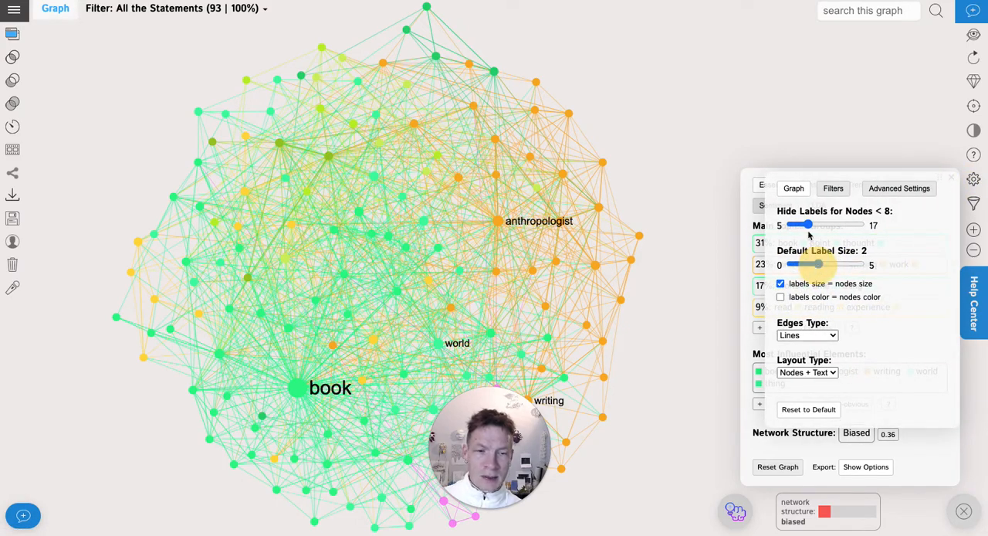
left_click_drag(809, 226, 797, 226)
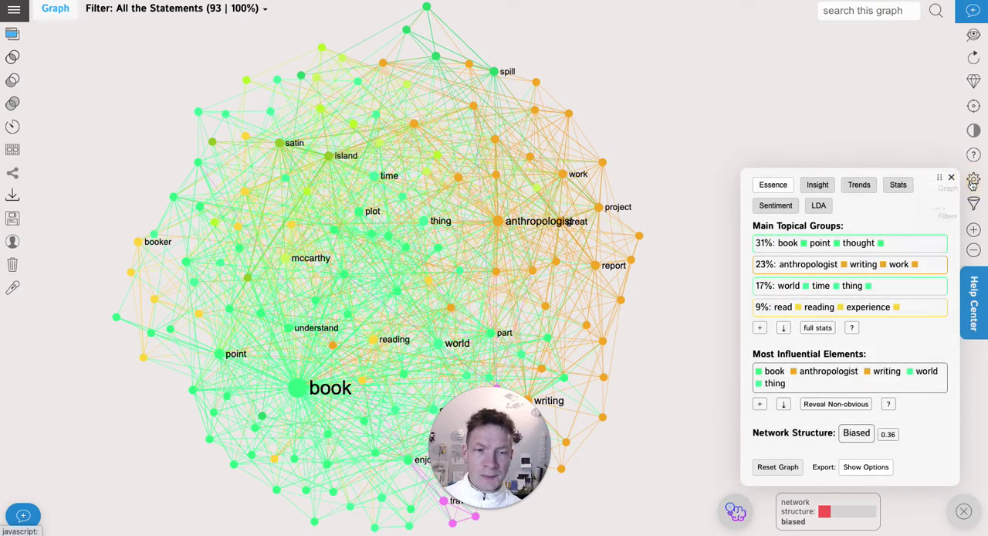
left_click(951, 176)
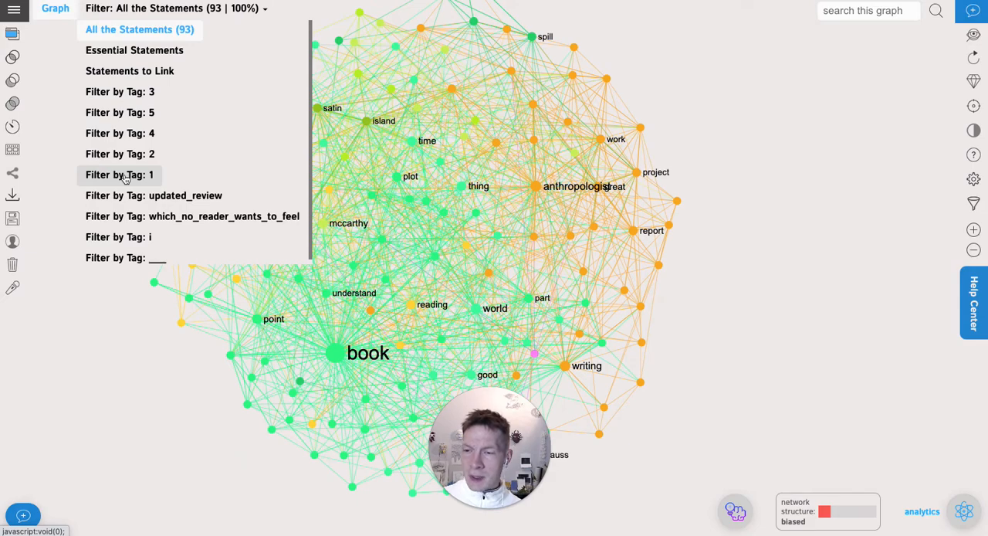
Show the rating-1 reviews, then the 34 rating-5 reviews with their analytics panel
left_click(121, 175)
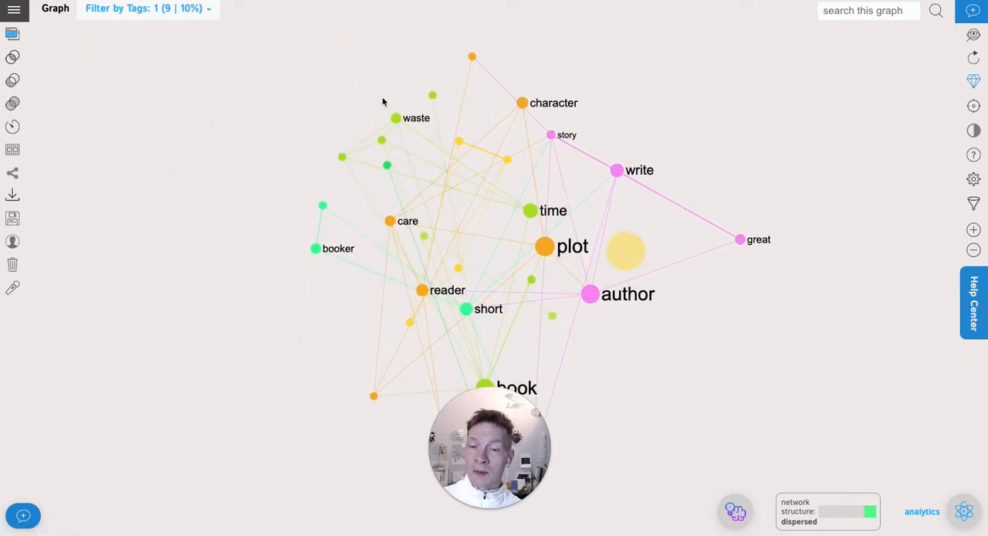
left_click(145, 9)
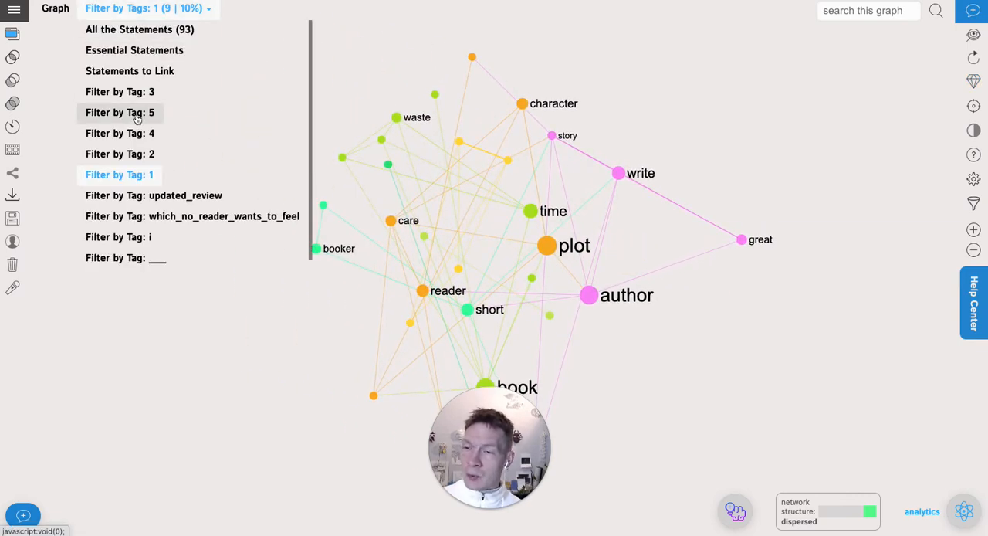
left_click(120, 111)
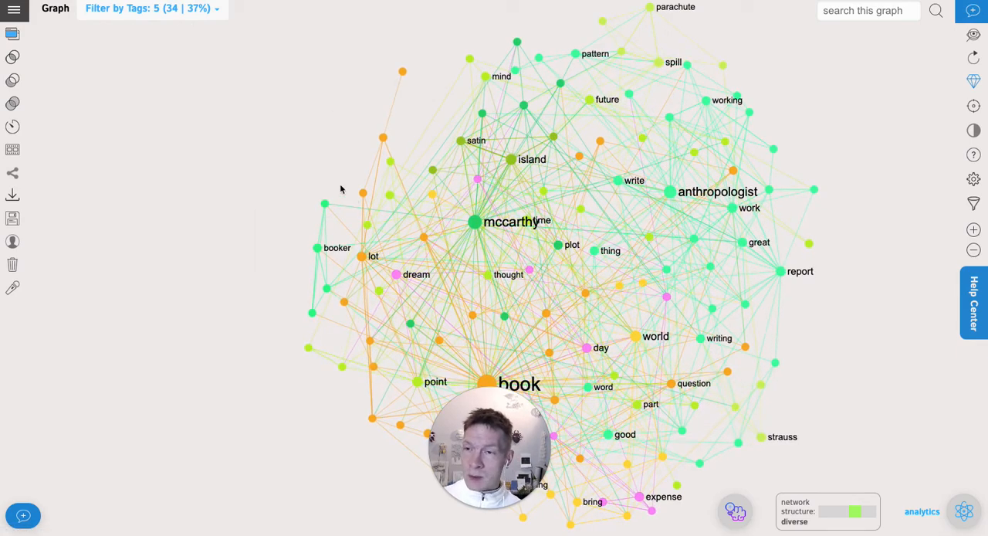
left_click(964, 509)
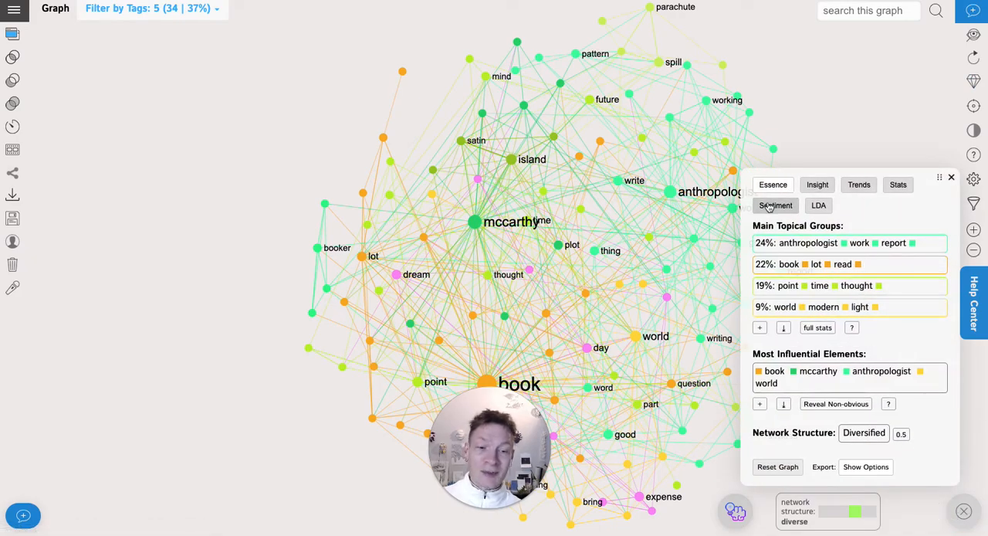
left_click(139, 10)
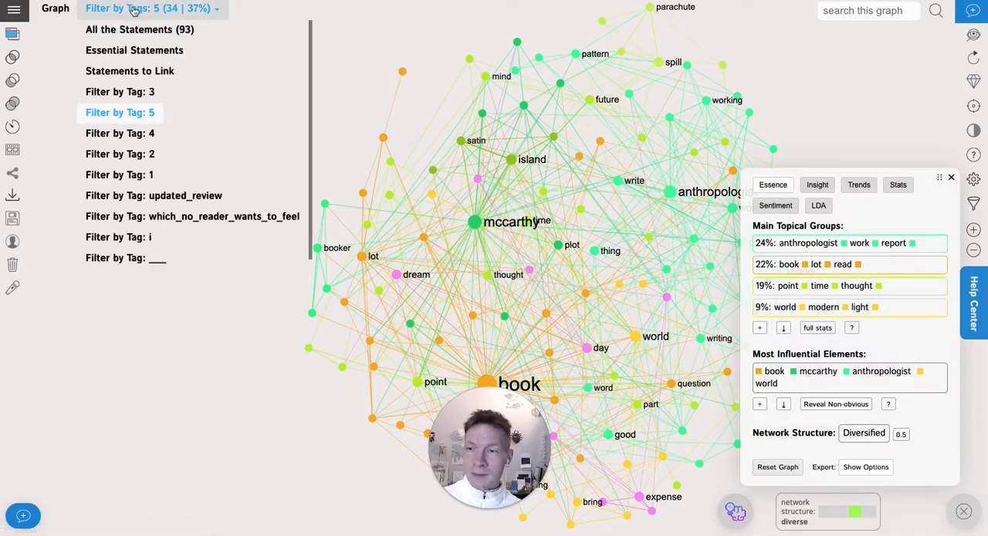
Run sentiment on all reviews and narrow the graph to the 11 negative ones, hiding the text pane
left_click(139, 31)
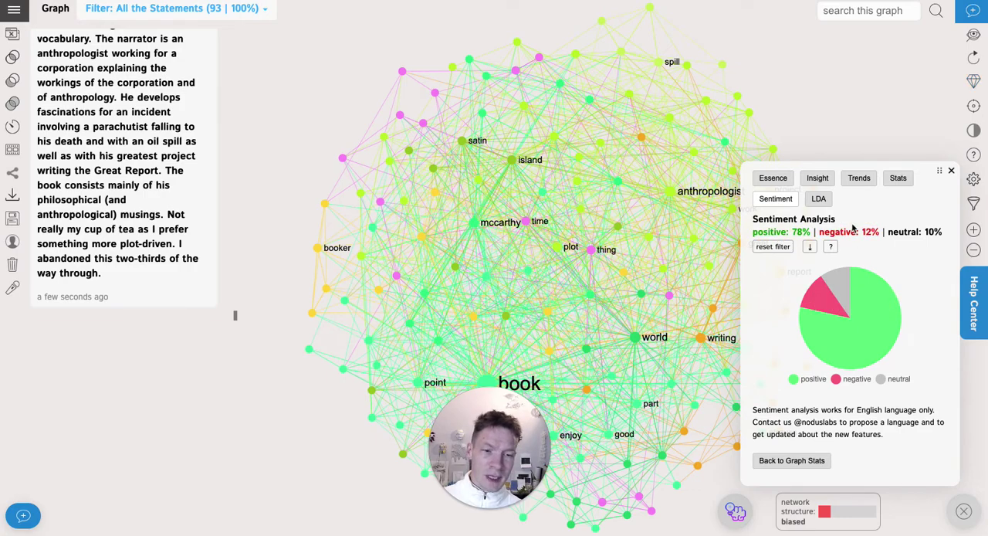
left_click(831, 232)
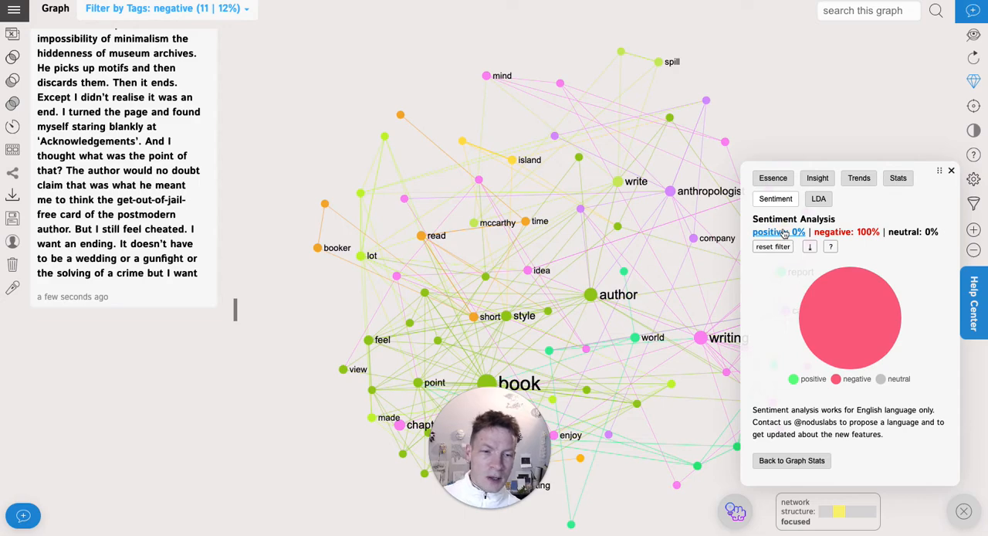
left_click(771, 232)
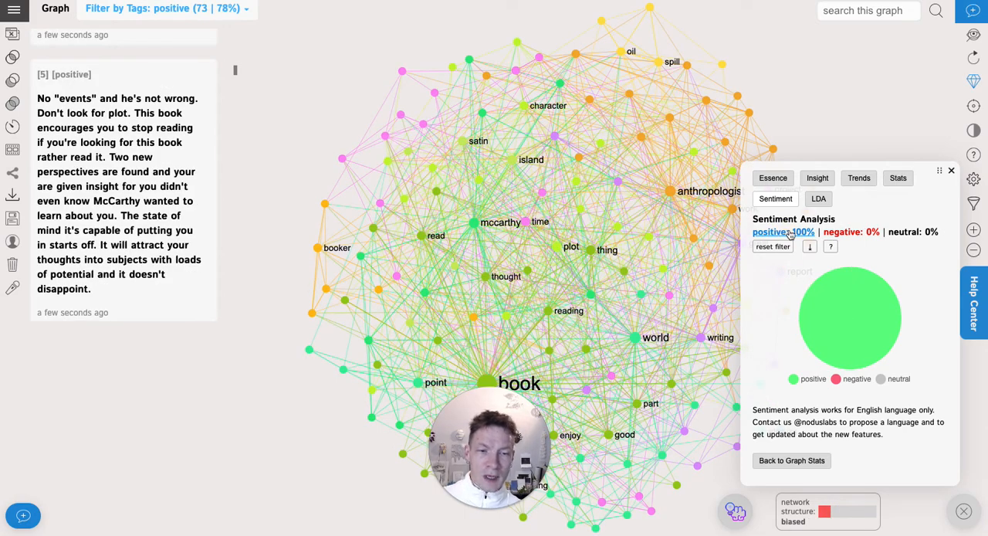
left_click(186, 10)
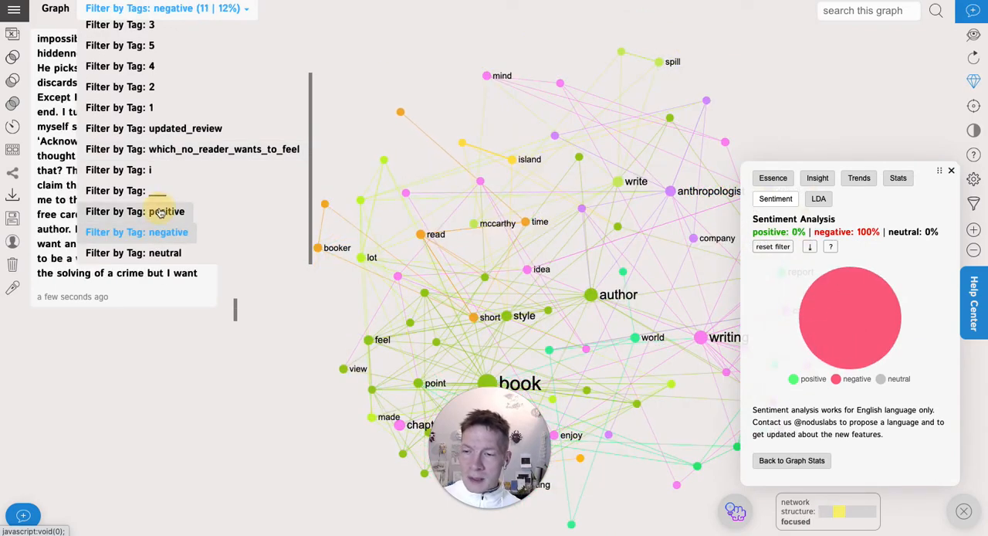
left_click(160, 210)
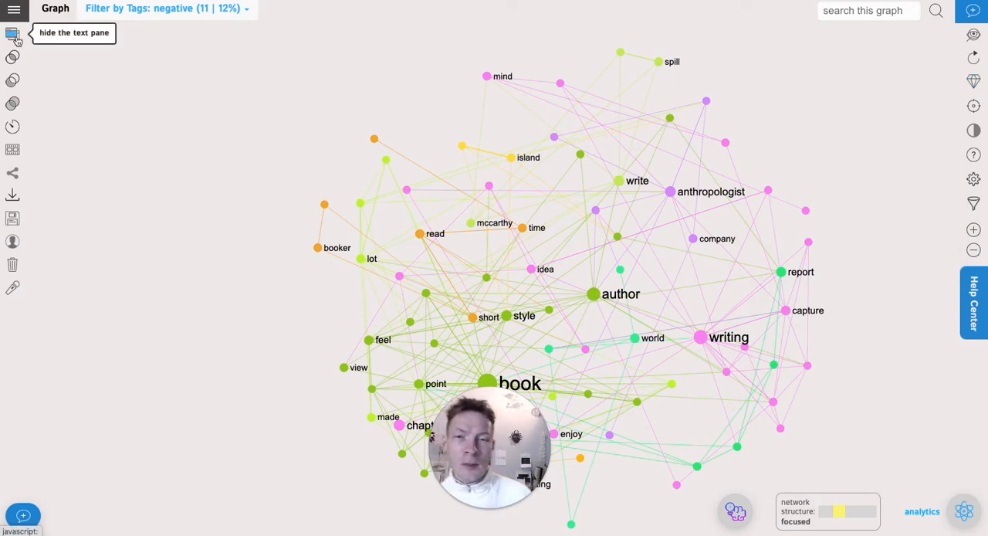
mouse_move(185, 74)
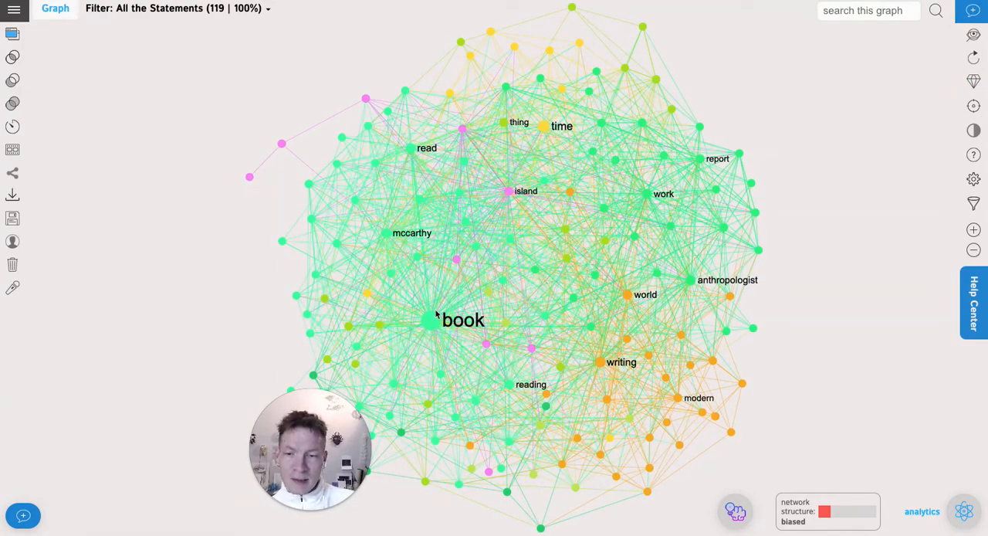
mouse_move(508, 194)
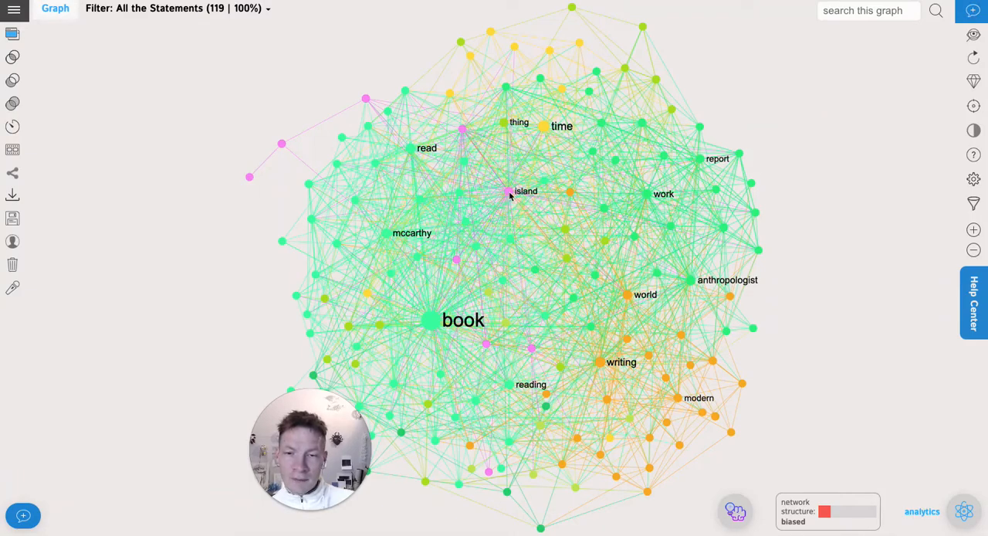
Select the island and time nodes and read the 7 reviews mentioning both
left_click(506, 191)
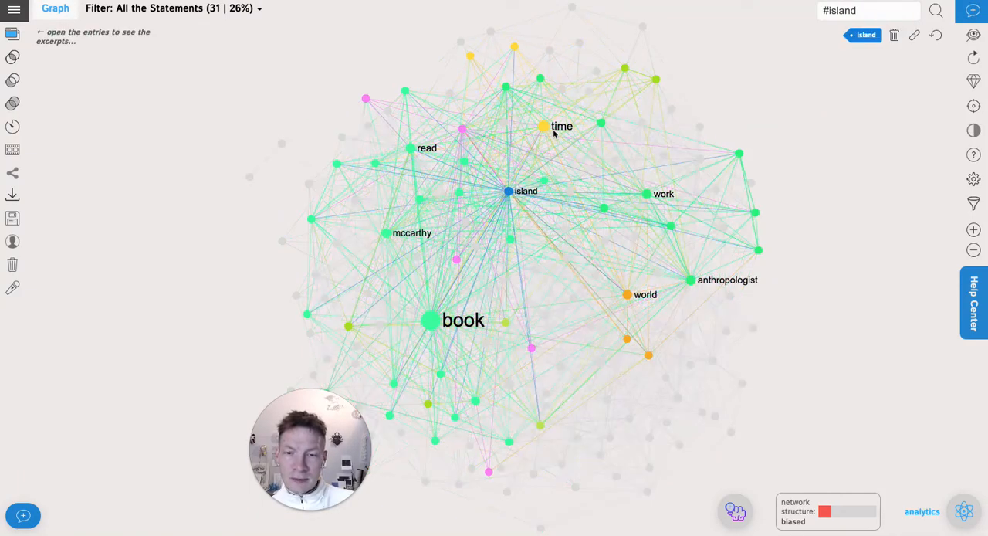
left_click(541, 127)
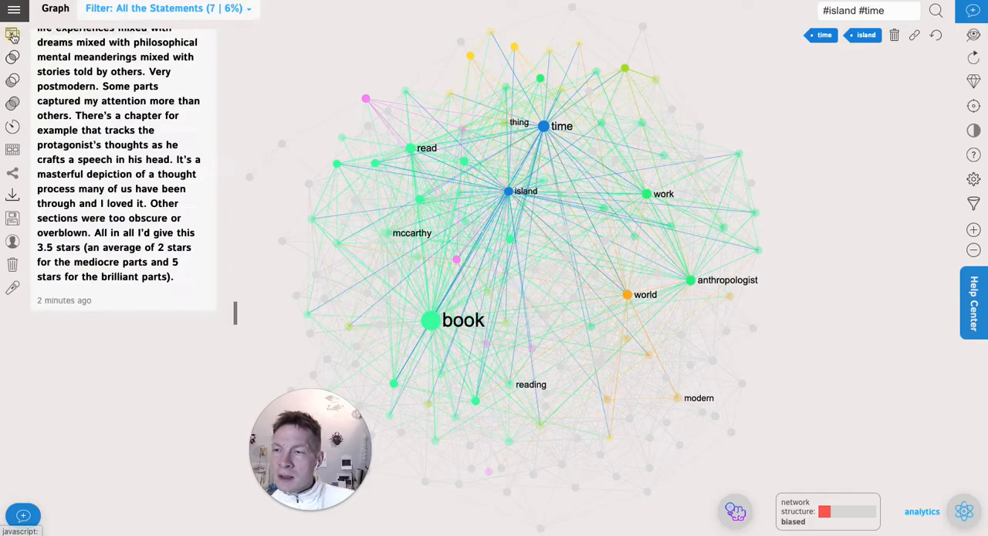
scroll("down", 3)
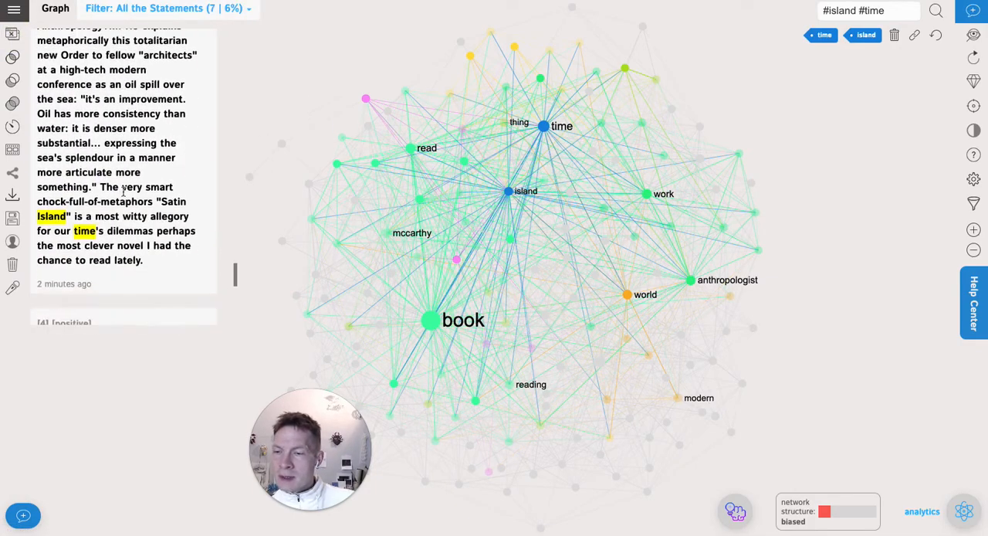
scroll("down", 3)
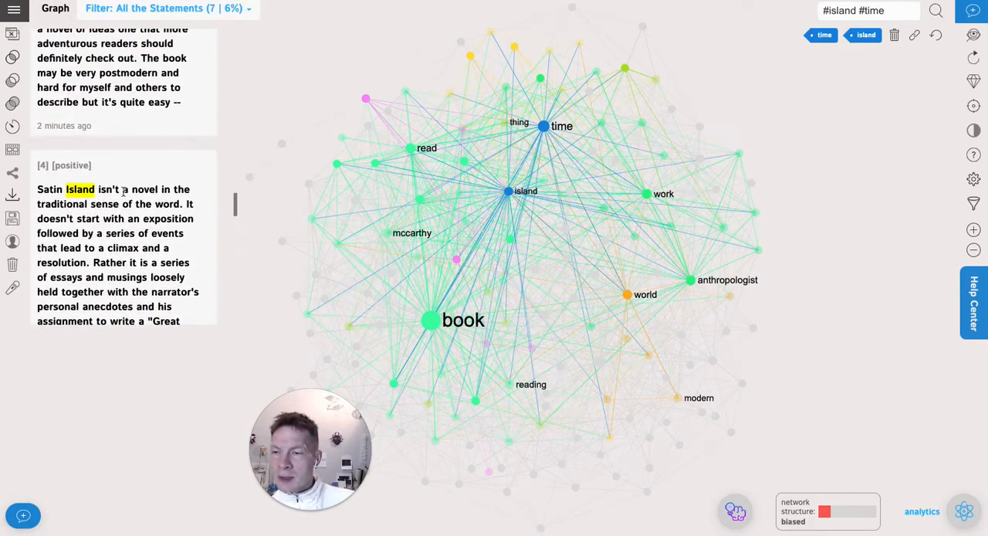
scroll("down", 3)
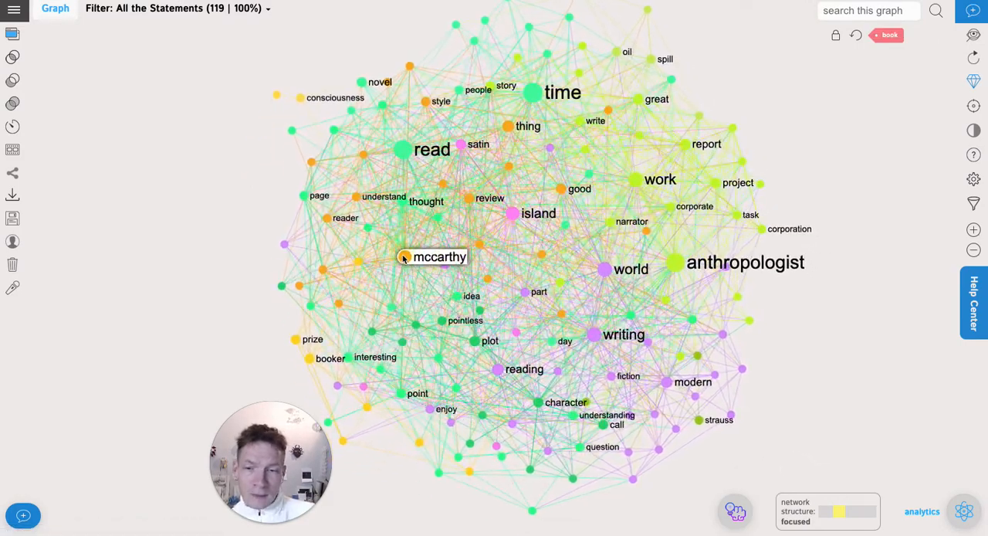
Hide the mccarthy and anthropologist nodes from the reviews graph
left_click(404, 256)
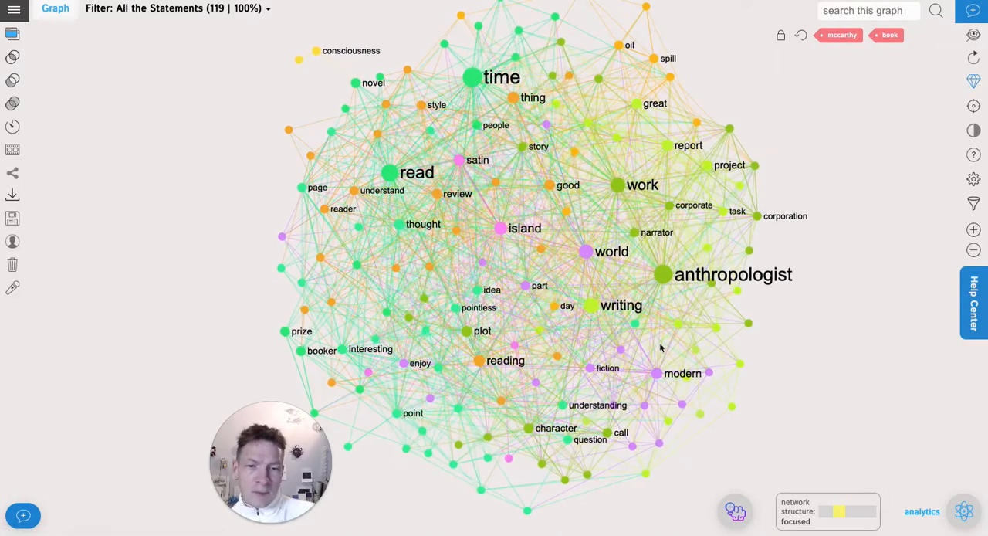
left_click(657, 275)
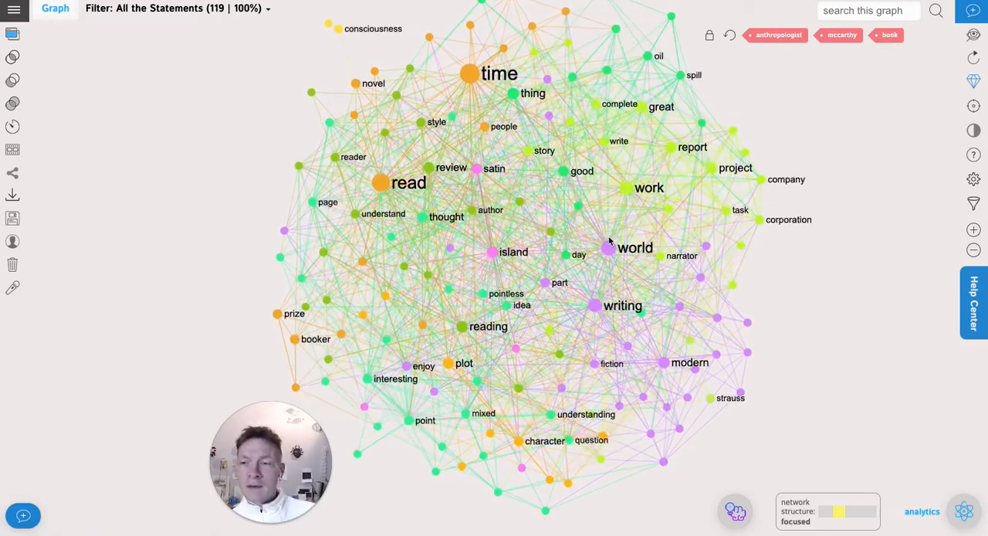
left_click(177, 9)
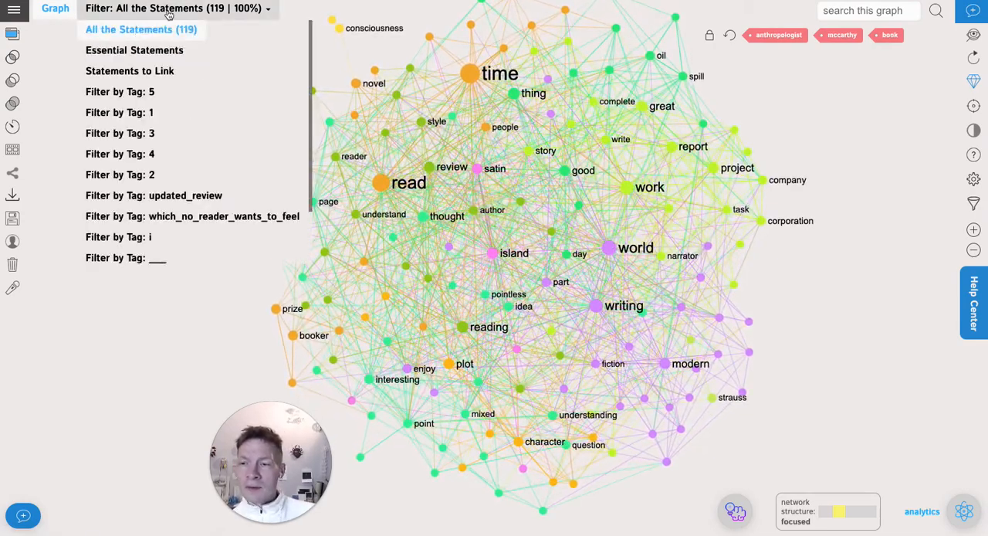
mouse_move(120, 111)
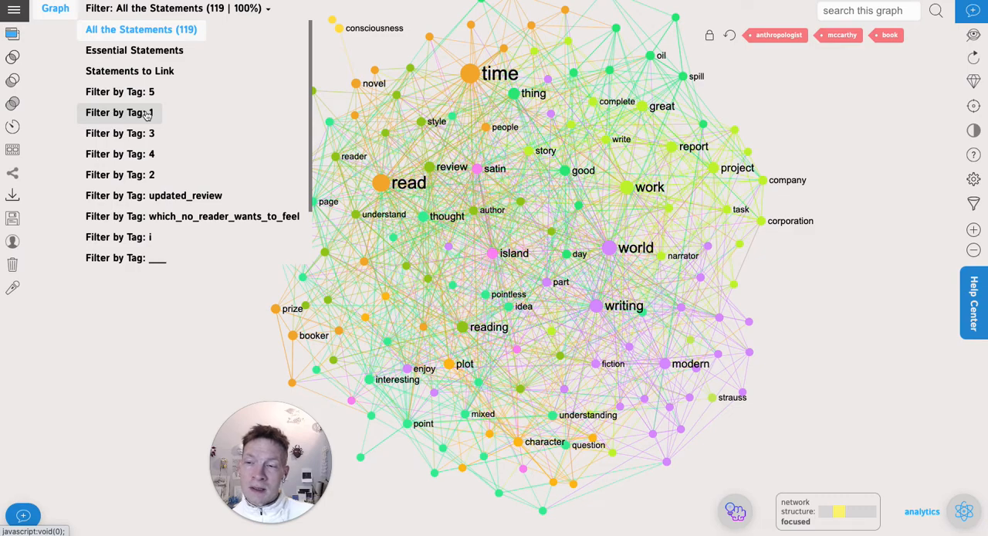
Filter the graph to reviews tagged 1 and 2 merged together (21 statements, 18%)
left_click(121, 113)
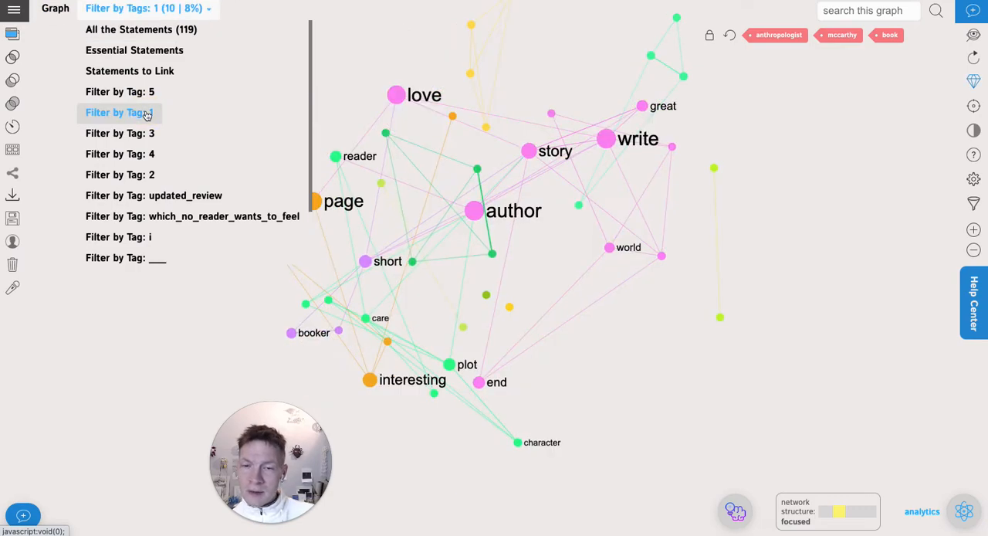
mouse_move(151, 71)
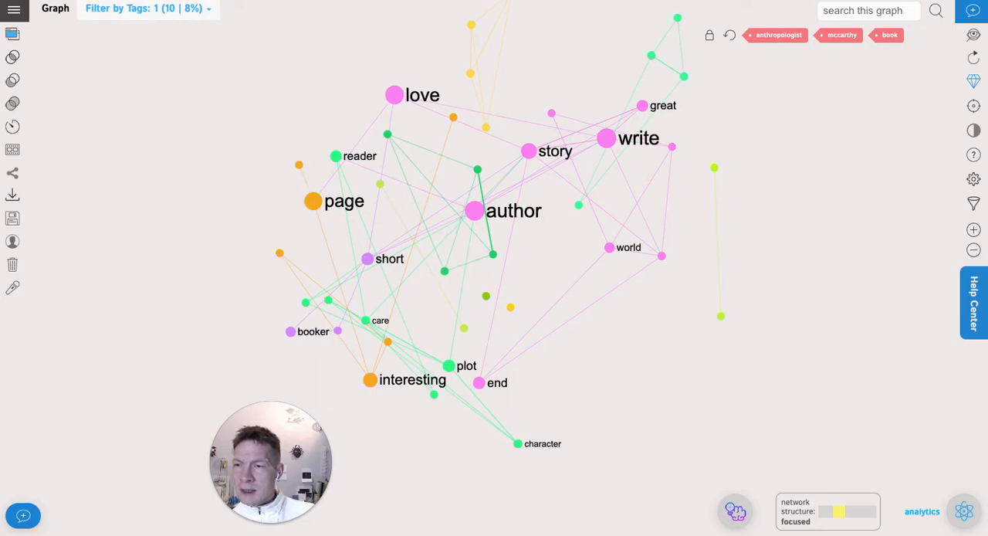
mouse_move(12, 103)
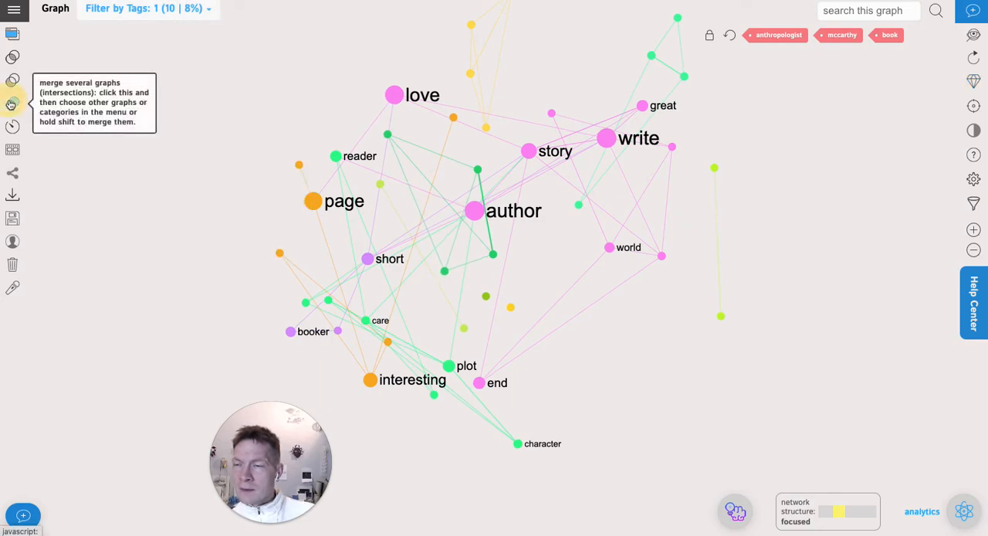
left_click(147, 10)
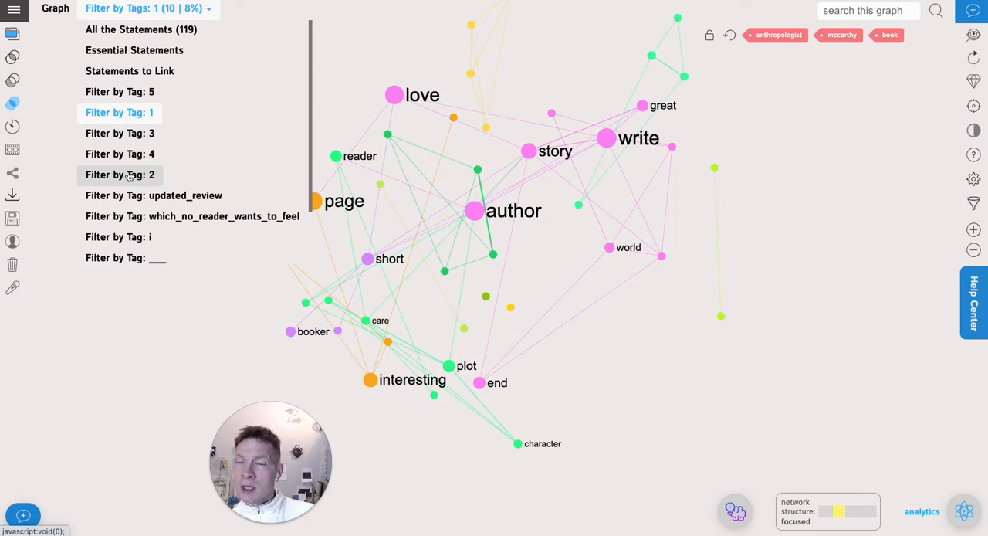
left_click(121, 174)
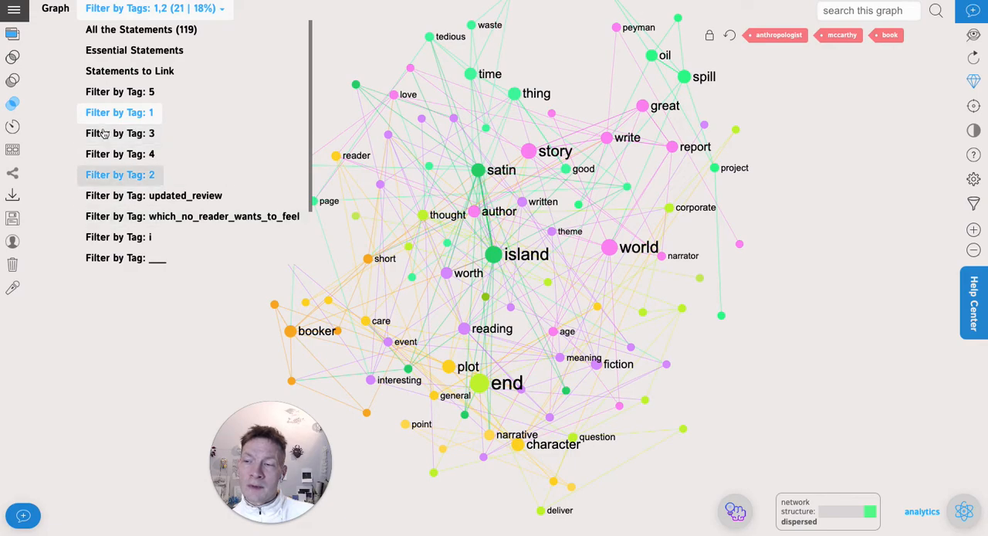
left_click(151, 9)
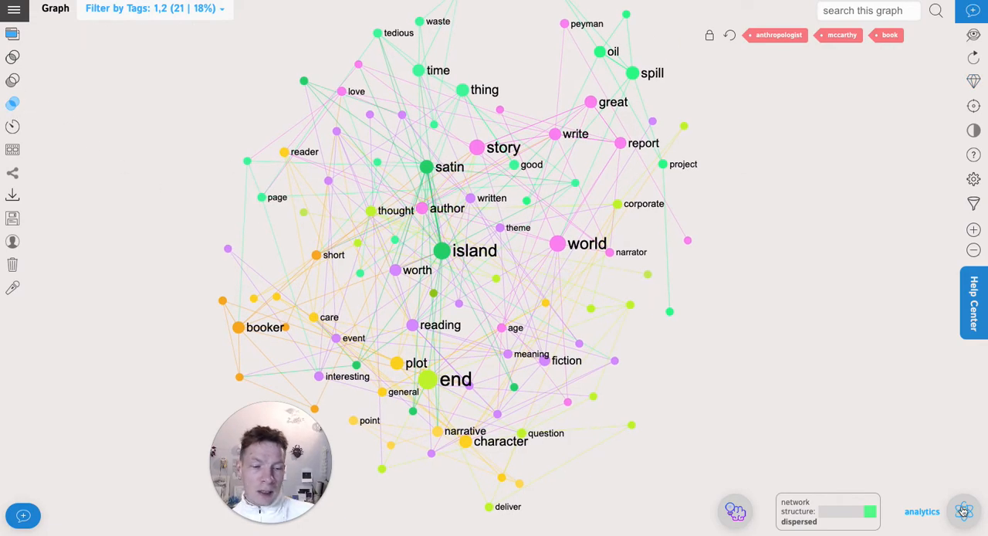
Review the main topical groups summary in Analytics and browse the matching review texts
left_click(961, 509)
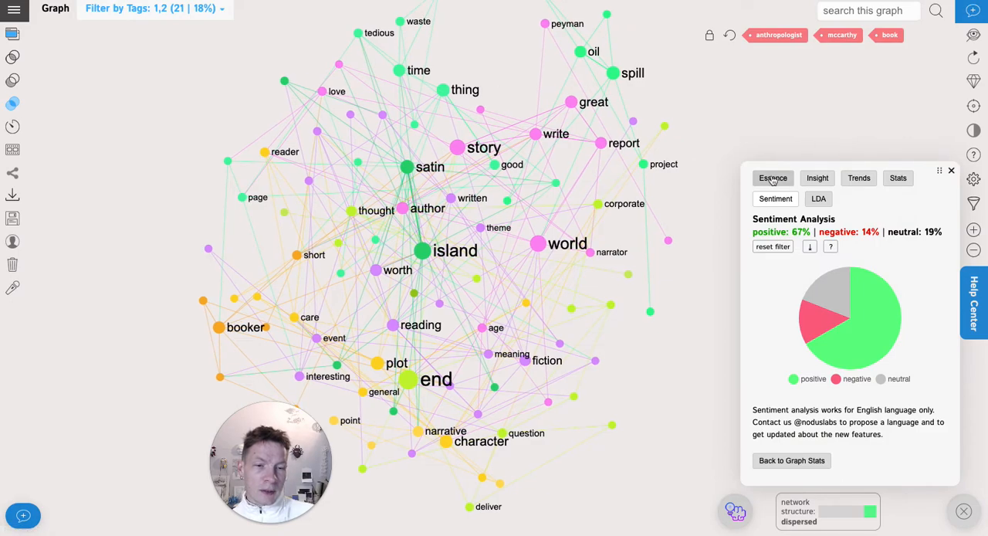
left_click(772, 198)
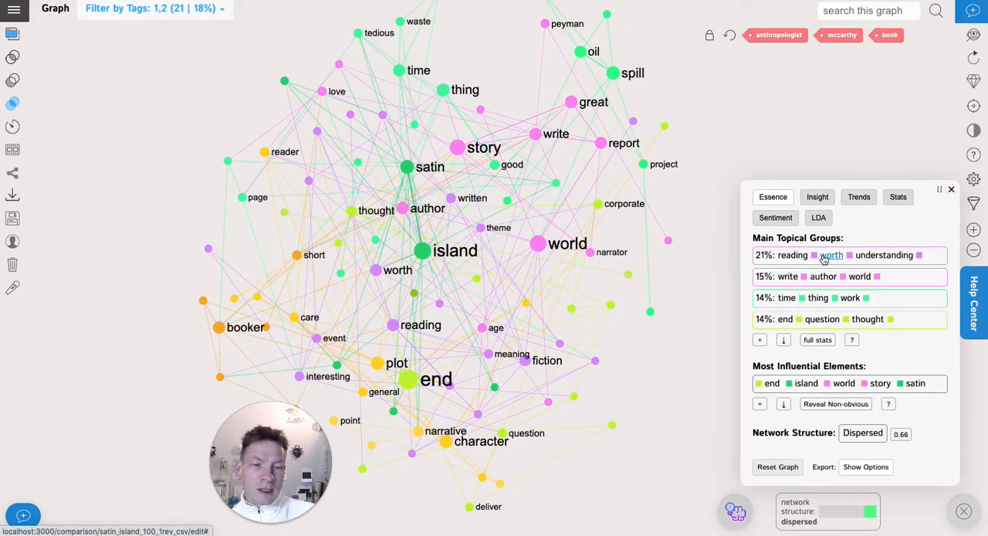
mouse_move(802, 278)
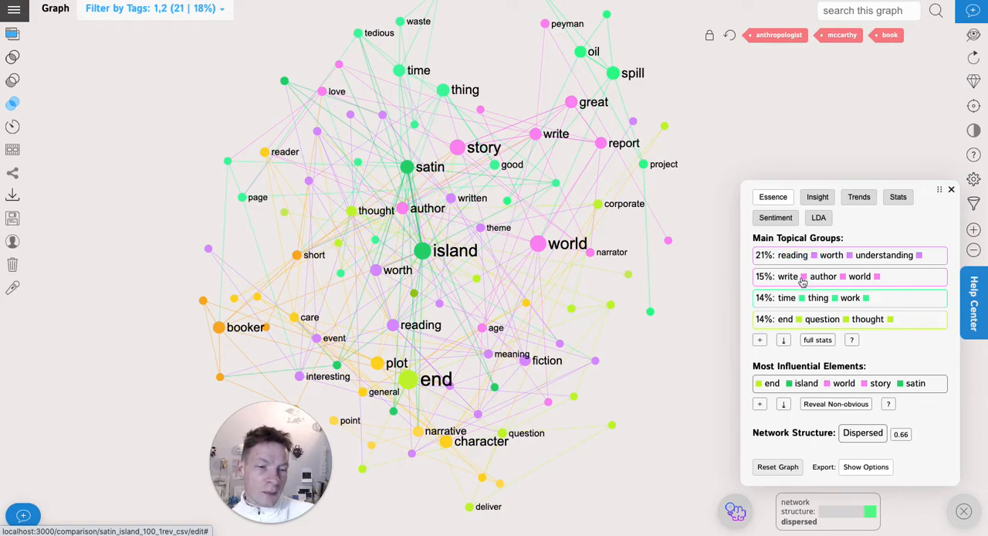
mouse_move(813, 298)
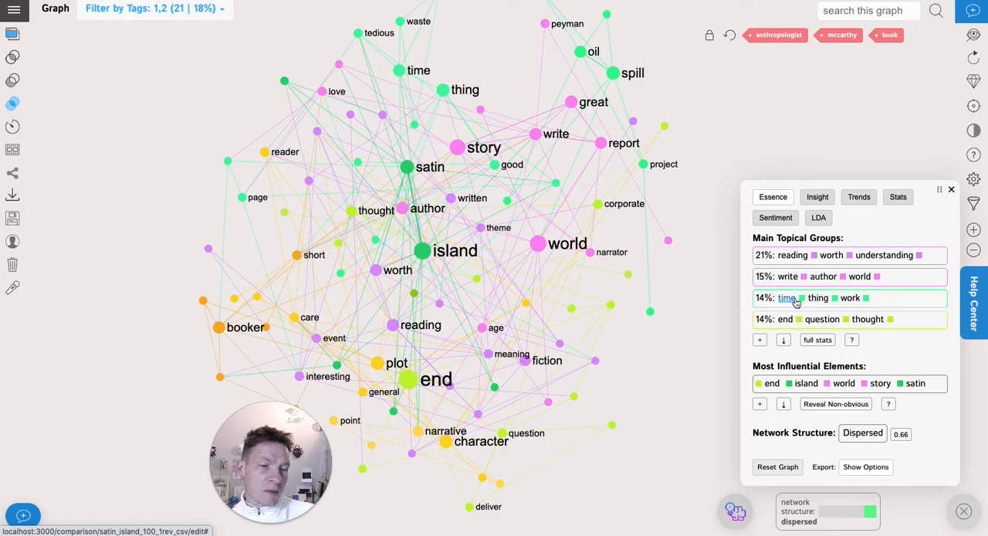
mouse_move(849, 298)
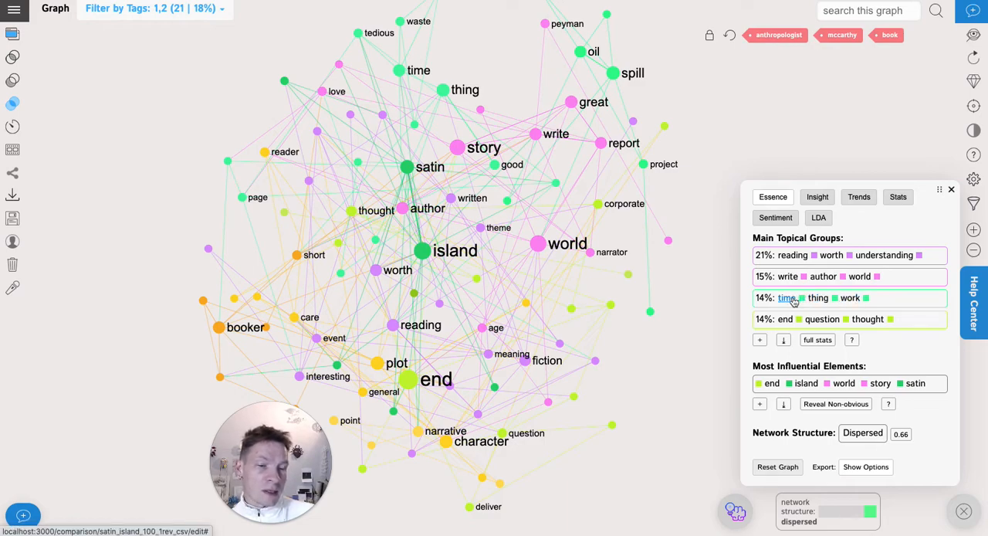
mouse_move(822, 319)
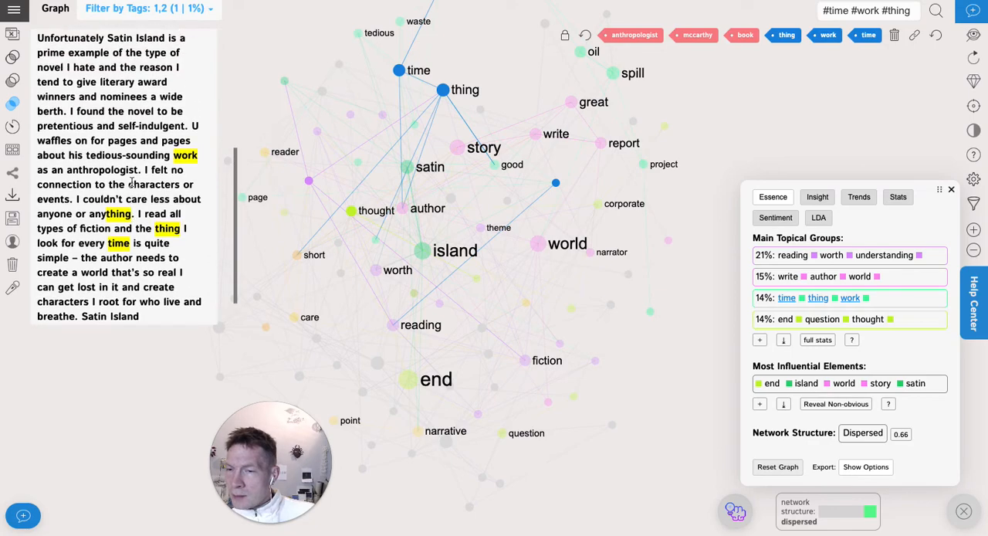
scroll("down", 3)
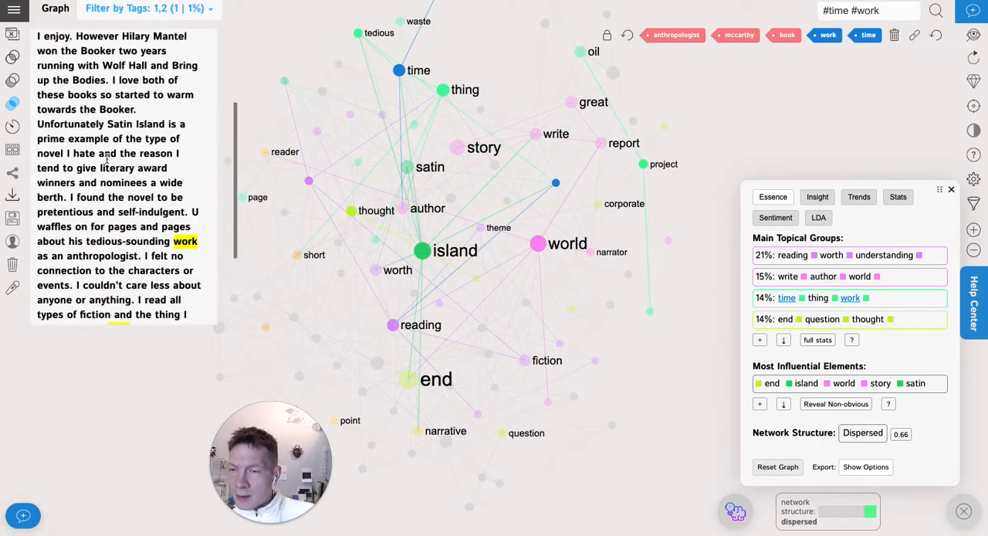
scroll("down", 3)
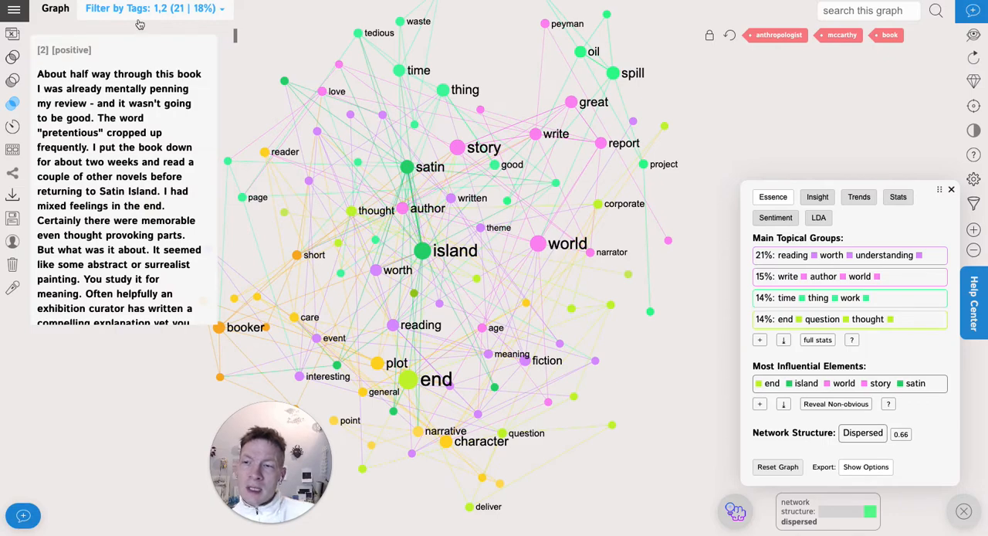
Reset to all 119 statements, then merge reviews tagged 5 and 2 (54 statements, 45%)
left_click(151, 9)
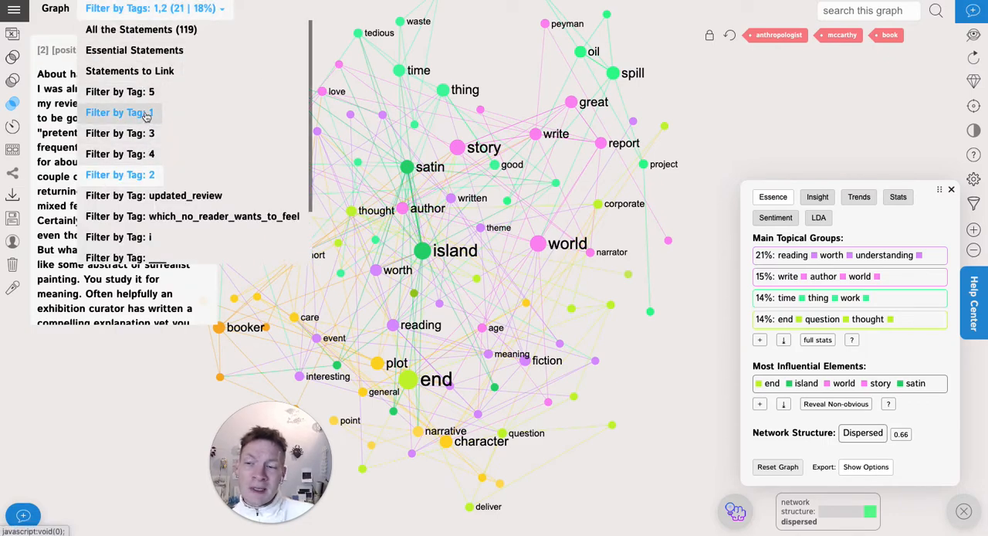
left_click(120, 174)
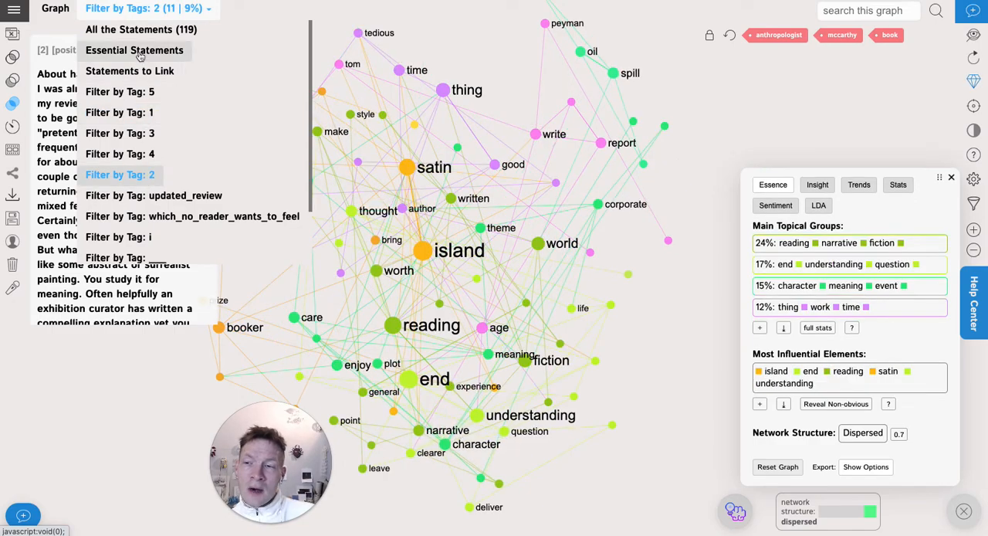
left_click(144, 29)
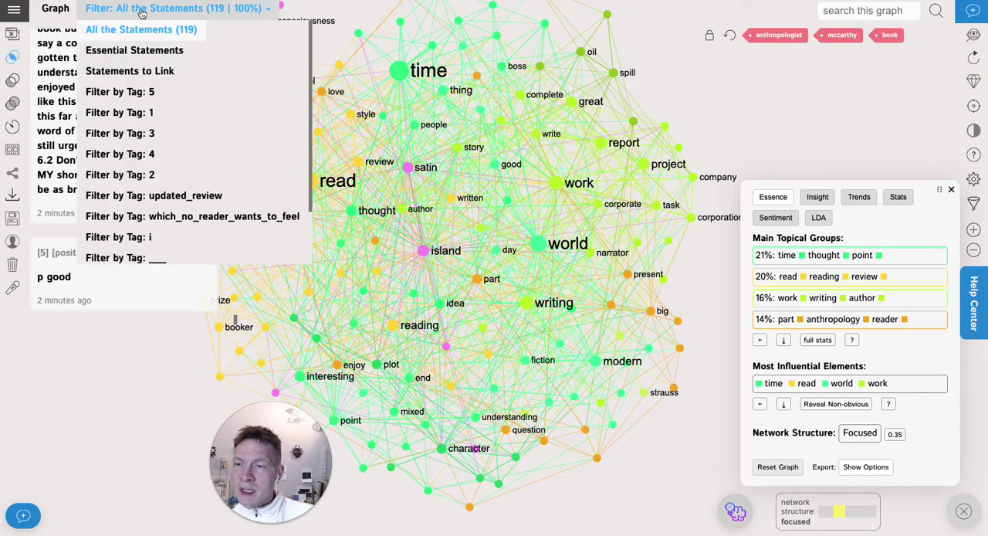
mouse_move(138, 102)
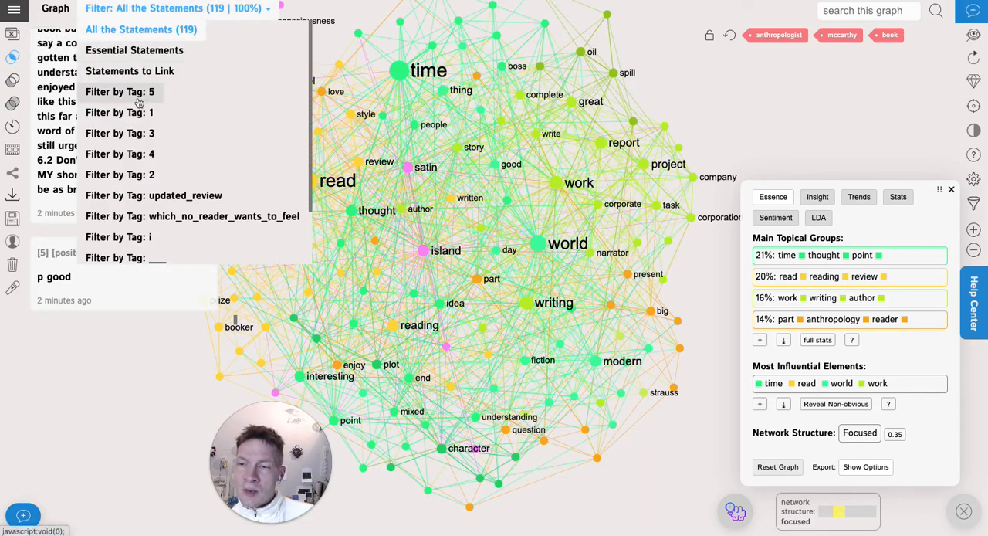
left_click(121, 92)
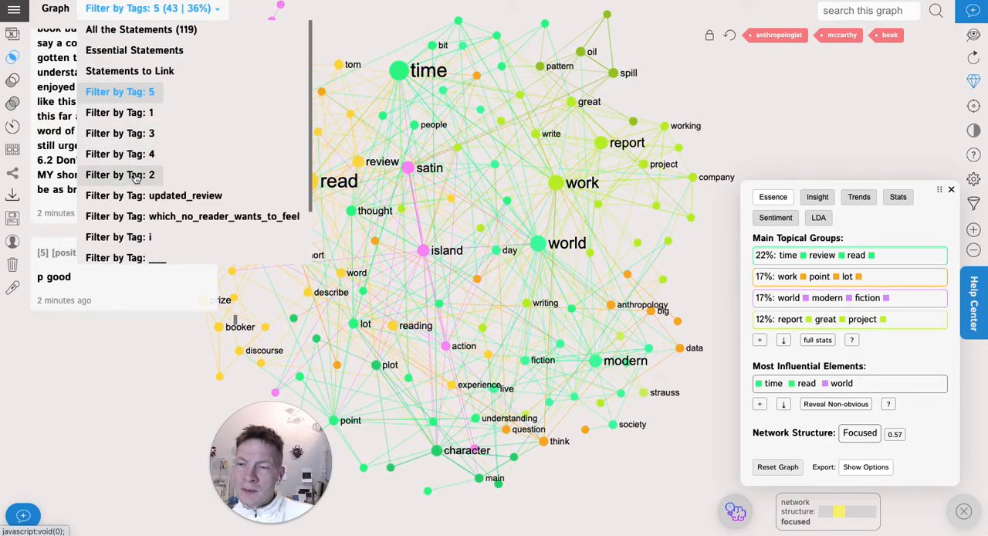
left_click(120, 174)
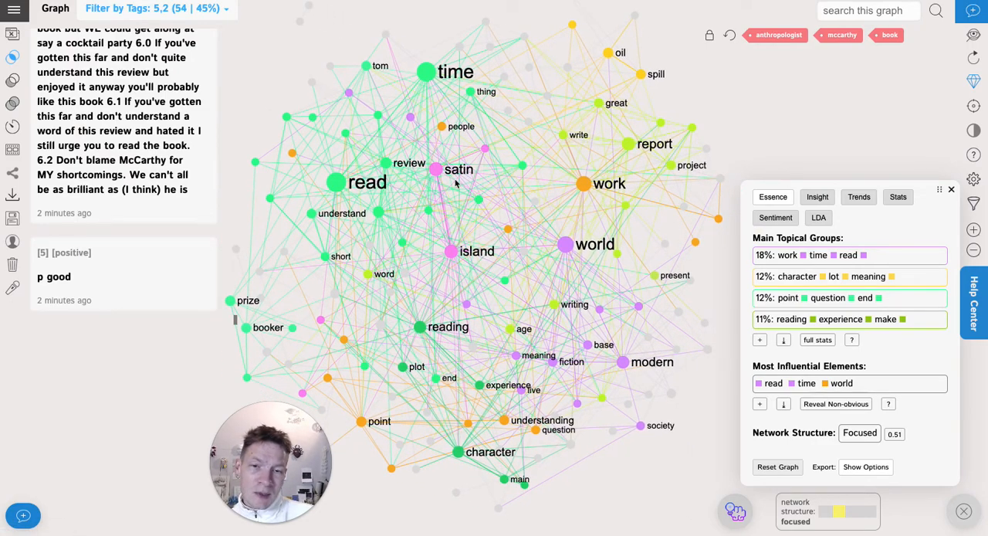
mouse_move(466, 198)
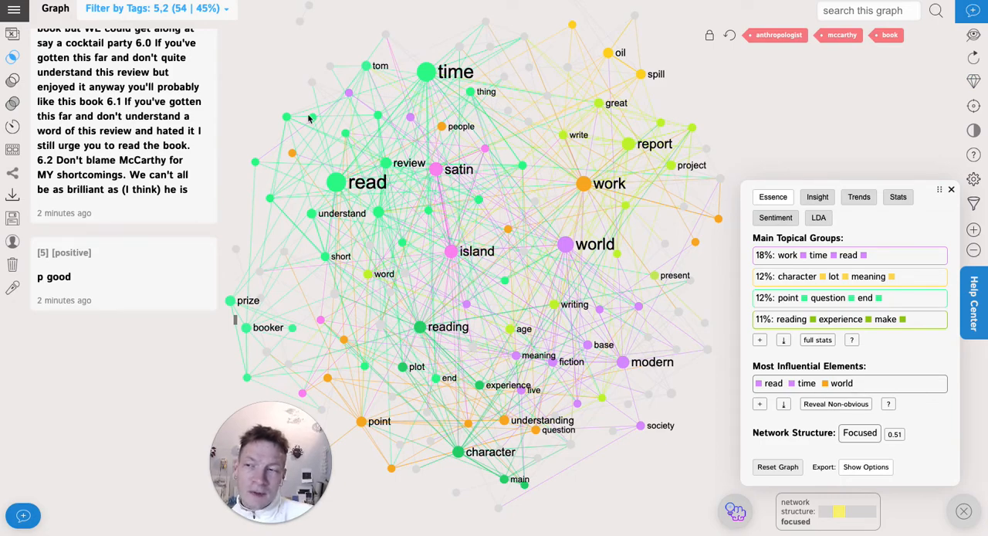
left_click(154, 9)
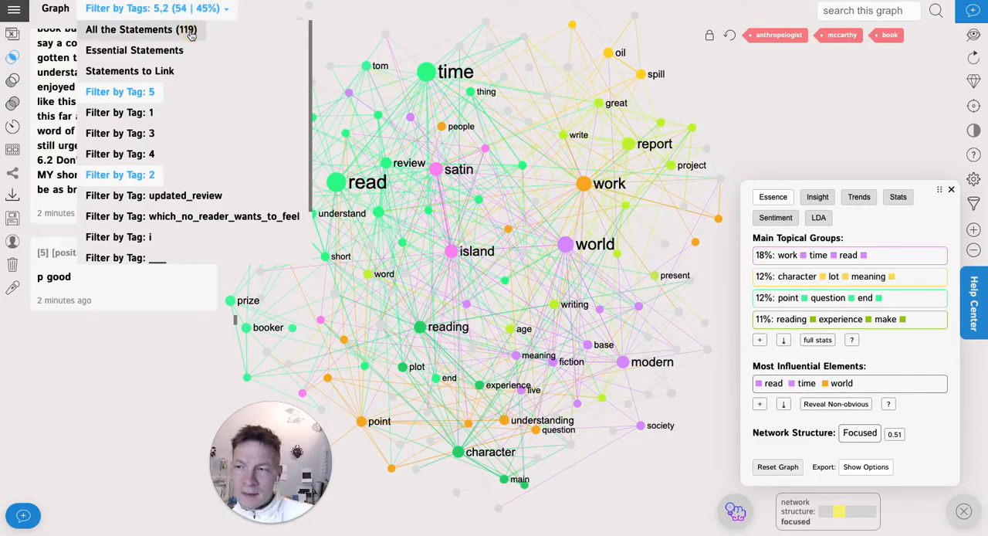
Switch the comparison to differences between tag groups and compare reviews tagged 2 and 5
left_click(141, 31)
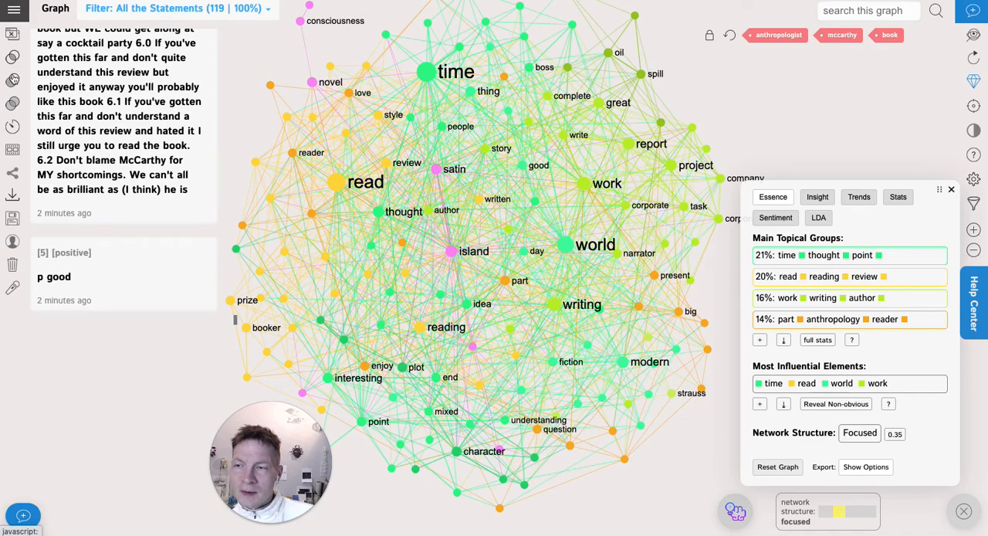
left_click(183, 8)
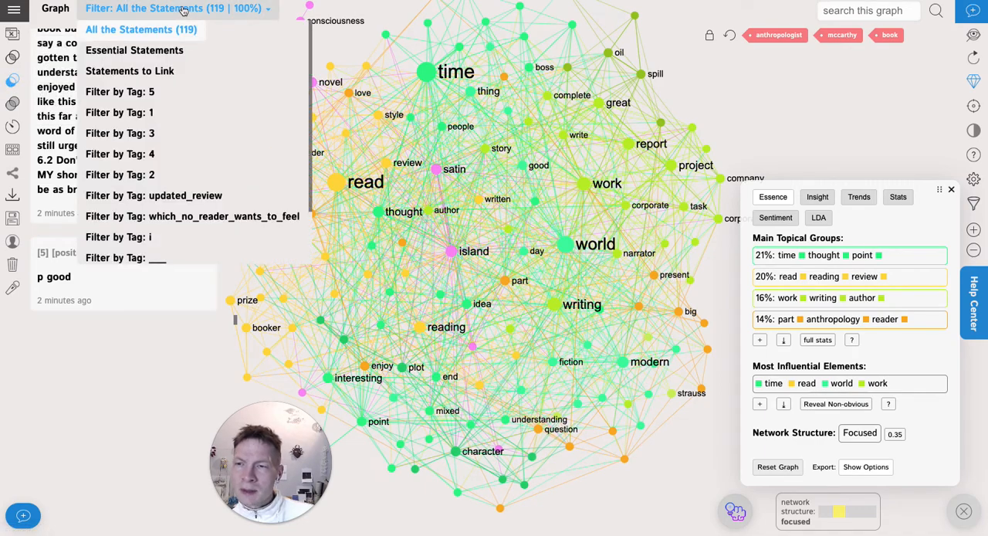
left_click(179, 9)
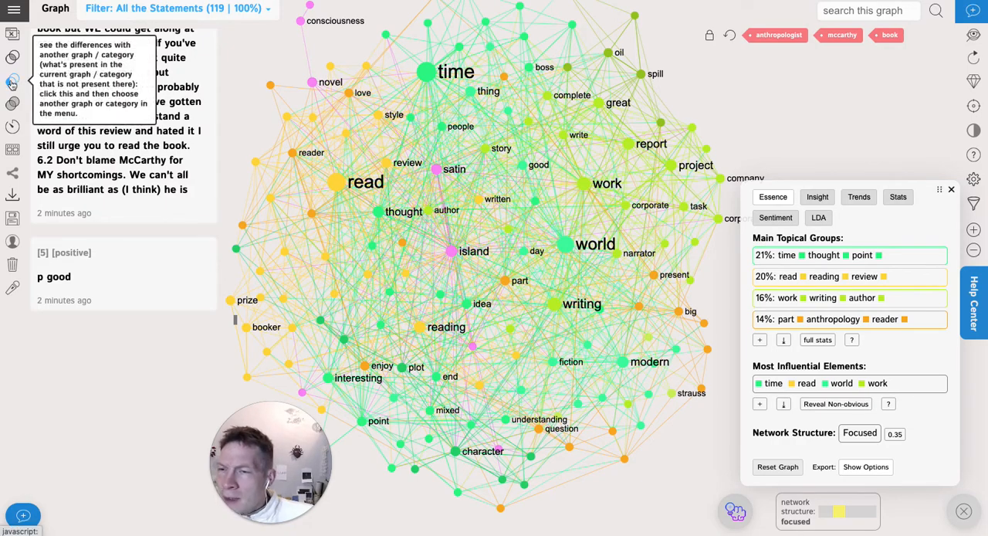
left_click(181, 9)
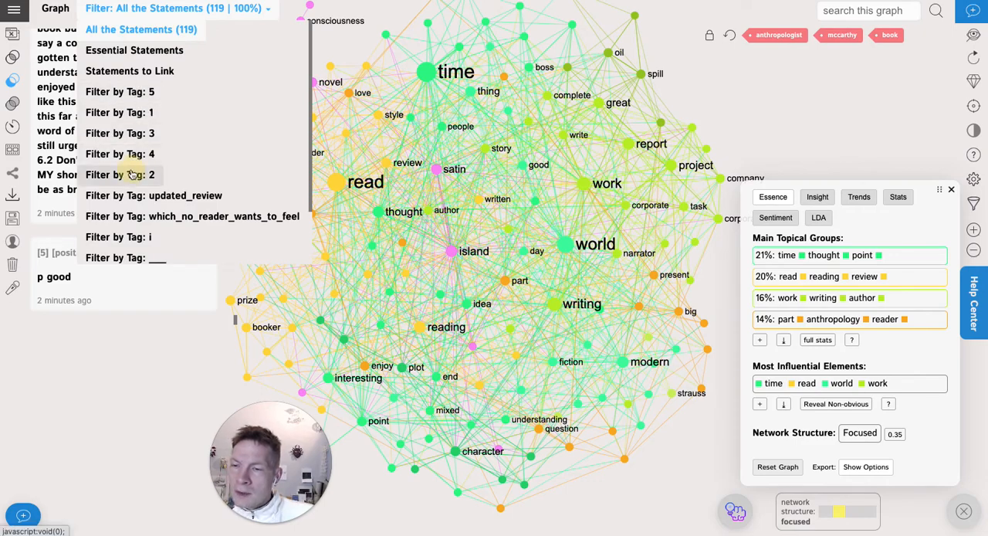
left_click(120, 174)
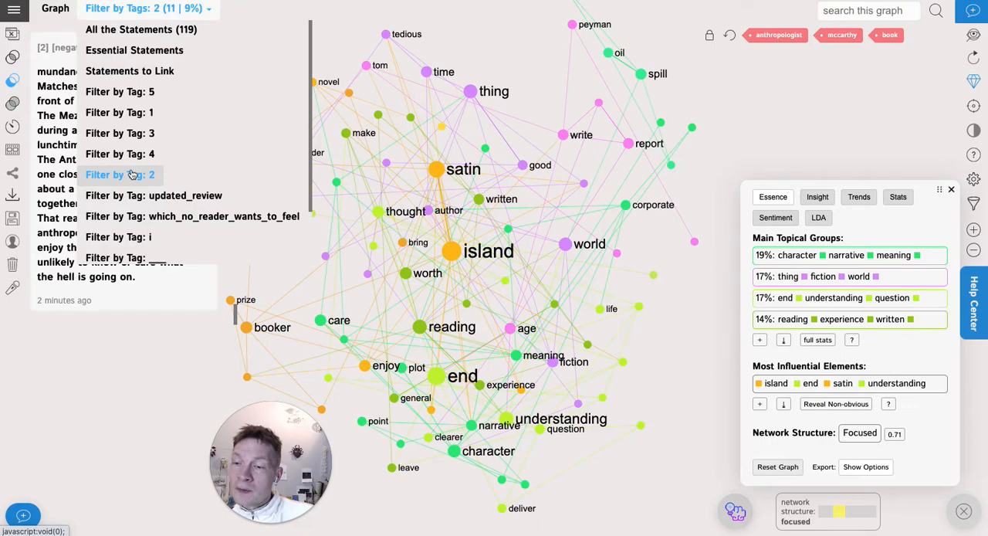
mouse_move(131, 105)
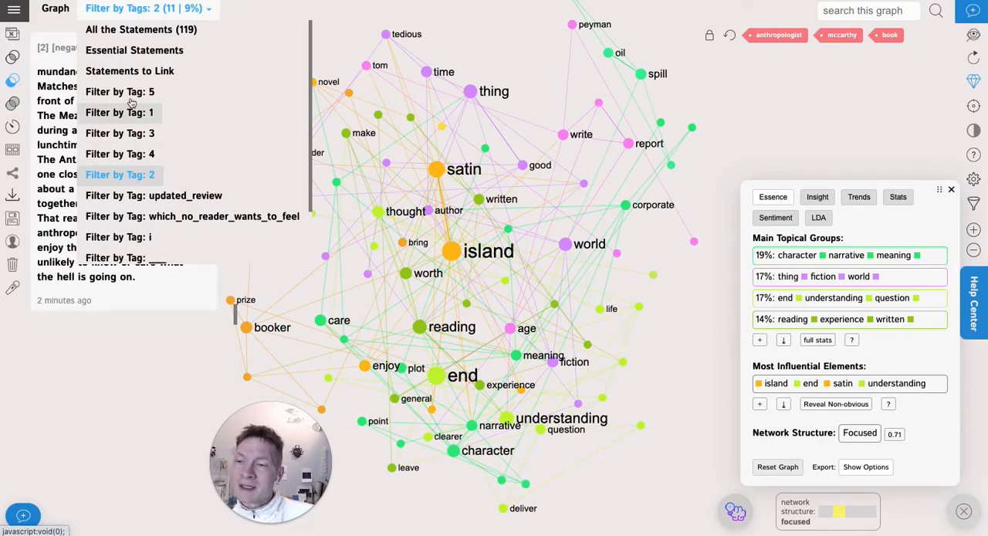
mouse_move(136, 93)
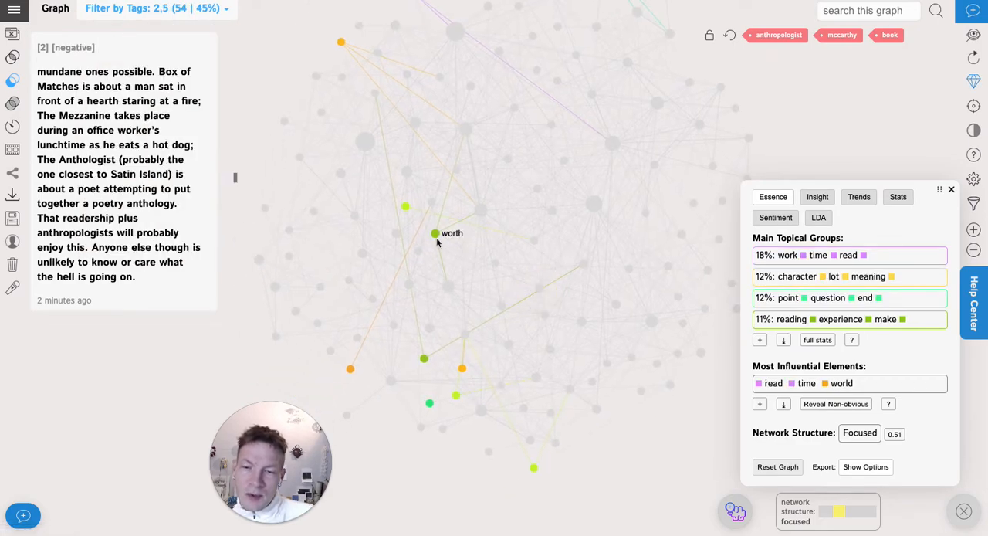
mouse_move(414, 225)
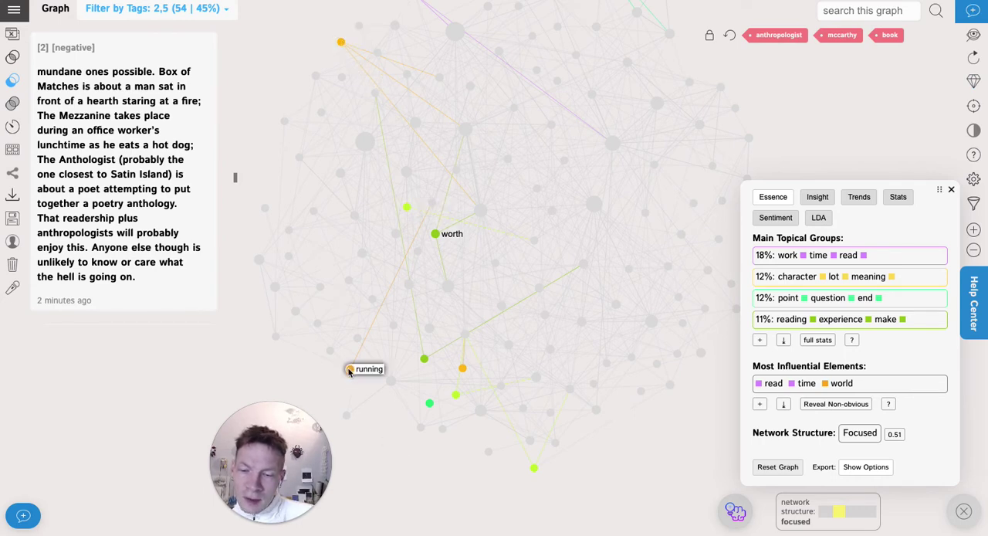
mouse_move(423, 358)
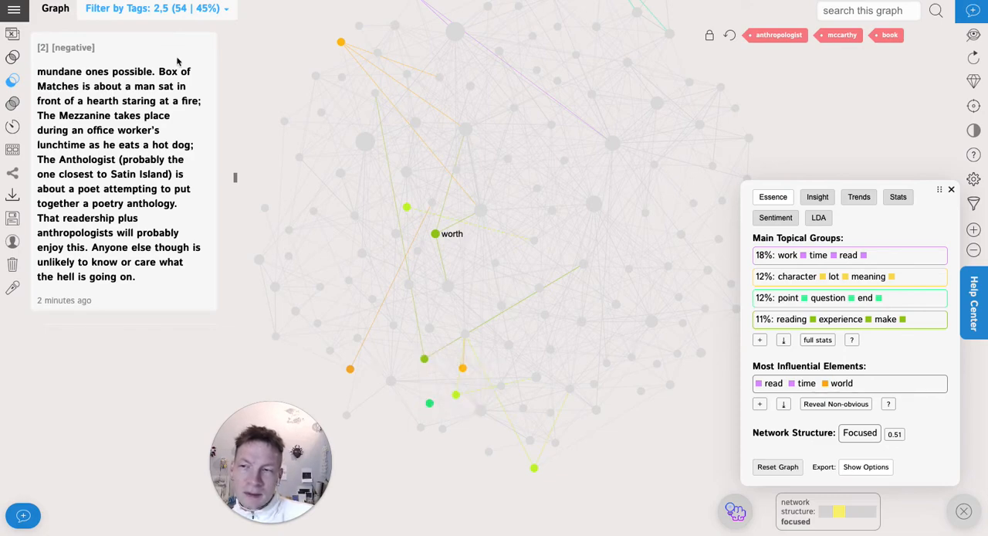
left_click(152, 10)
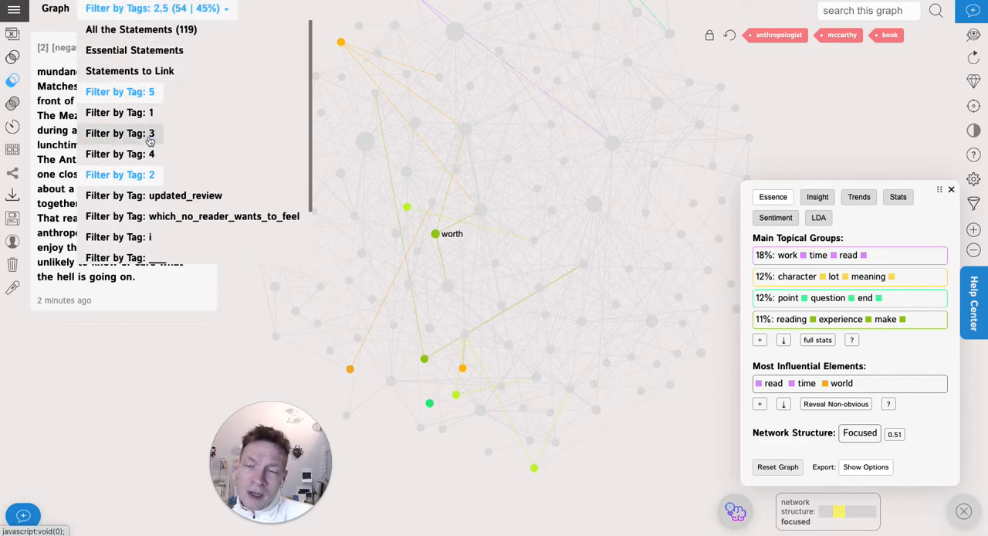
mouse_move(147, 29)
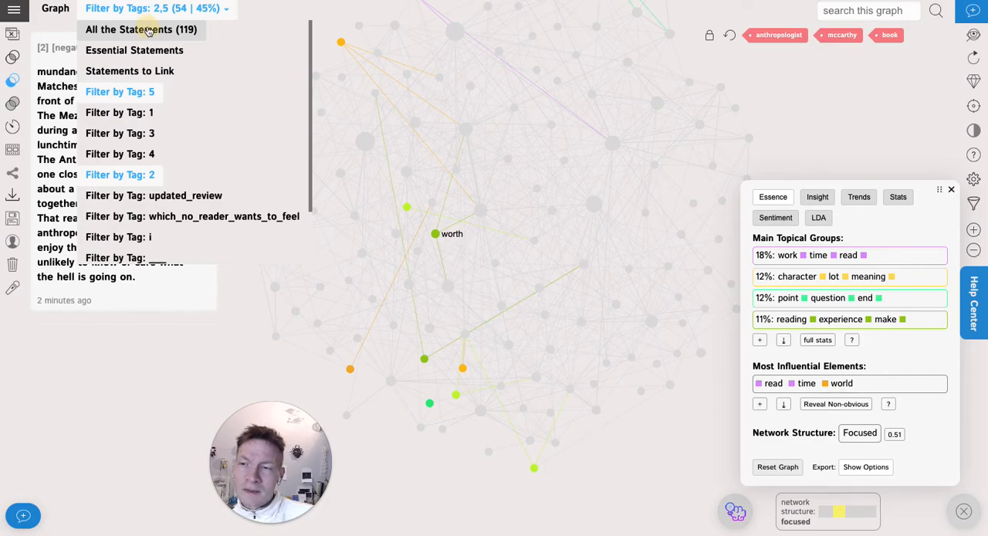
Compare tag 5 alone (43 statements) with tags 5 and 2, then restore all 119 statements
left_click(142, 30)
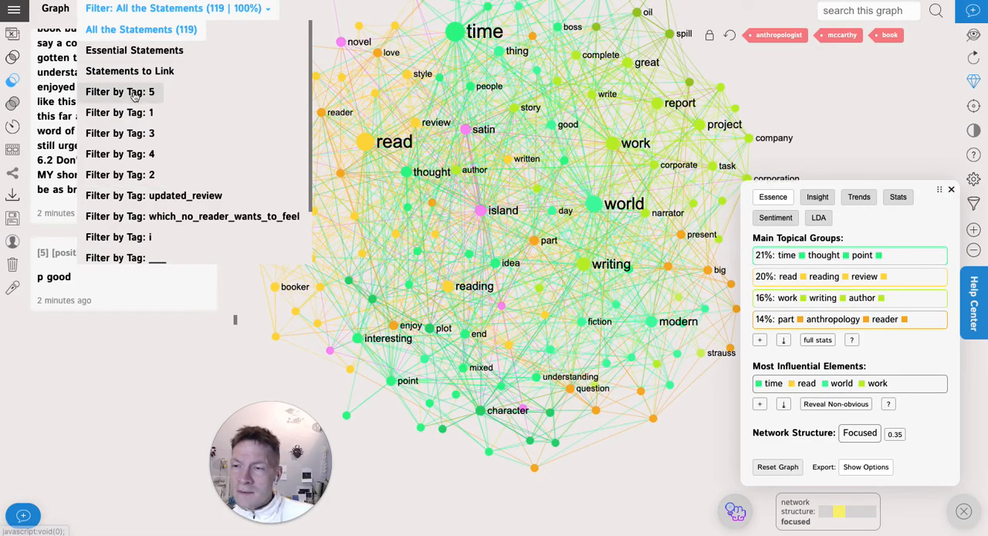
left_click(120, 93)
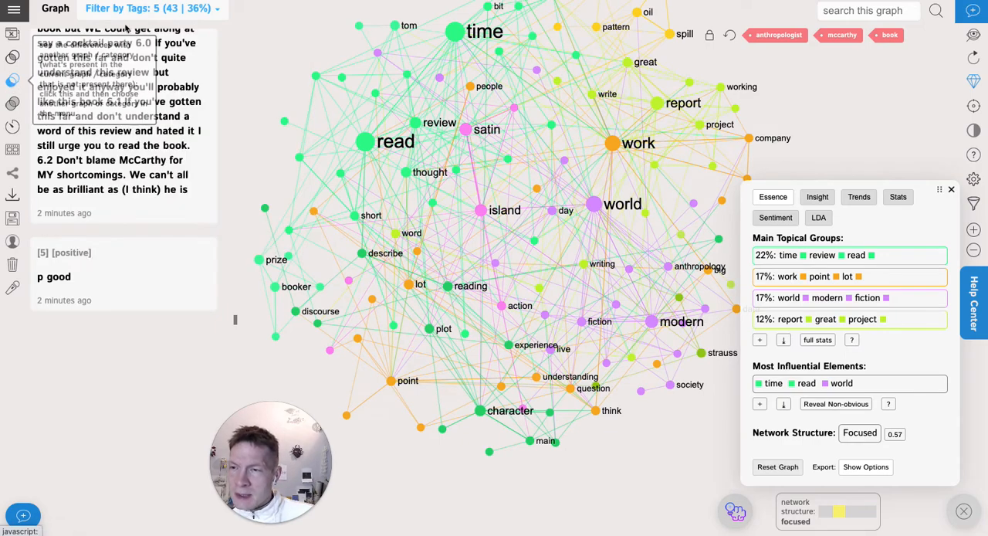
left_click(151, 9)
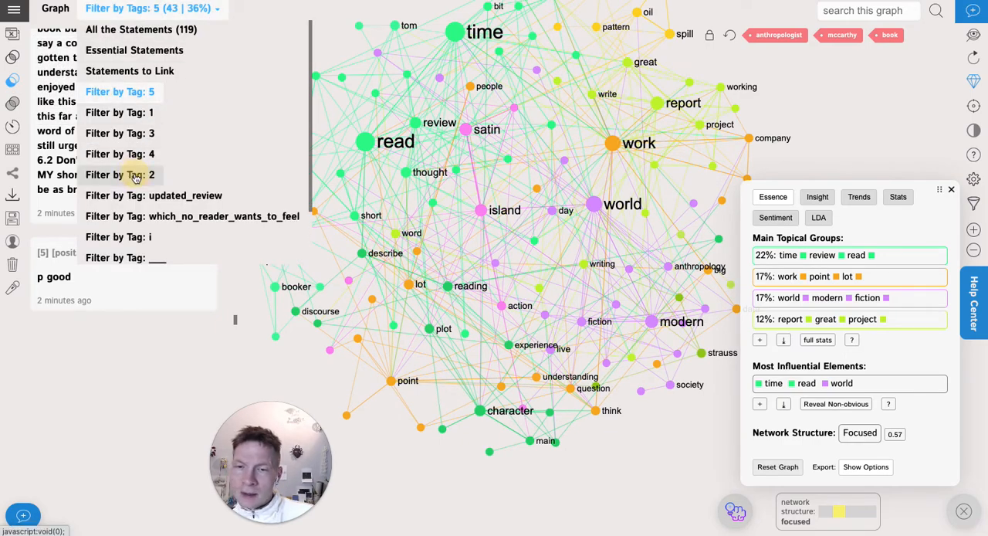
left_click(120, 174)
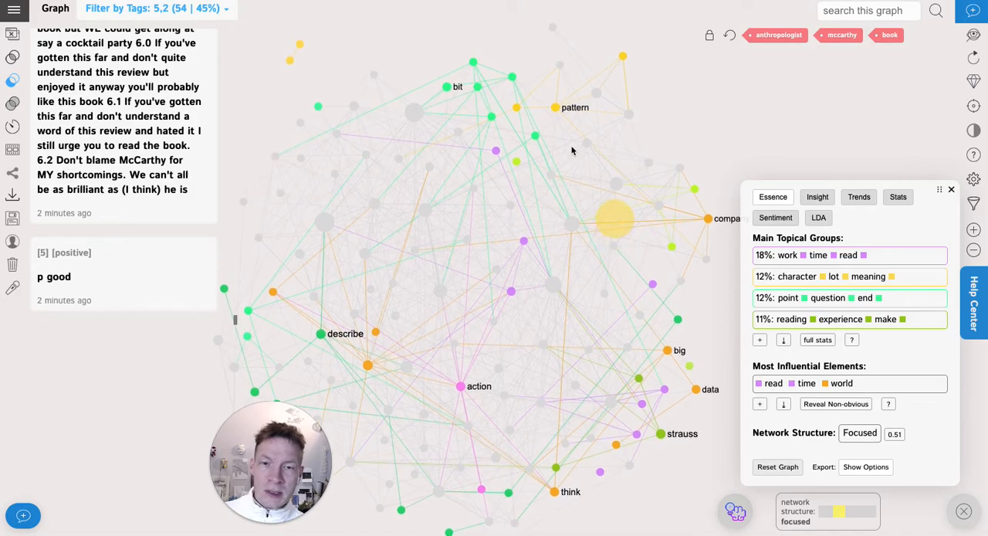
mouse_move(623, 56)
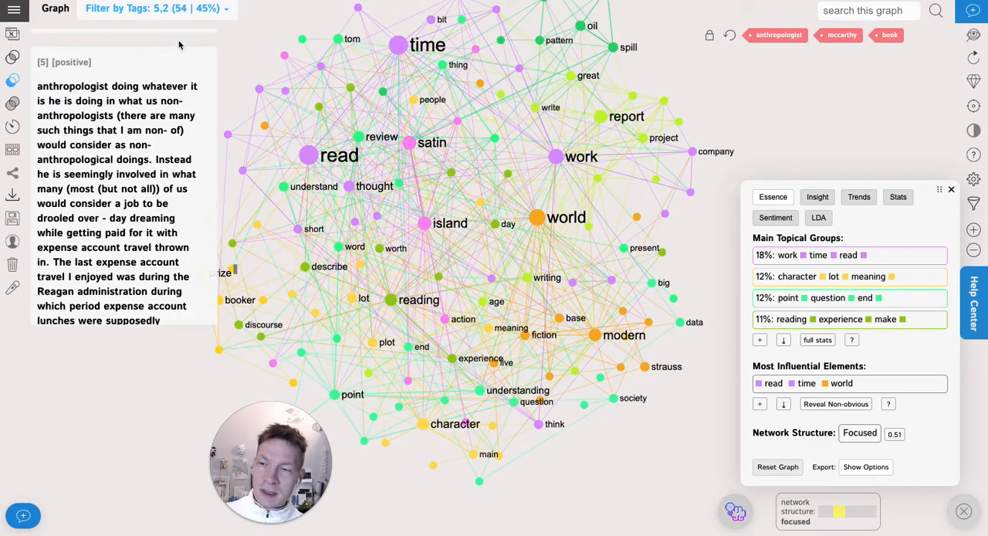
left_click(157, 9)
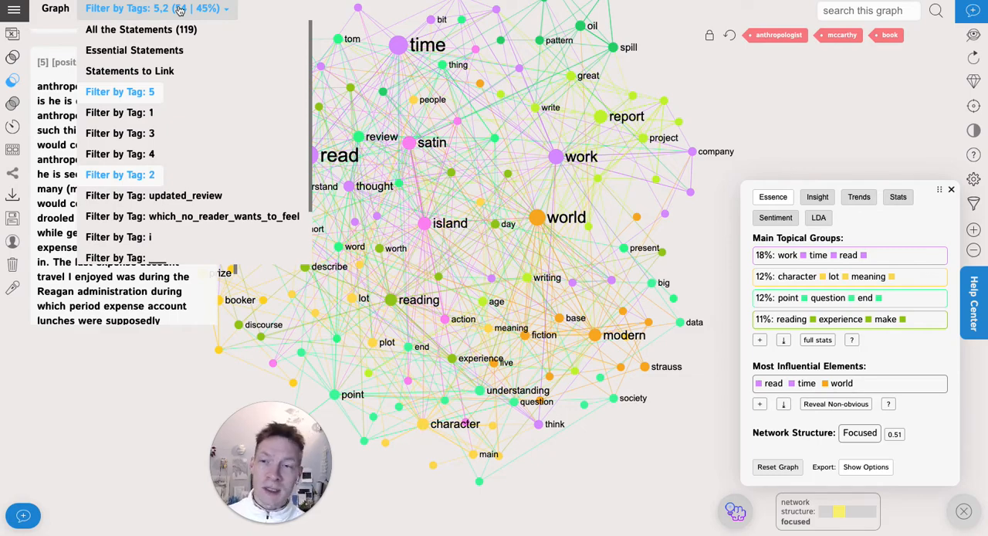
mouse_move(142, 30)
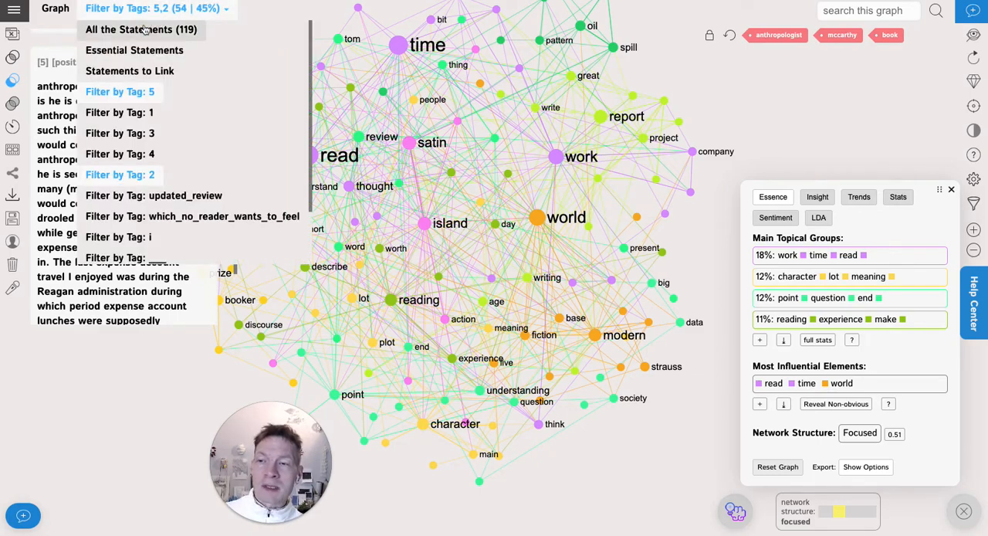
left_click(142, 30)
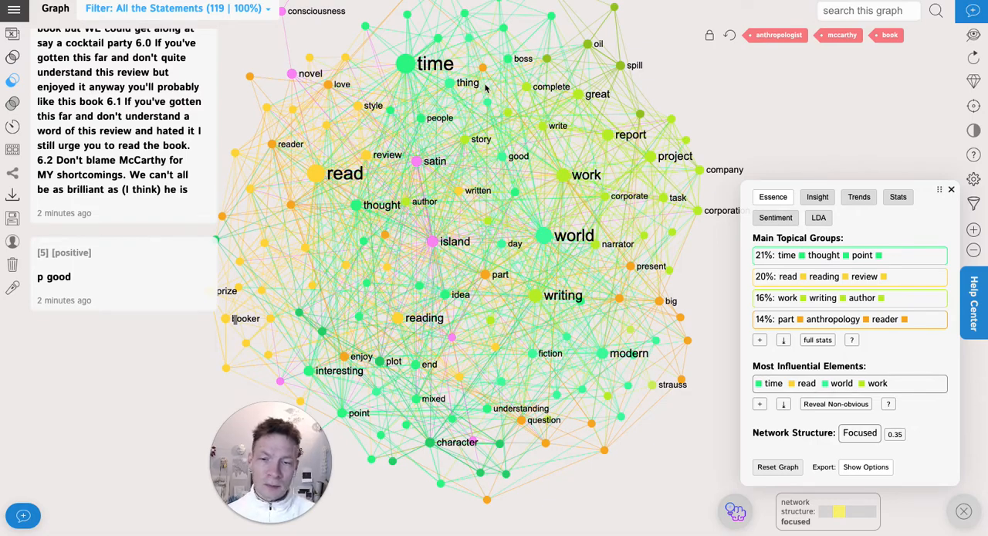
Filter to the positive and negative sentiment tags together (109 statements, 92%), toggling negative off and on
left_click(176, 10)
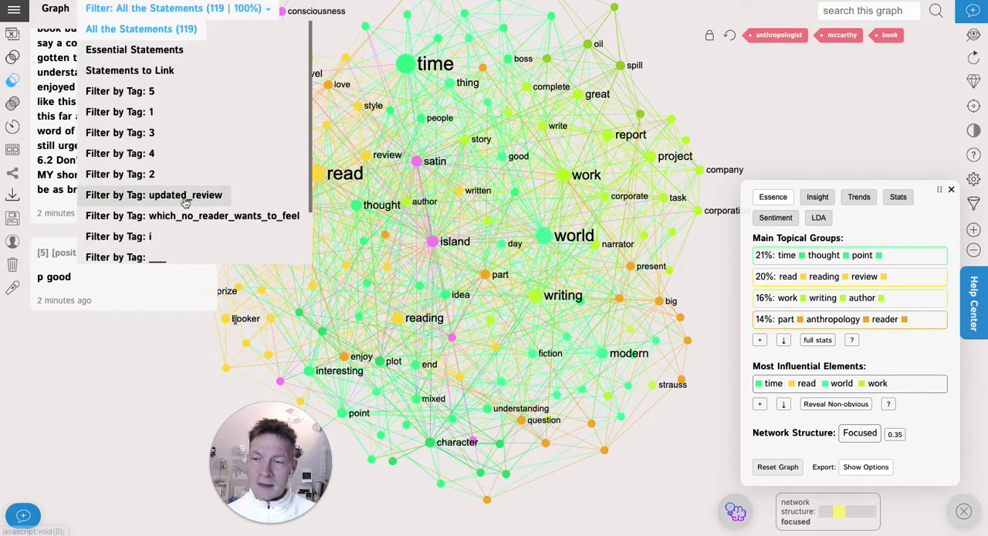
scroll("down", 3)
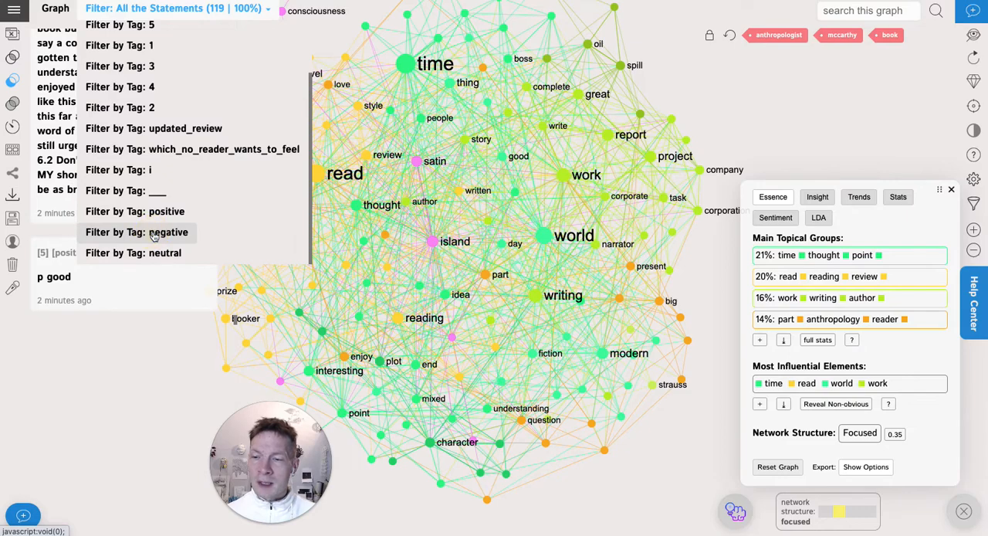
left_click(155, 231)
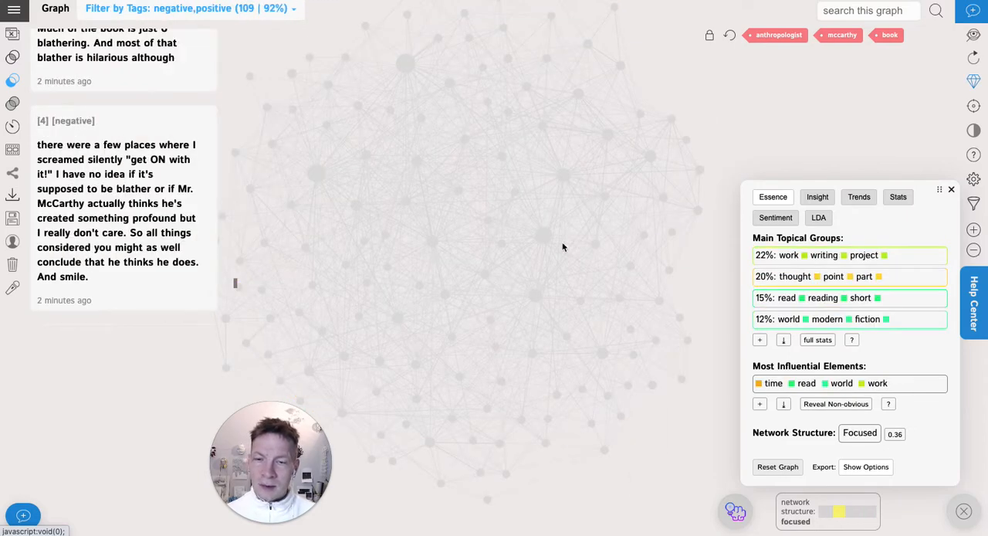
left_click(188, 9)
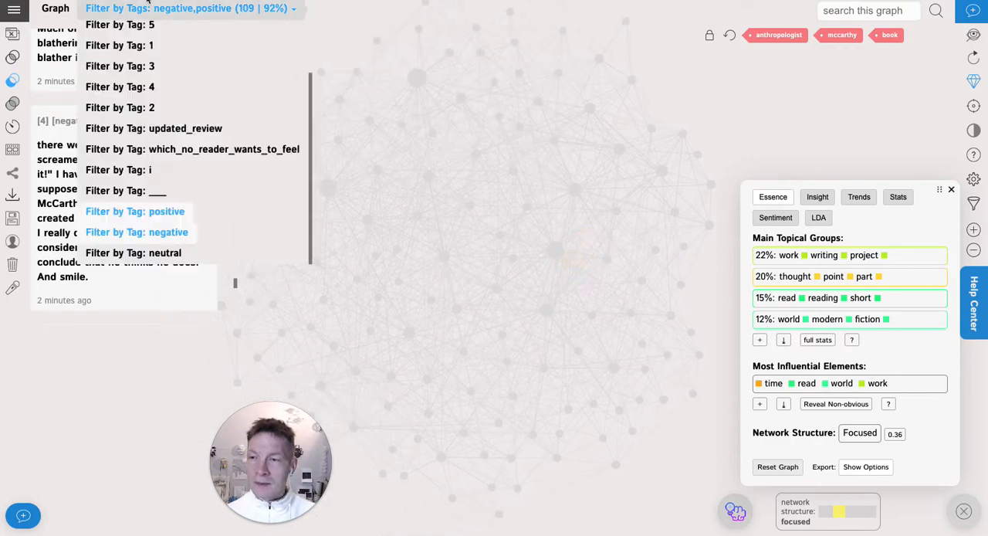
mouse_move(136, 232)
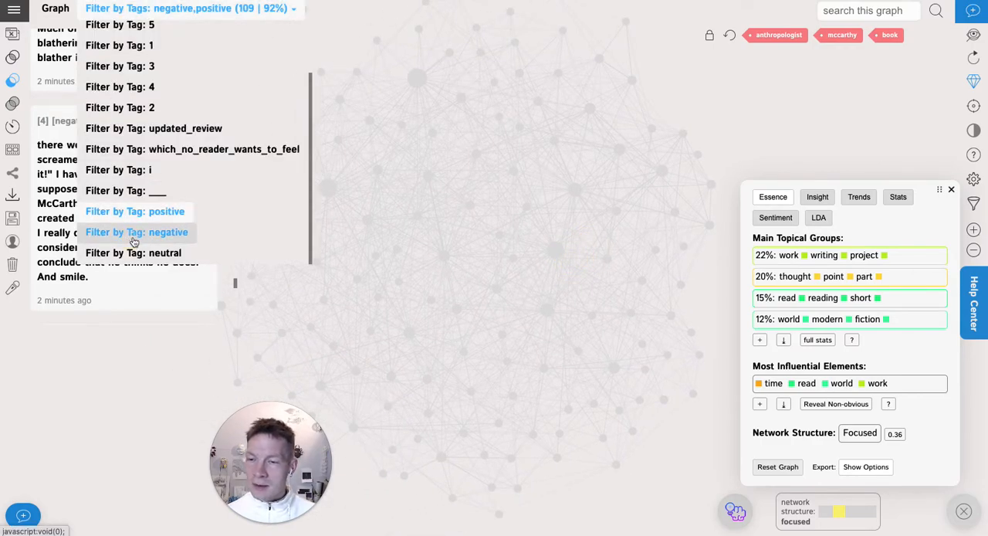
left_click(135, 210)
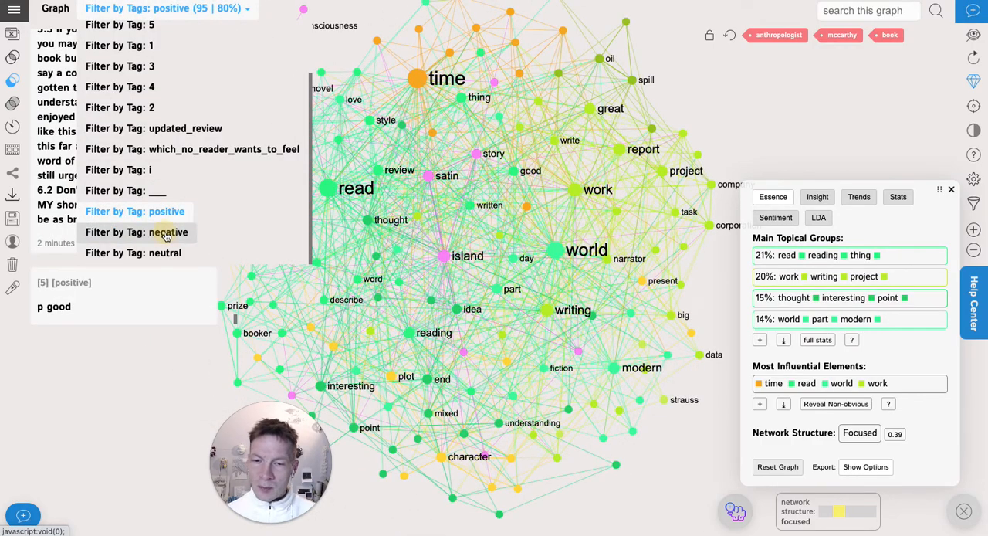
left_click(164, 231)
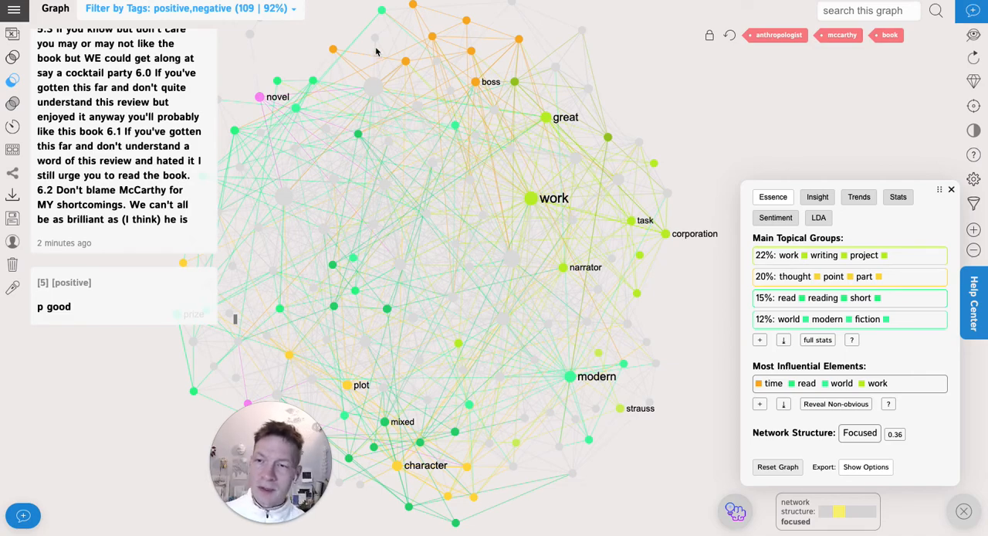
left_click(189, 10)
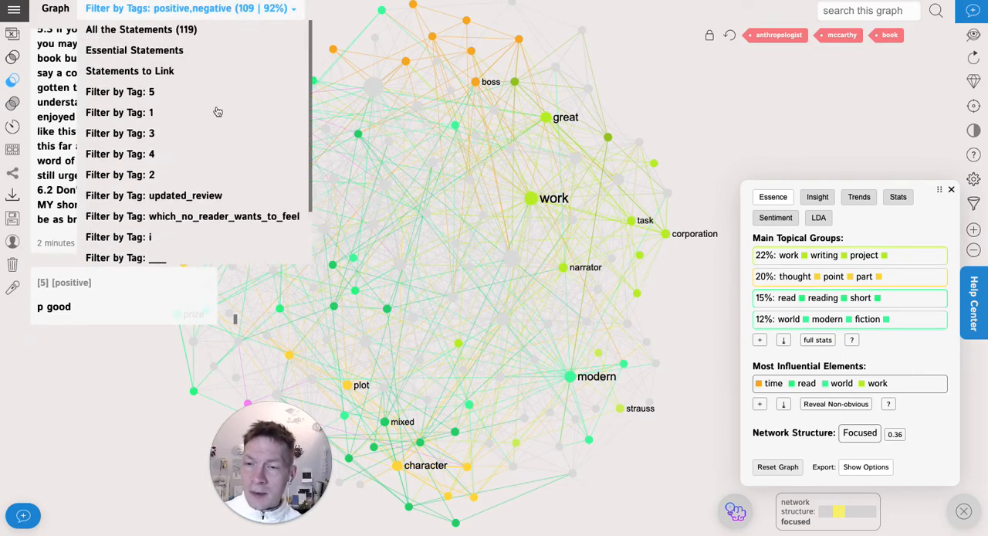
Clear the sentiment filter to show all 119 review statements again
left_click(142, 30)
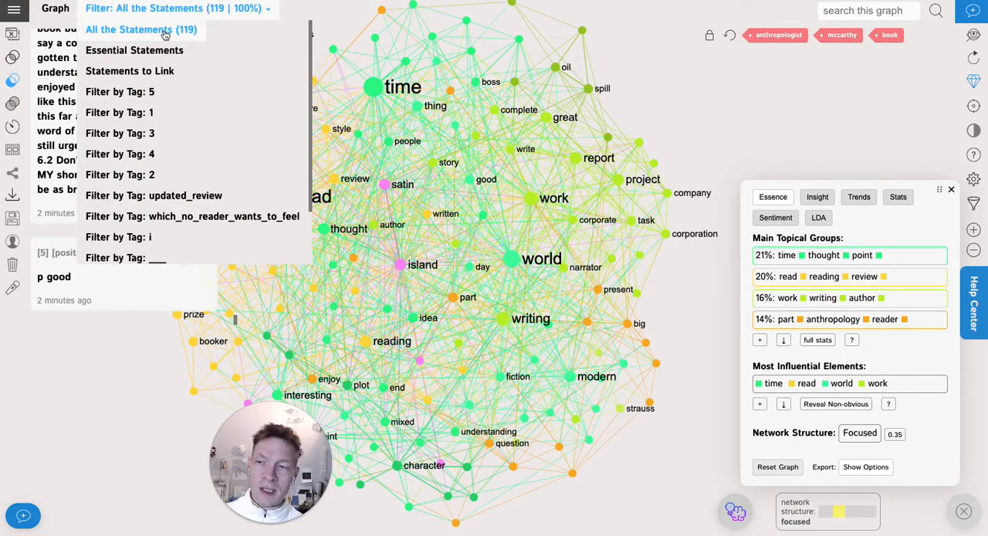
left_click(142, 29)
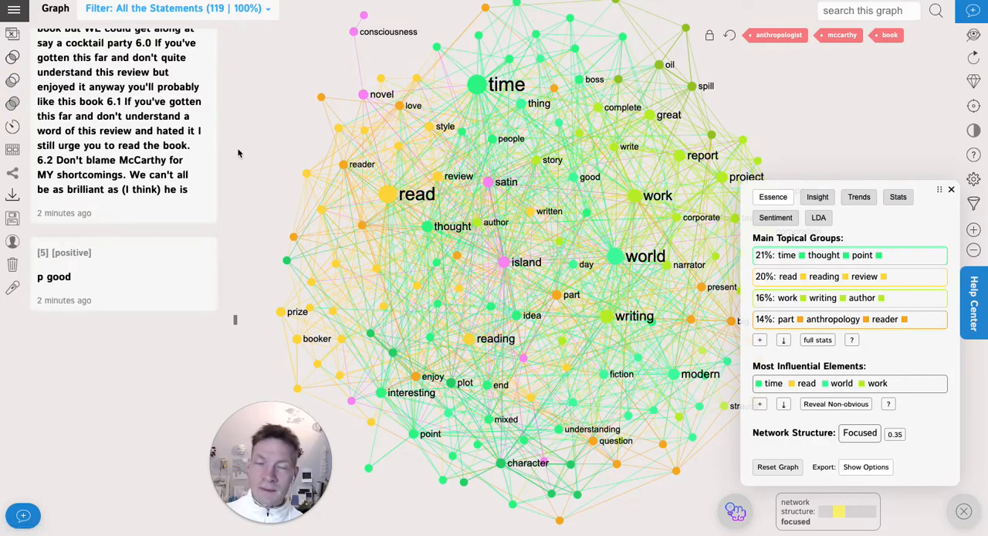
mouse_move(307, 184)
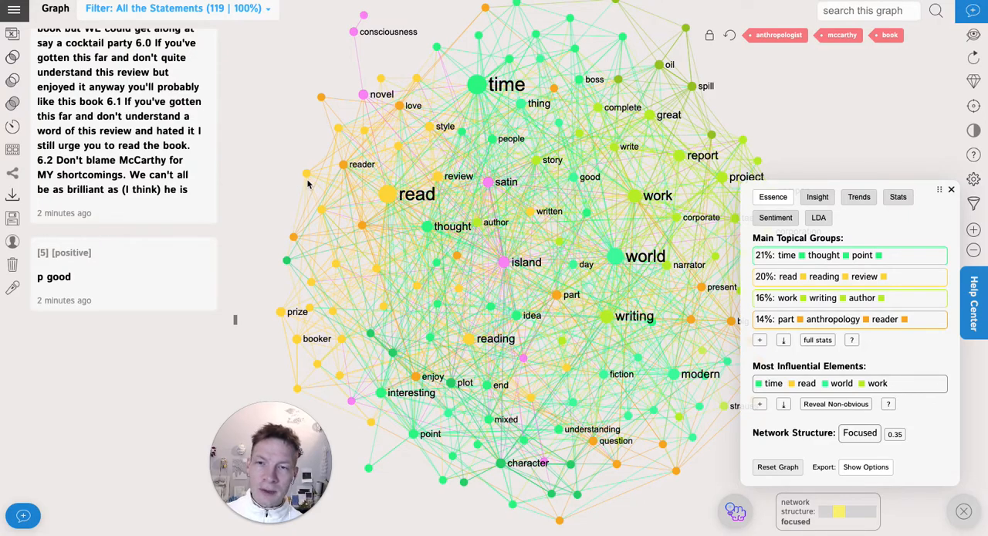